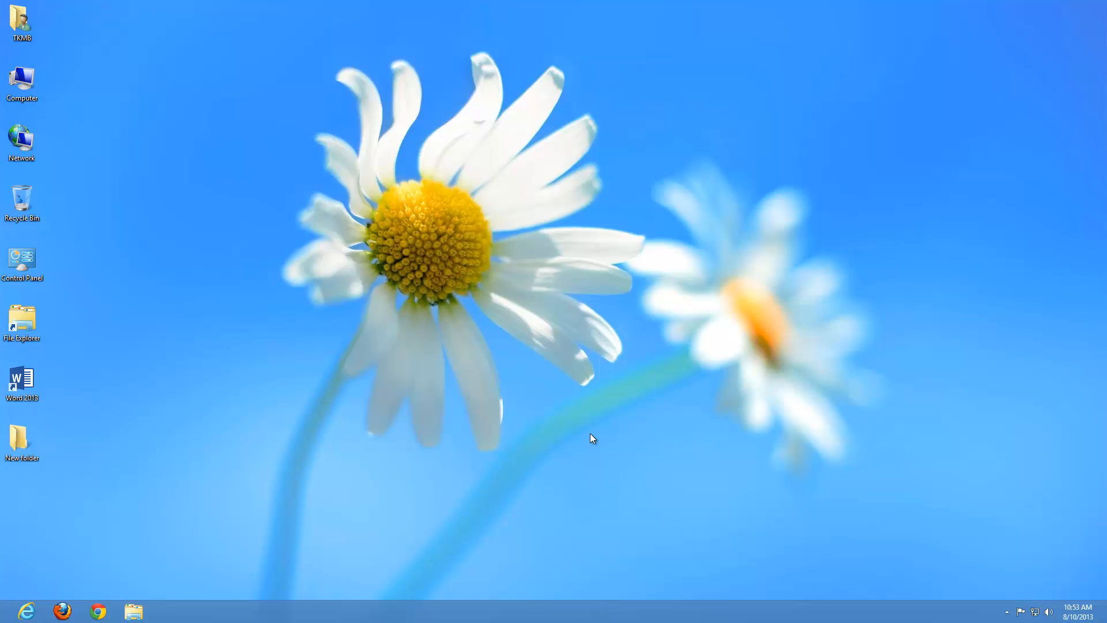
mouse_move(584, 459)
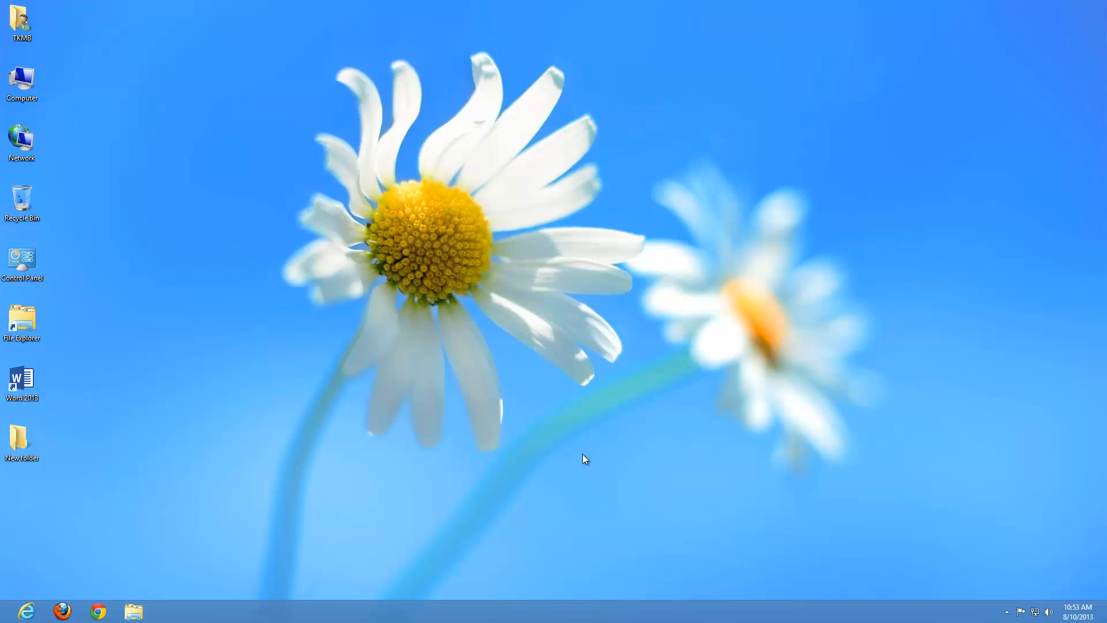
mouse_move(1024, 594)
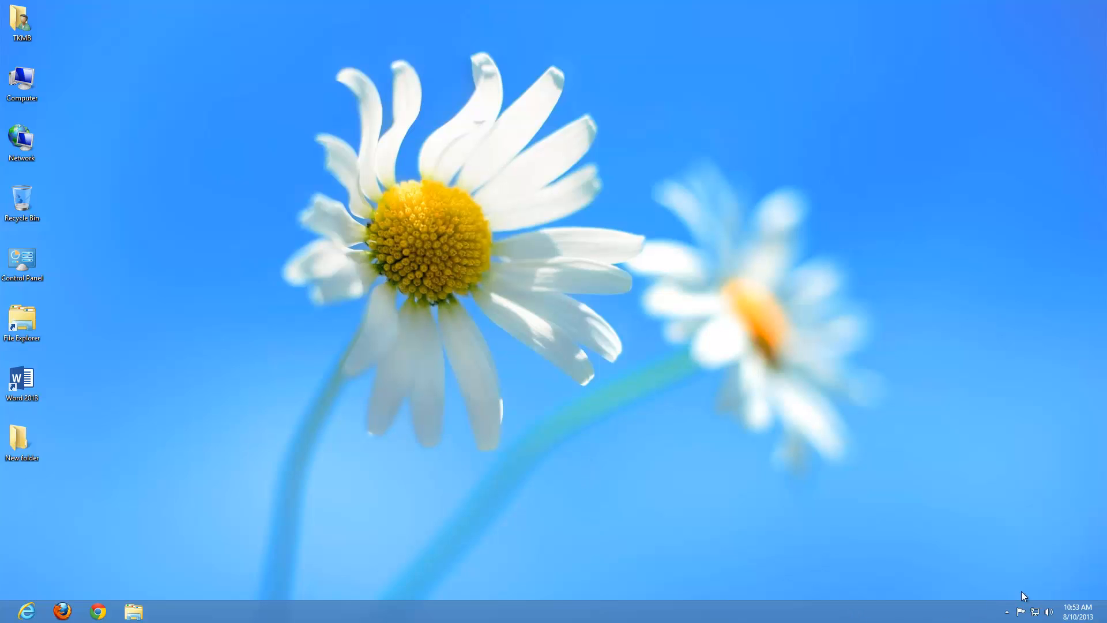
mouse_move(1098, 310)
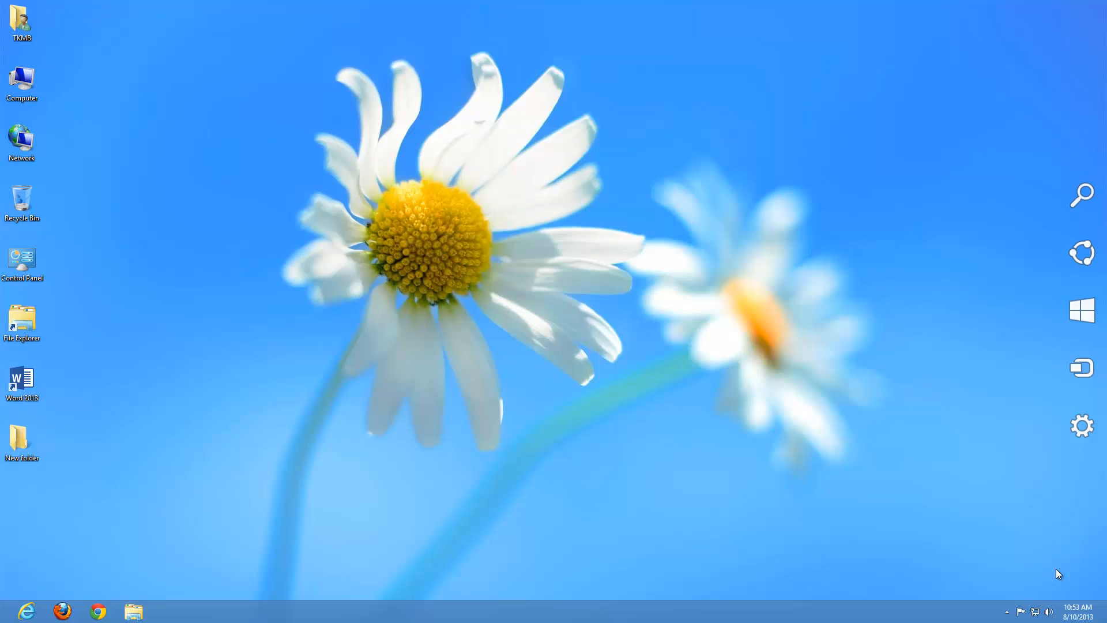
mouse_move(1052, 609)
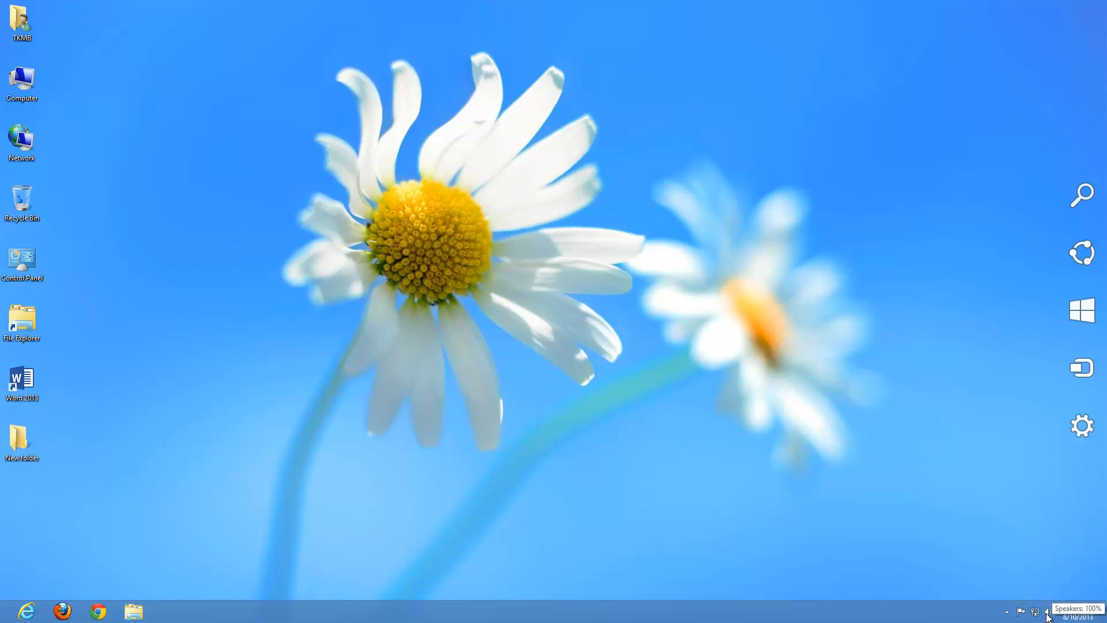
mouse_move(1035, 610)
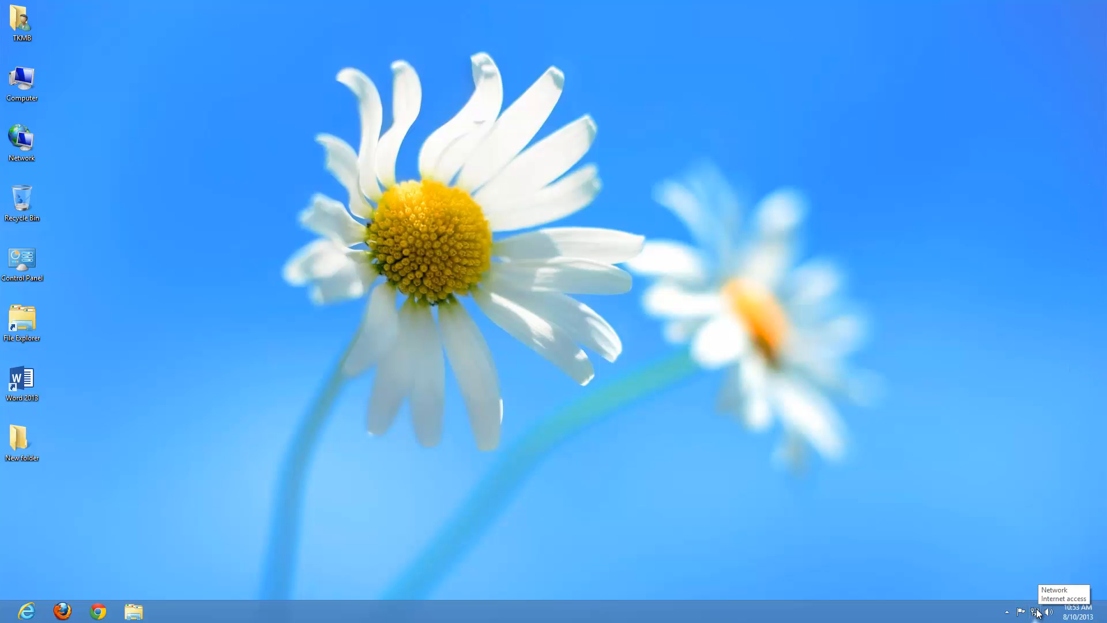
mouse_move(1010, 614)
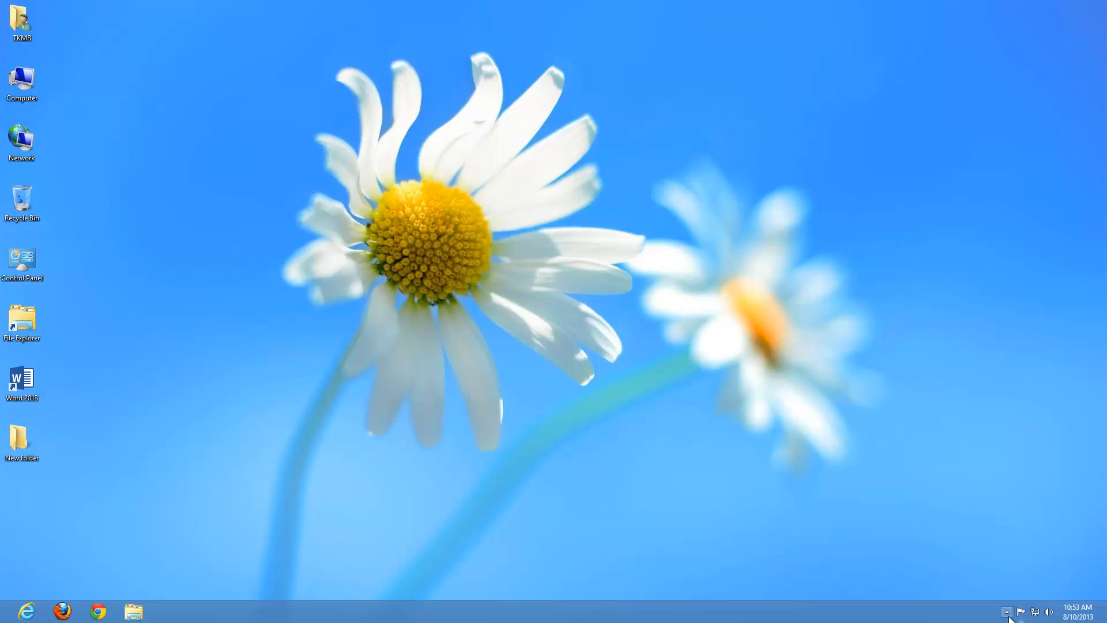
mouse_move(1009, 612)
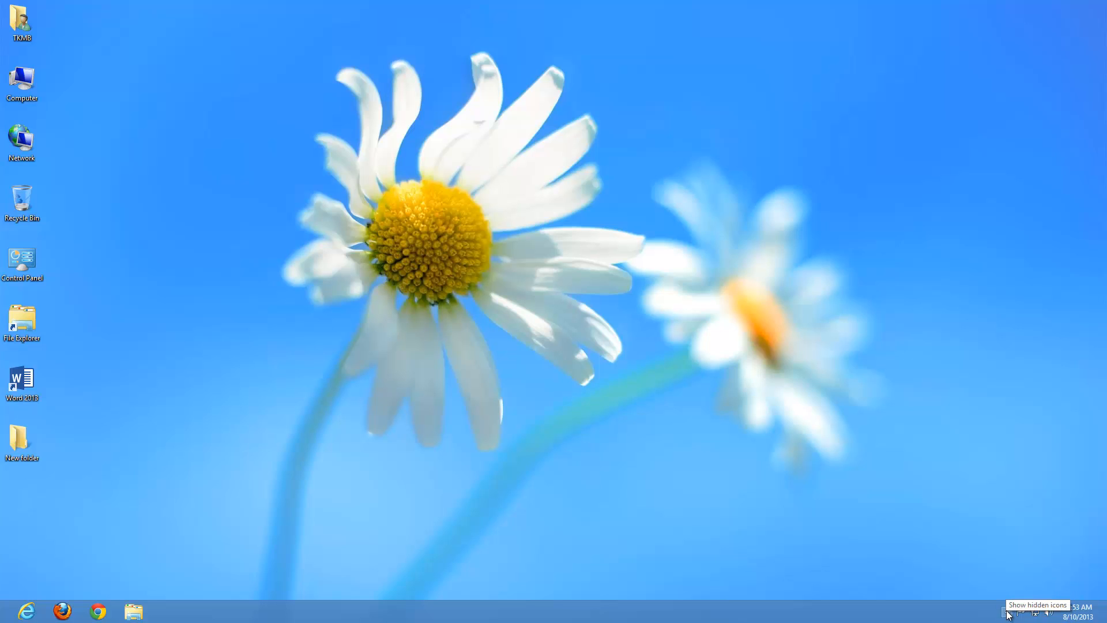
mouse_move(961, 601)
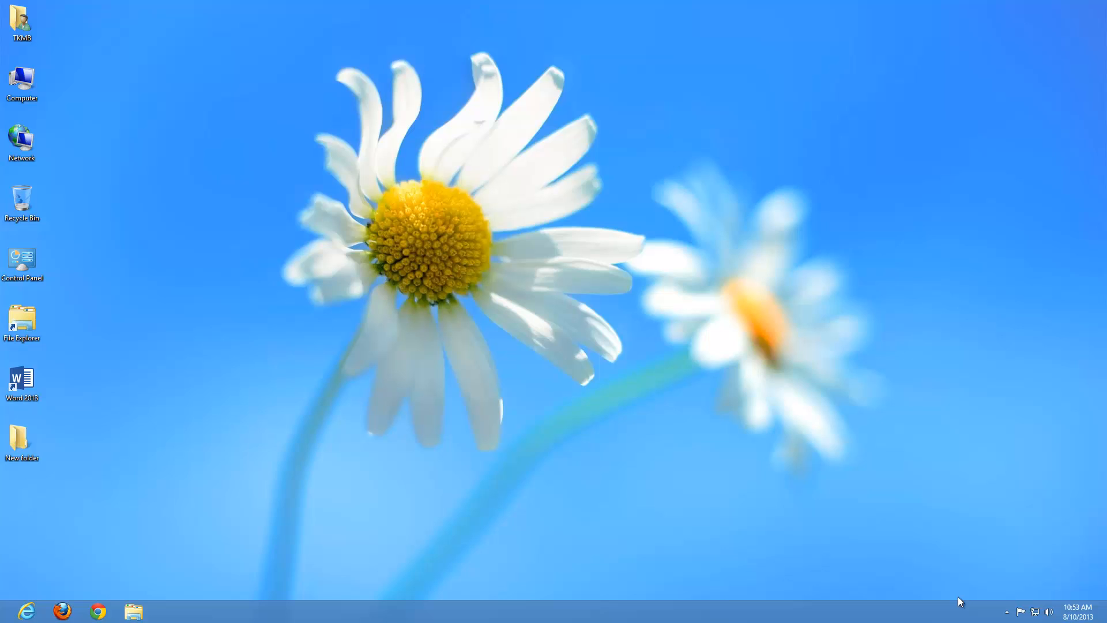
mouse_move(1065, 611)
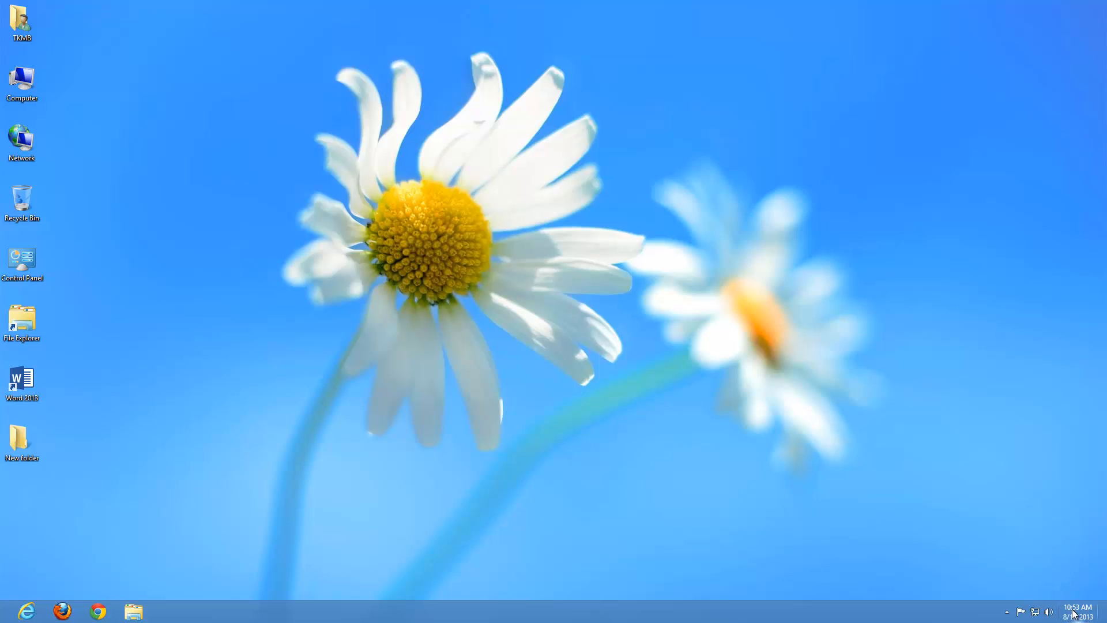
mouse_move(1073, 614)
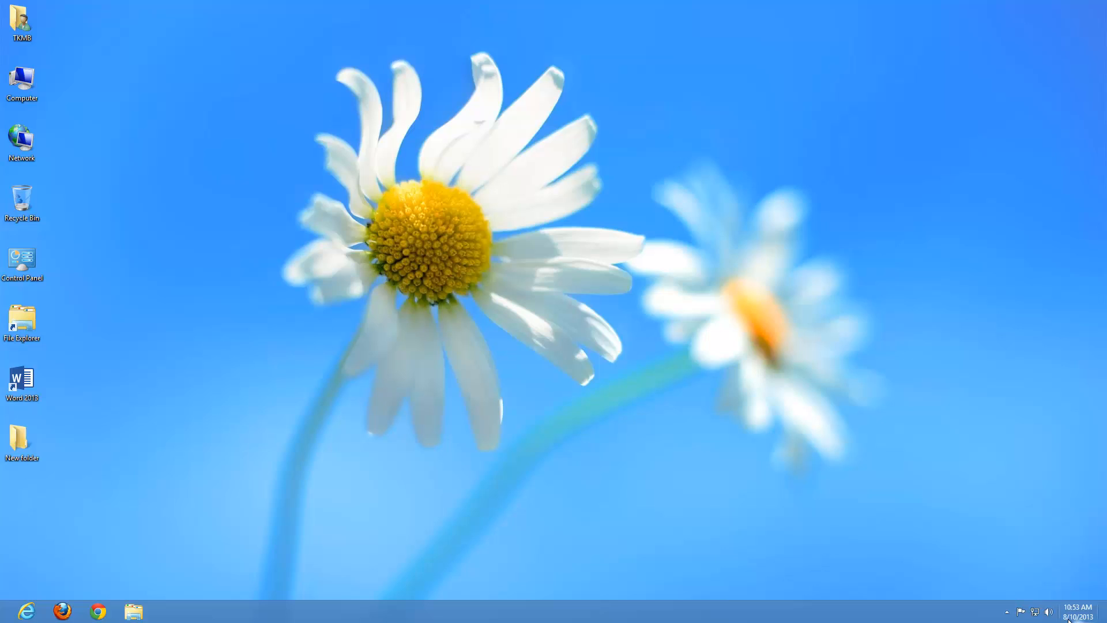
mouse_move(1054, 577)
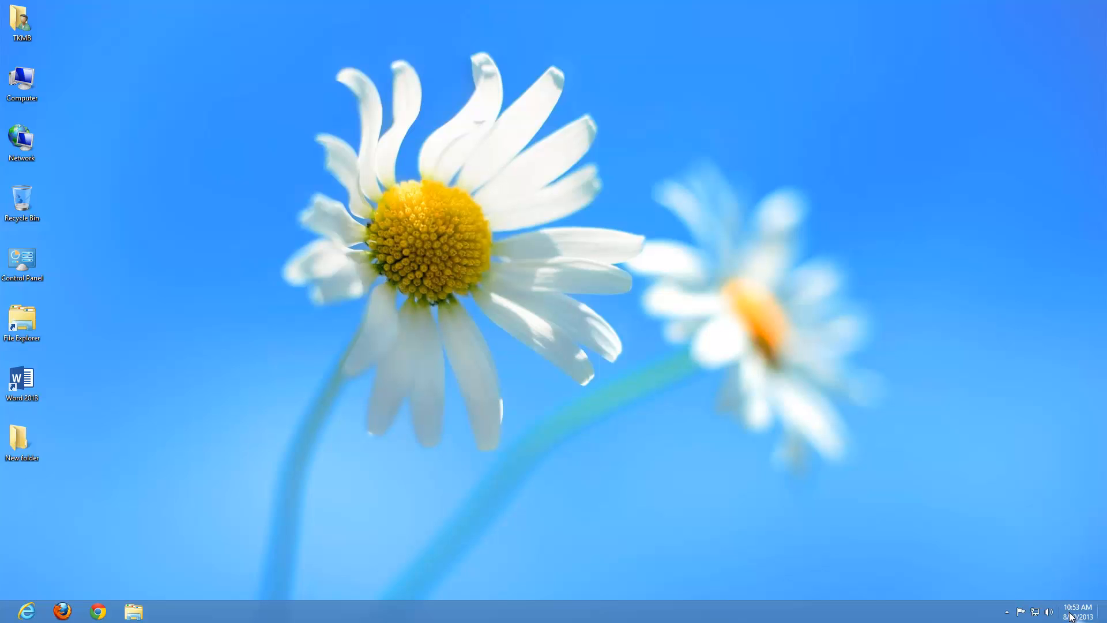
mouse_move(1085, 616)
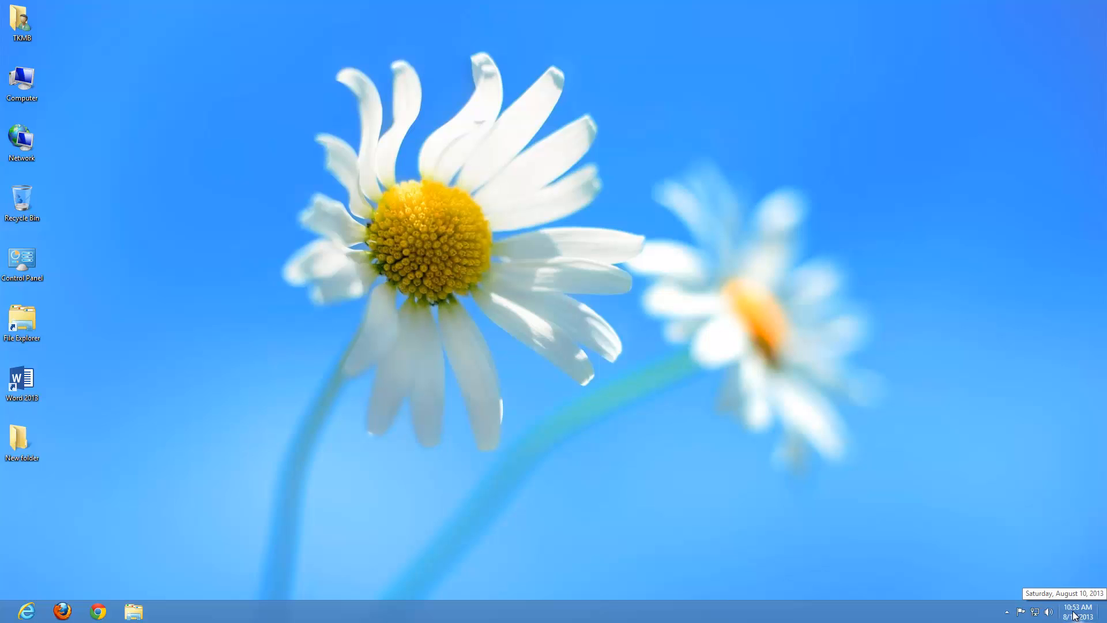
Step: Open the taskbar clock flyout showing the August 2013 calendar and analog clock
left_click(1084, 614)
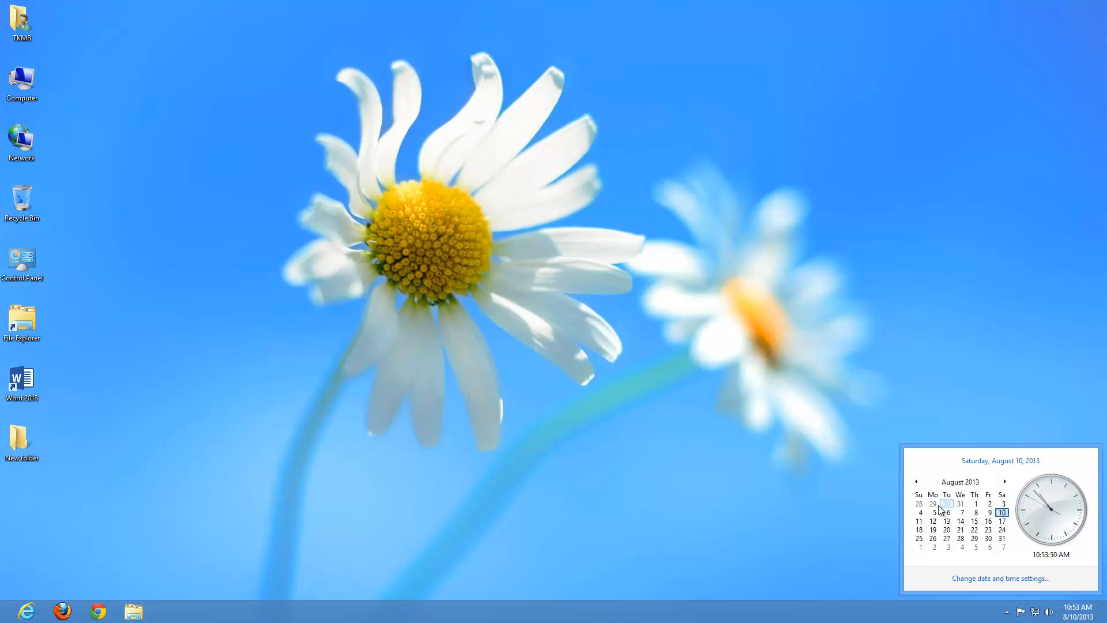
mouse_move(1004, 512)
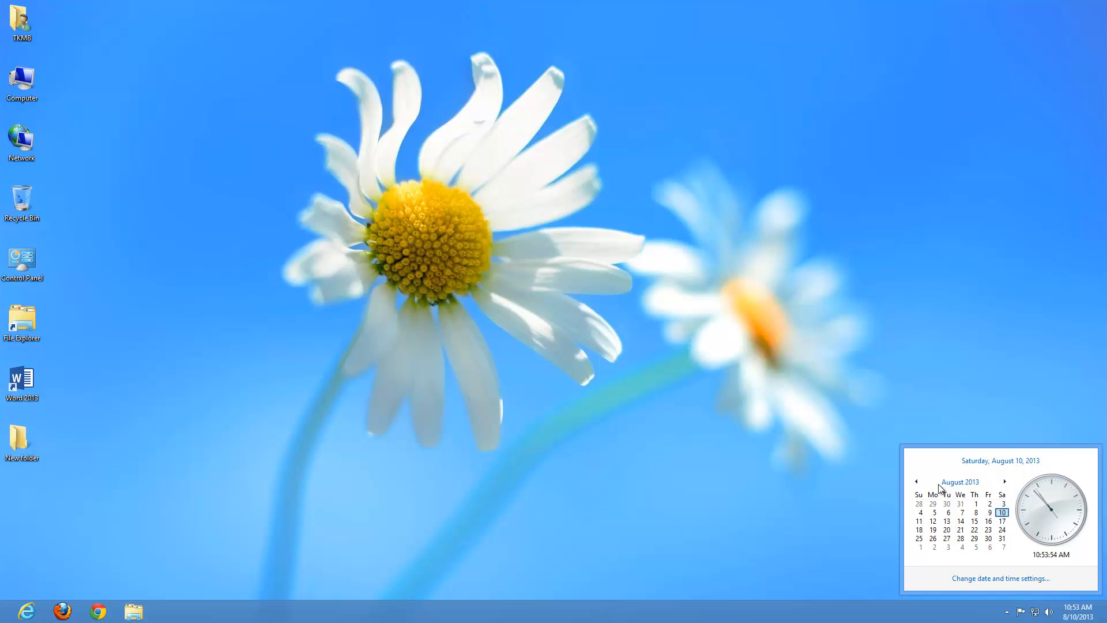
mouse_move(1054, 543)
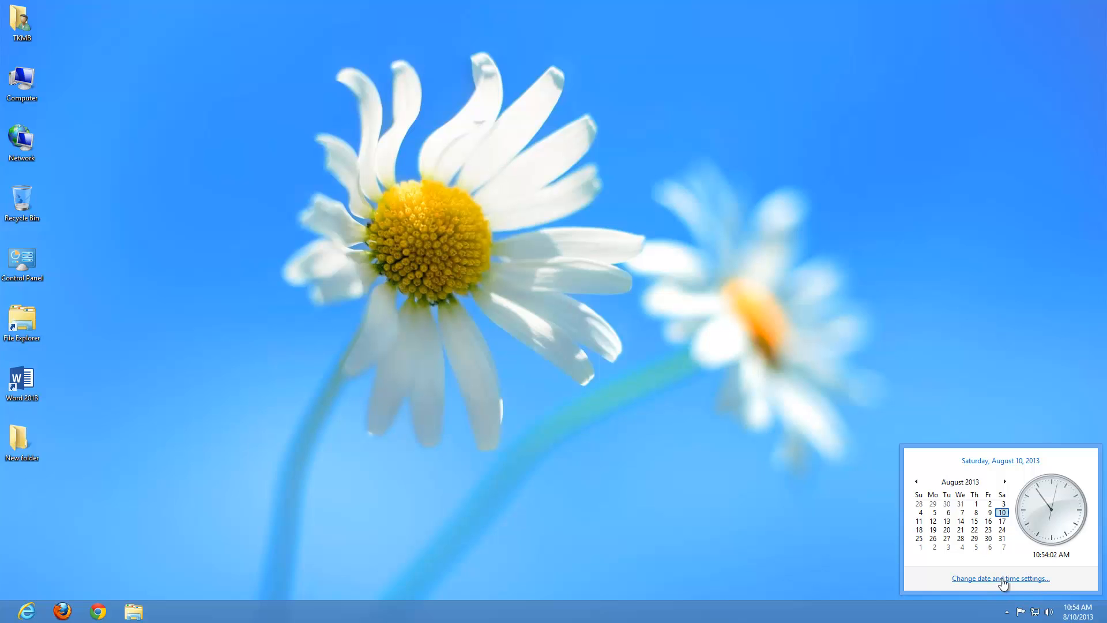
Step: Follow the flyout's 'Change date and time settings…' link to the Date and Time dialog
left_click(993, 594)
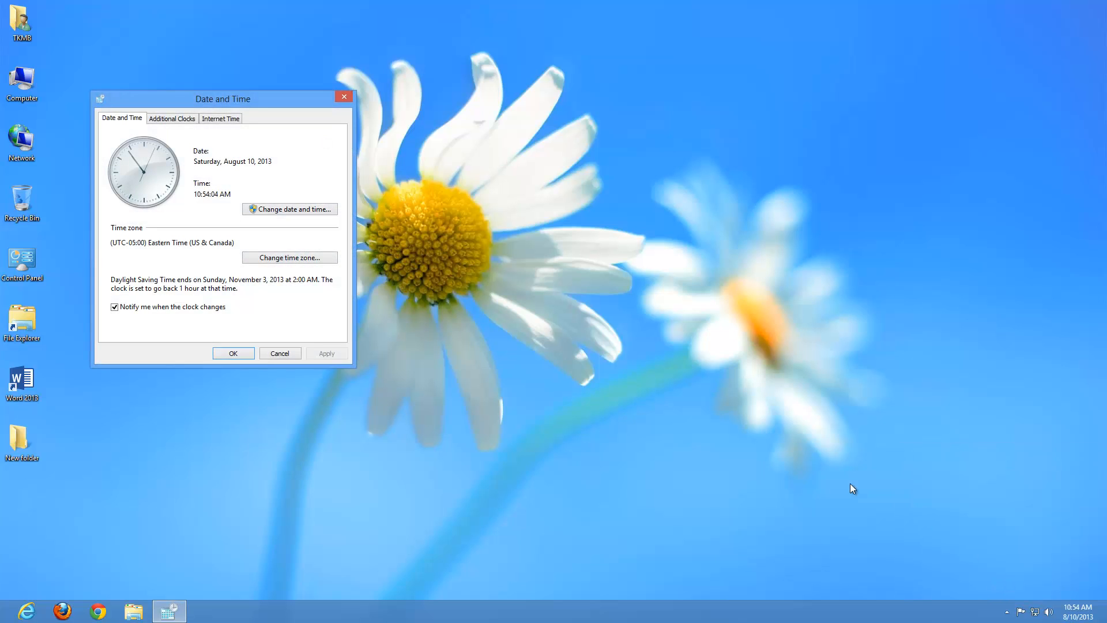
mouse_move(176, 260)
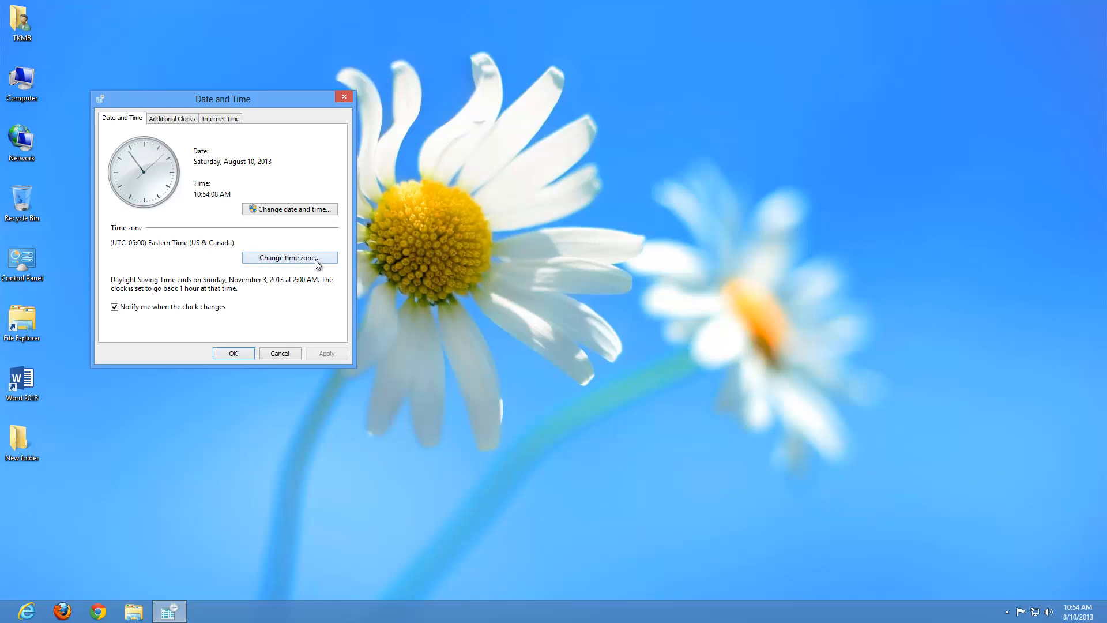
mouse_move(308, 216)
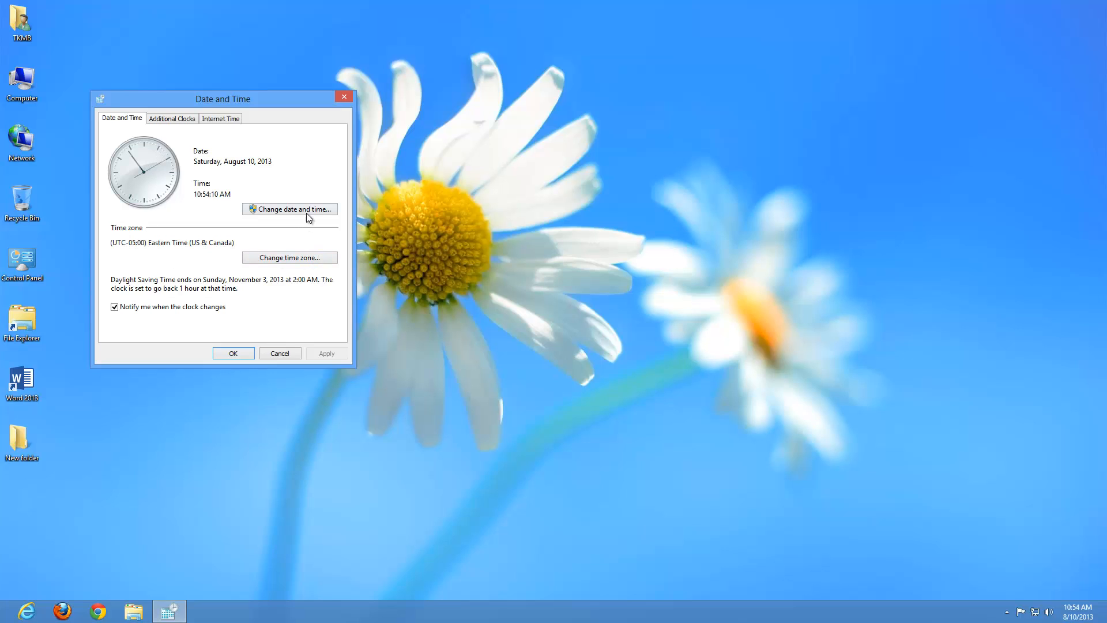
mouse_move(326, 217)
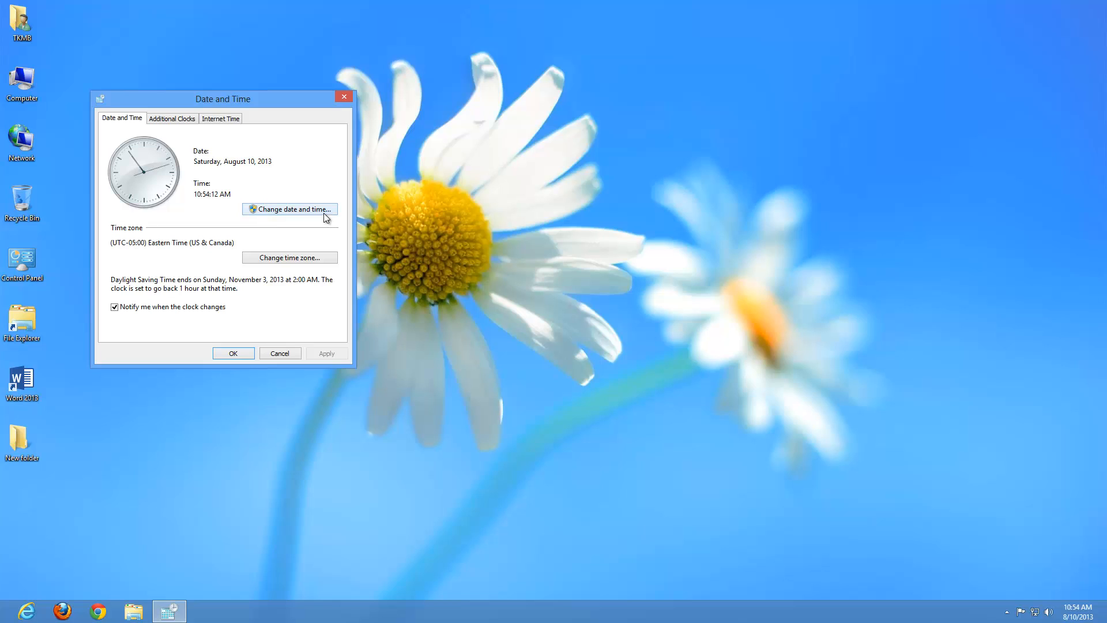
mouse_move(176, 122)
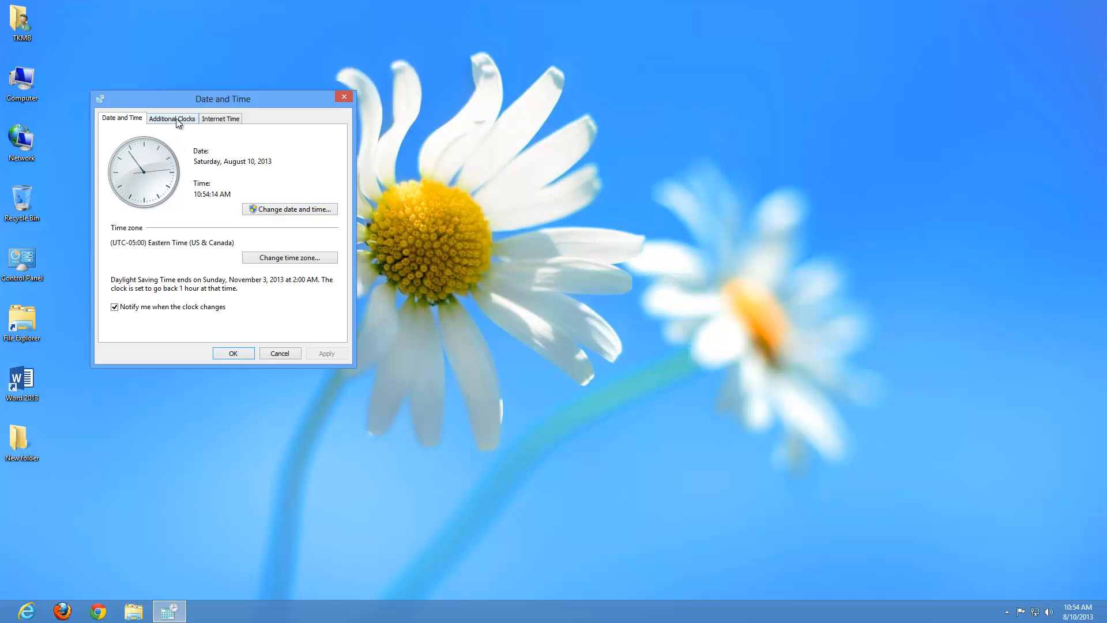
Step: Switch the Date and Time dialog to its Additional Clocks tab
left_click(172, 118)
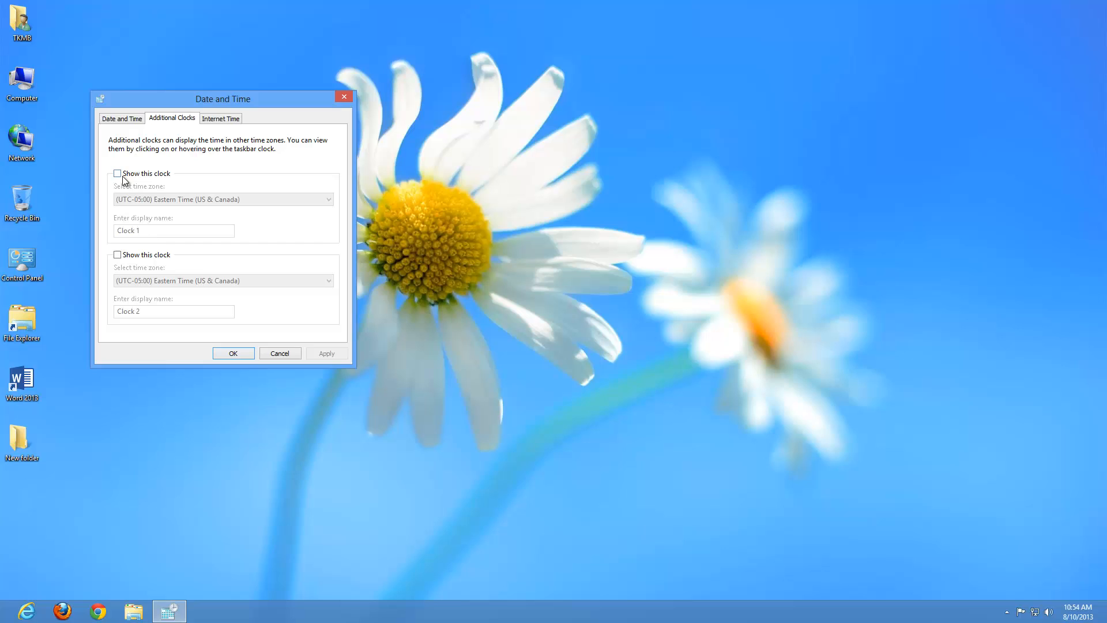
mouse_move(121, 178)
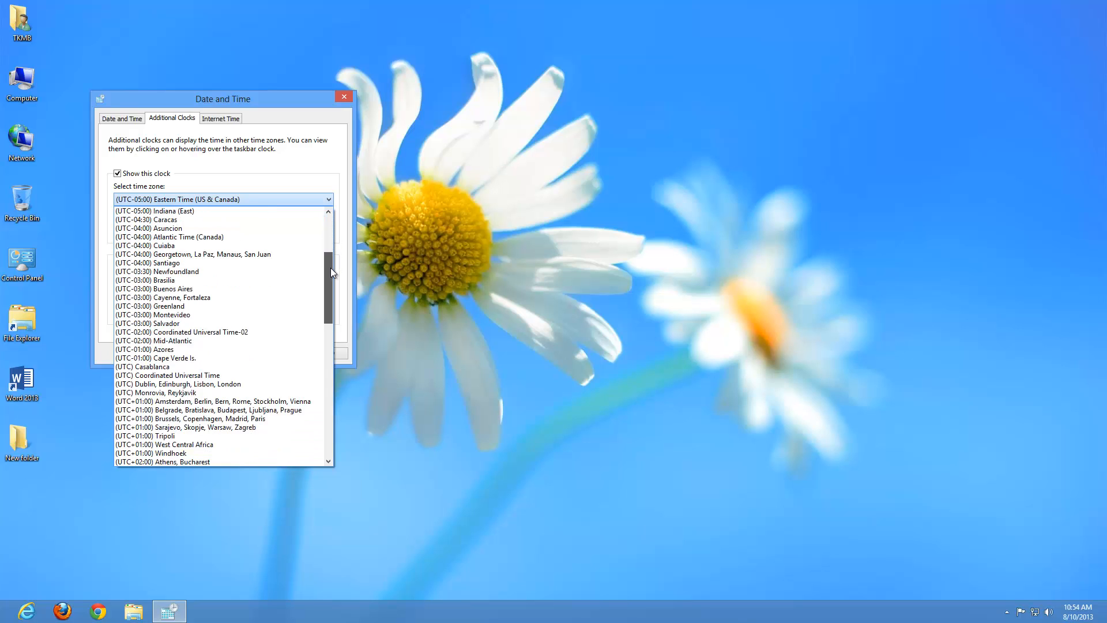
Step: Add a (UTC+13:00) Samoa additional clock named SAM and confirm with OK
scroll("down", 3)
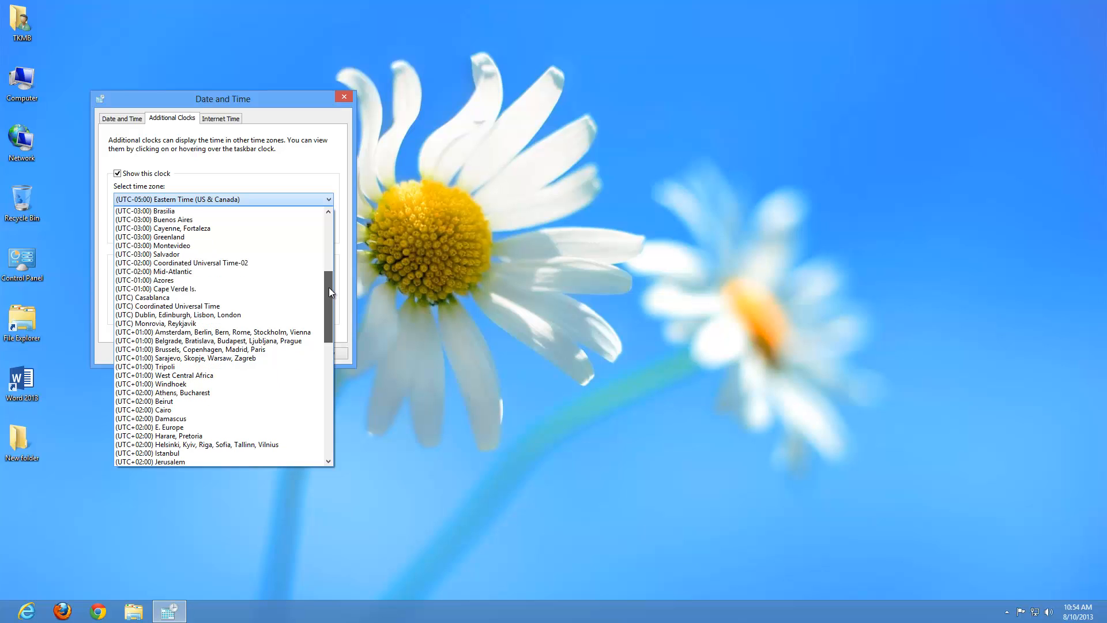
scroll("down", 3)
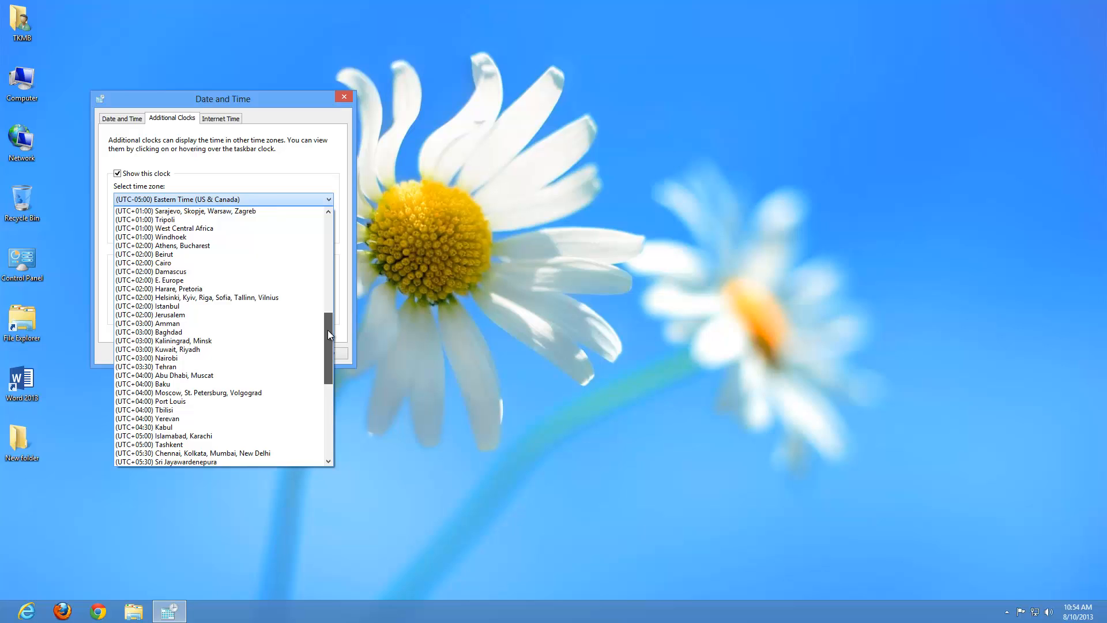
scroll("down", 3)
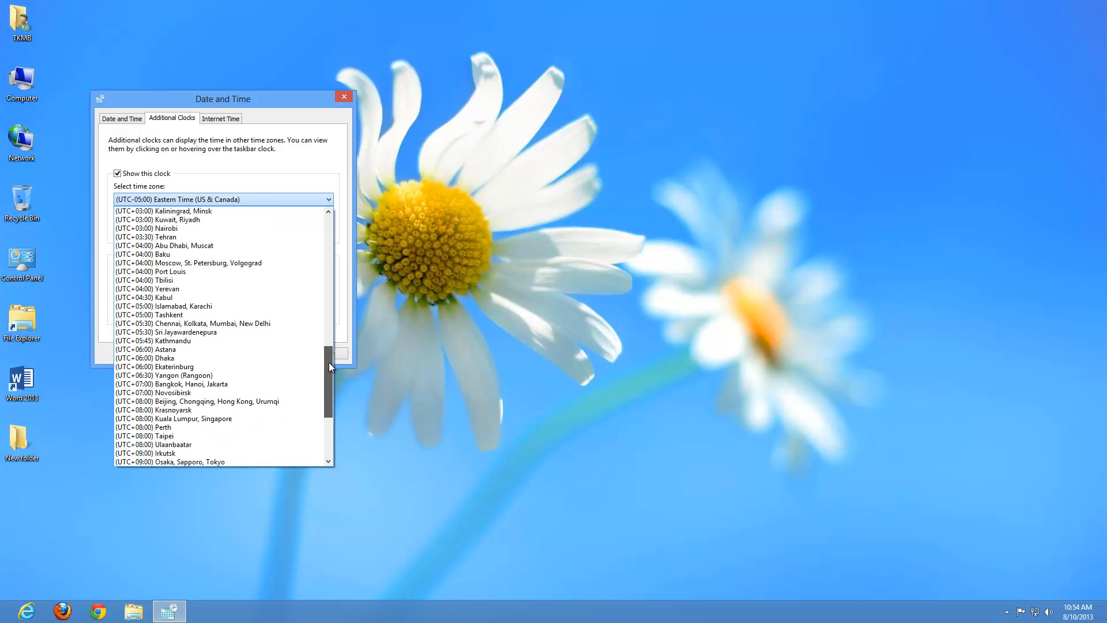
scroll("down", 3)
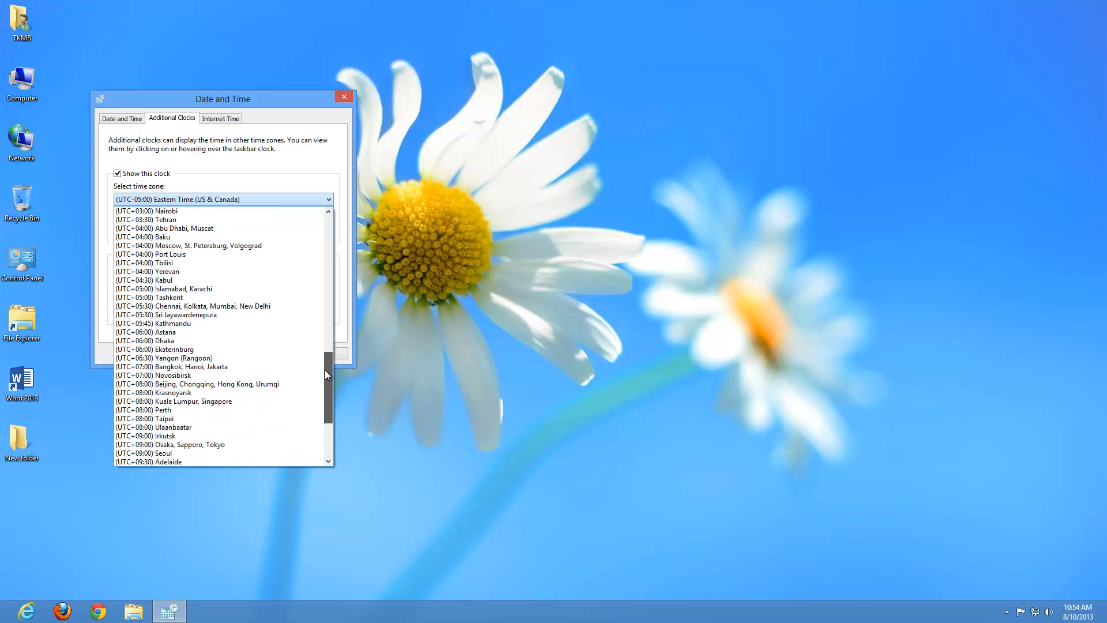
scroll("down", 3)
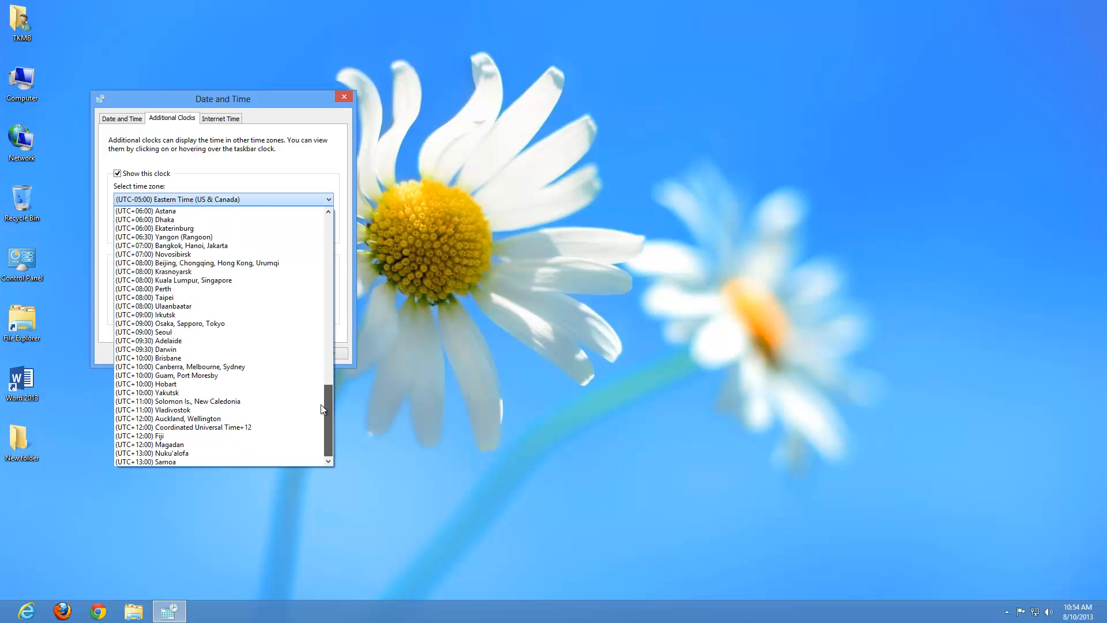
mouse_move(199, 453)
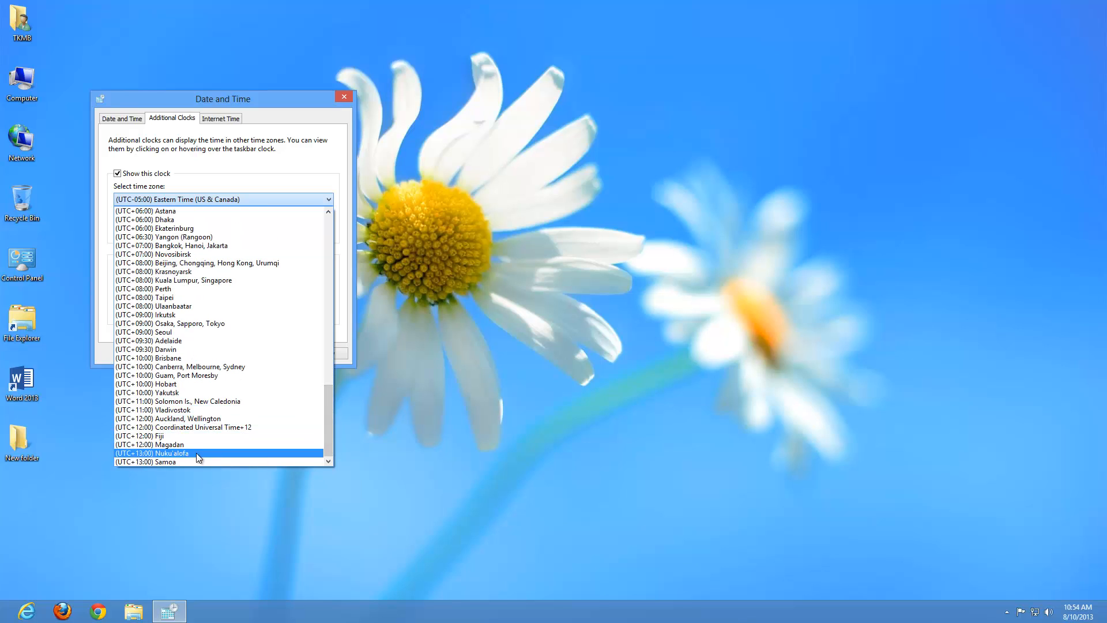
left_click(146, 461)
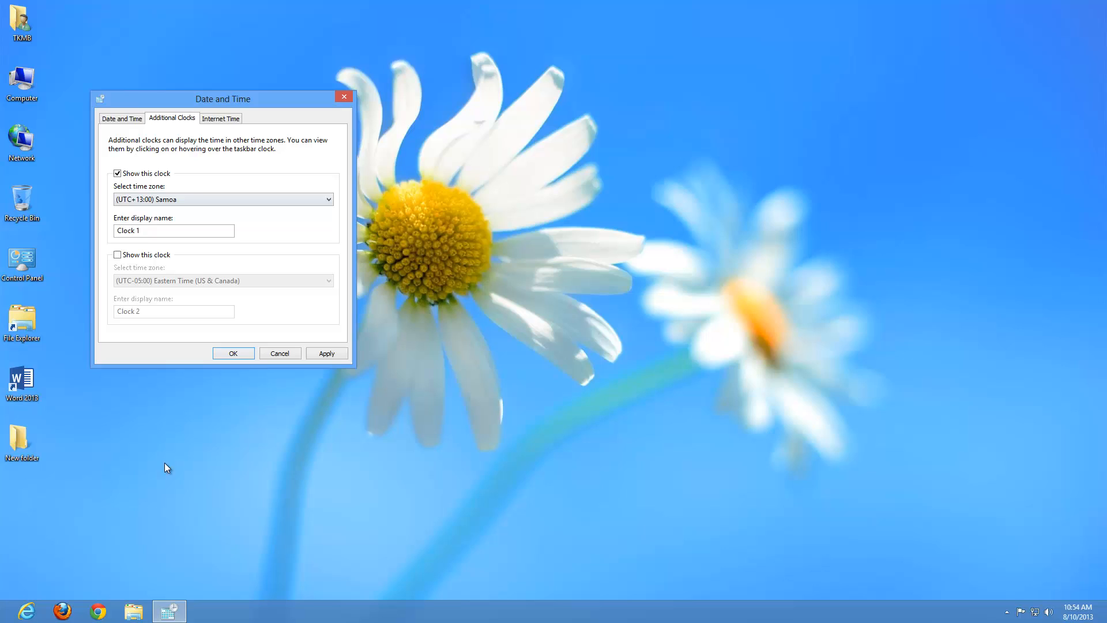
mouse_move(116, 225)
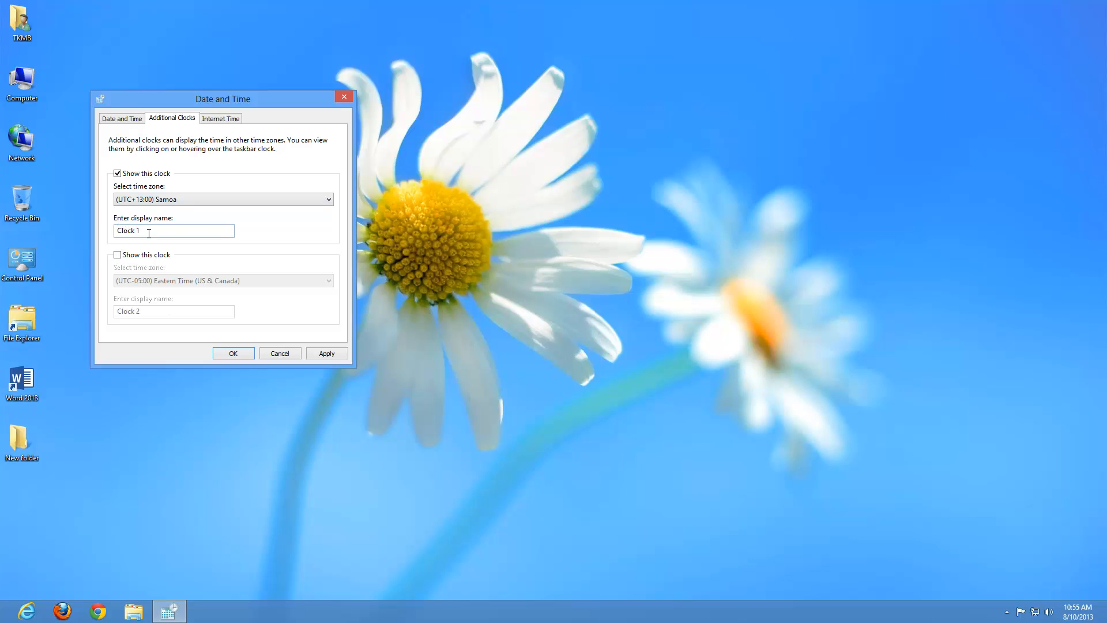
double_click(128, 230)
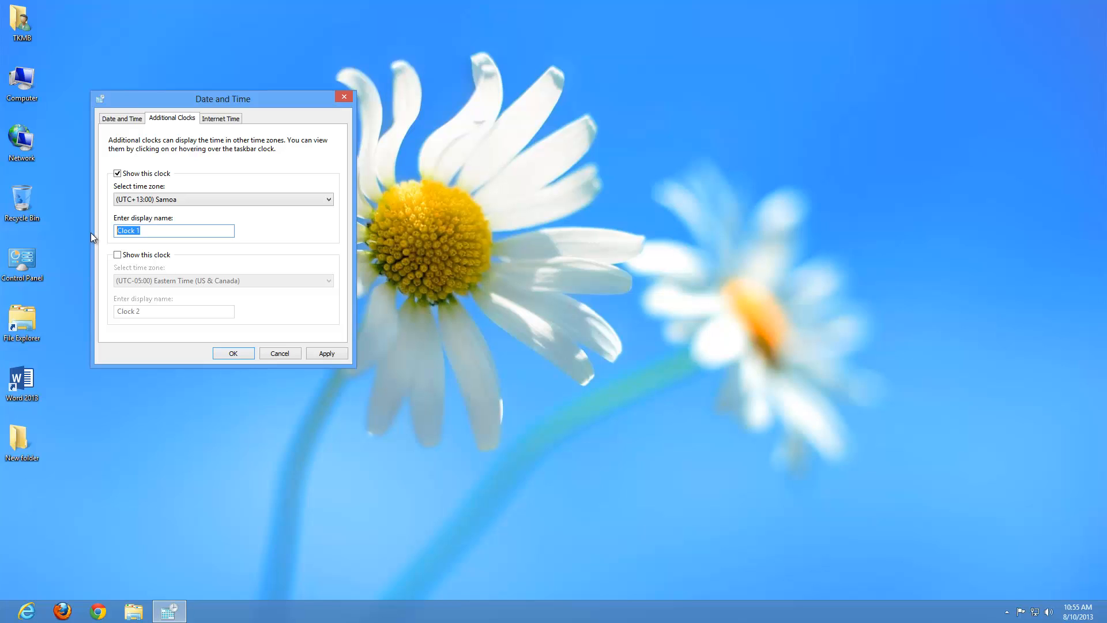
type("SAM")
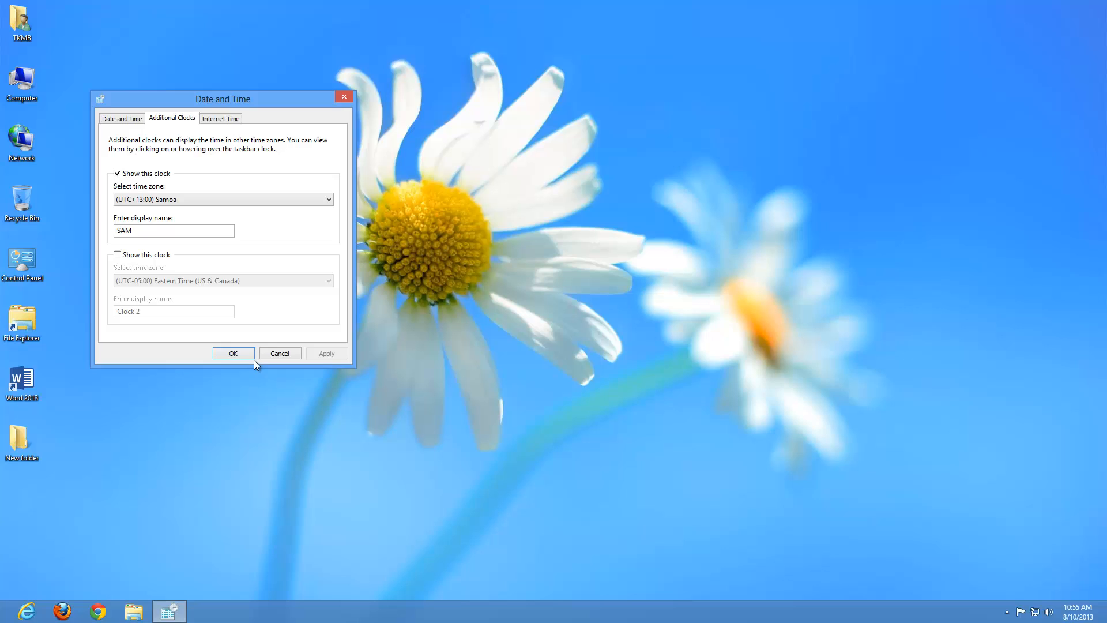
left_click(233, 353)
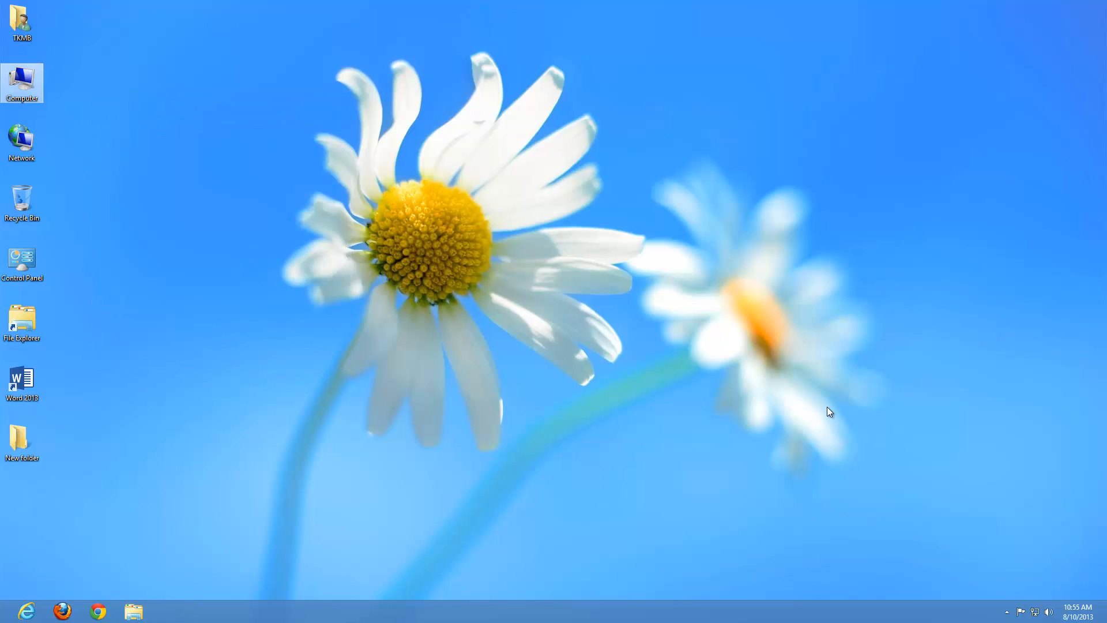
mouse_move(839, 417)
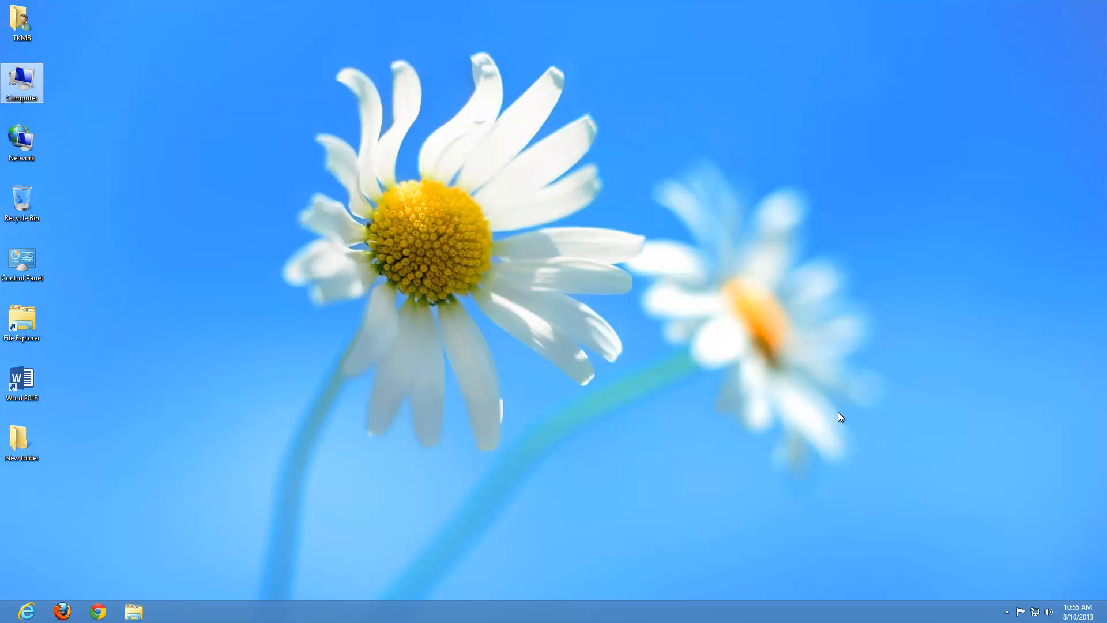
mouse_move(860, 446)
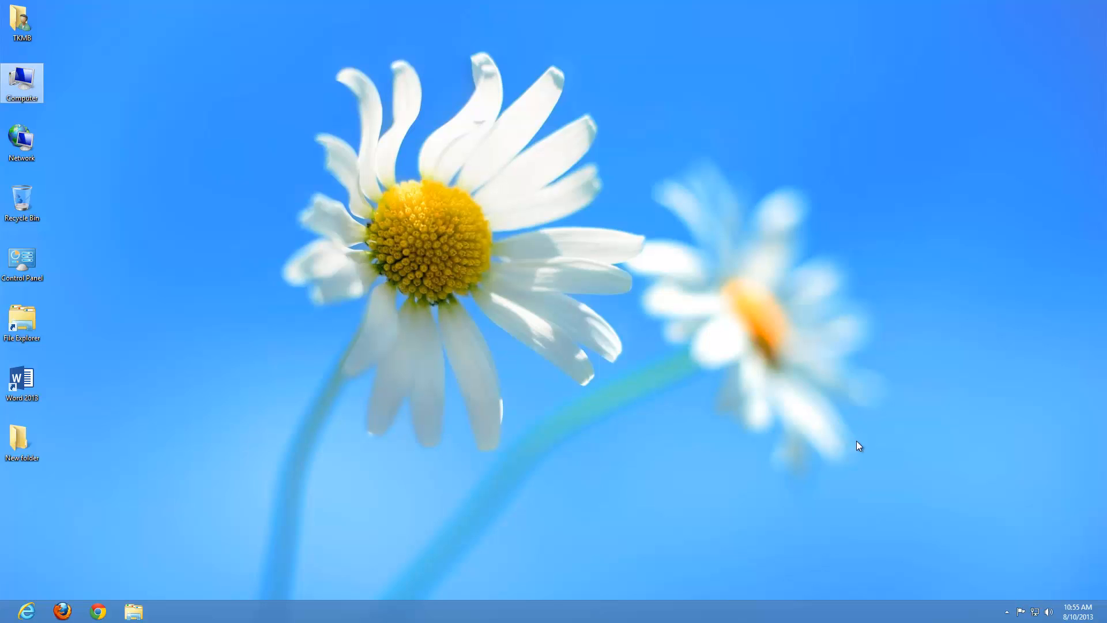
mouse_move(1084, 612)
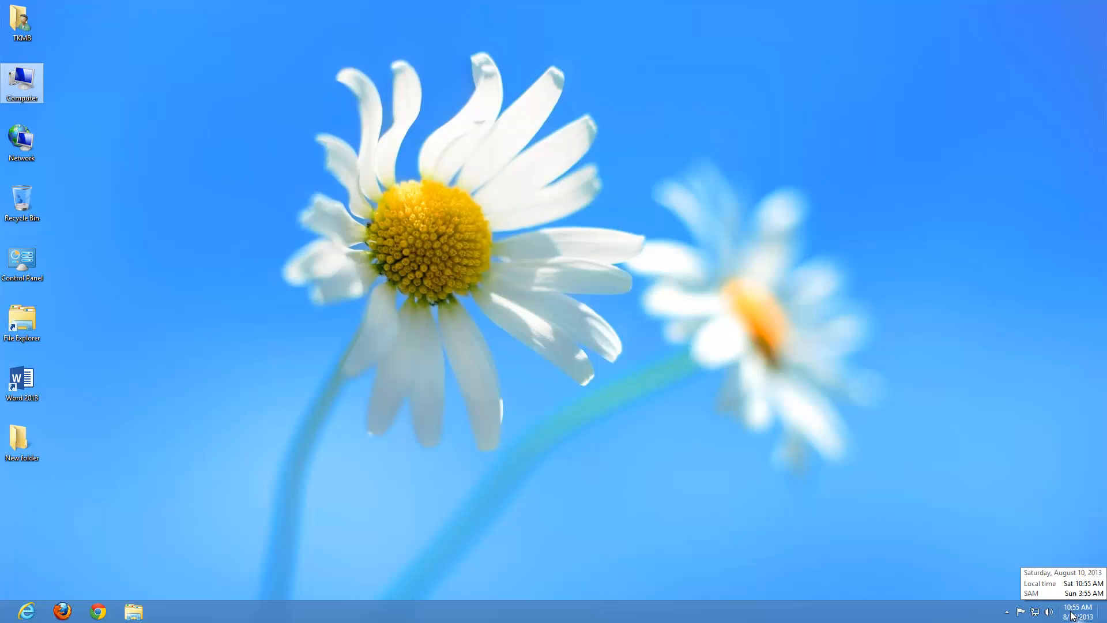
Step: Check the flyout showing local and SAM clocks, then reopen Date and Time settings
left_click(1081, 612)
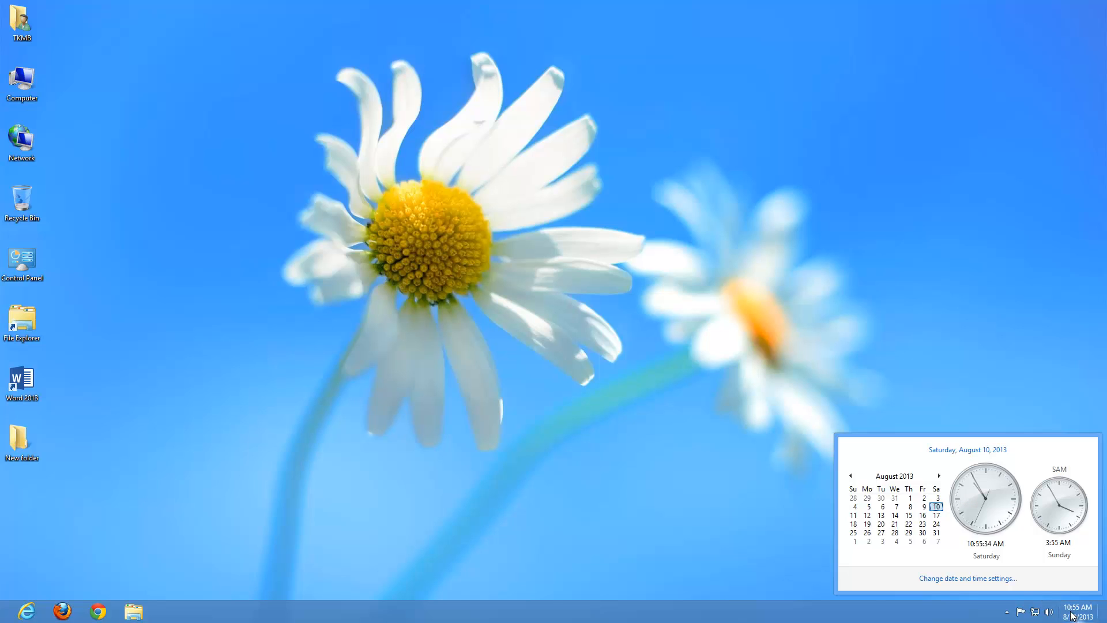
mouse_move(961, 593)
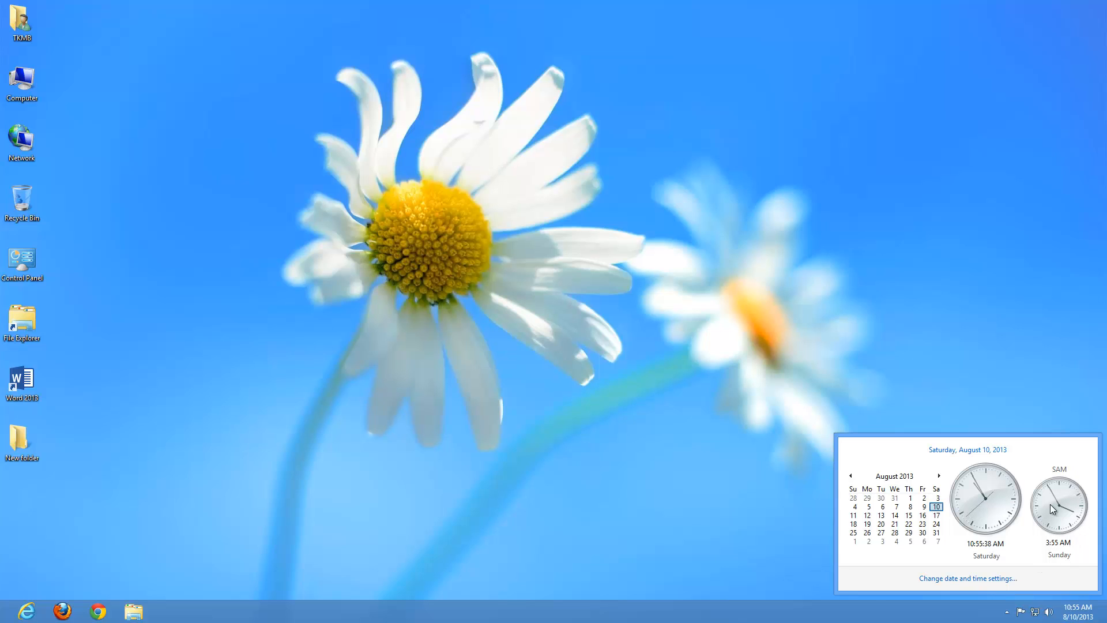
mouse_move(974, 595)
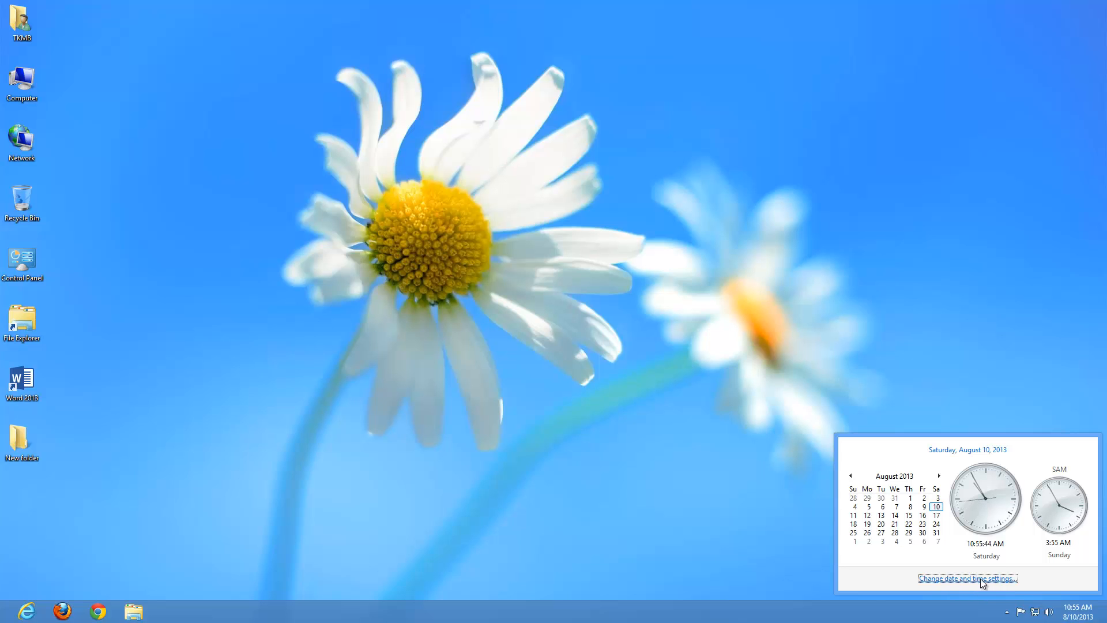
left_click(967, 594)
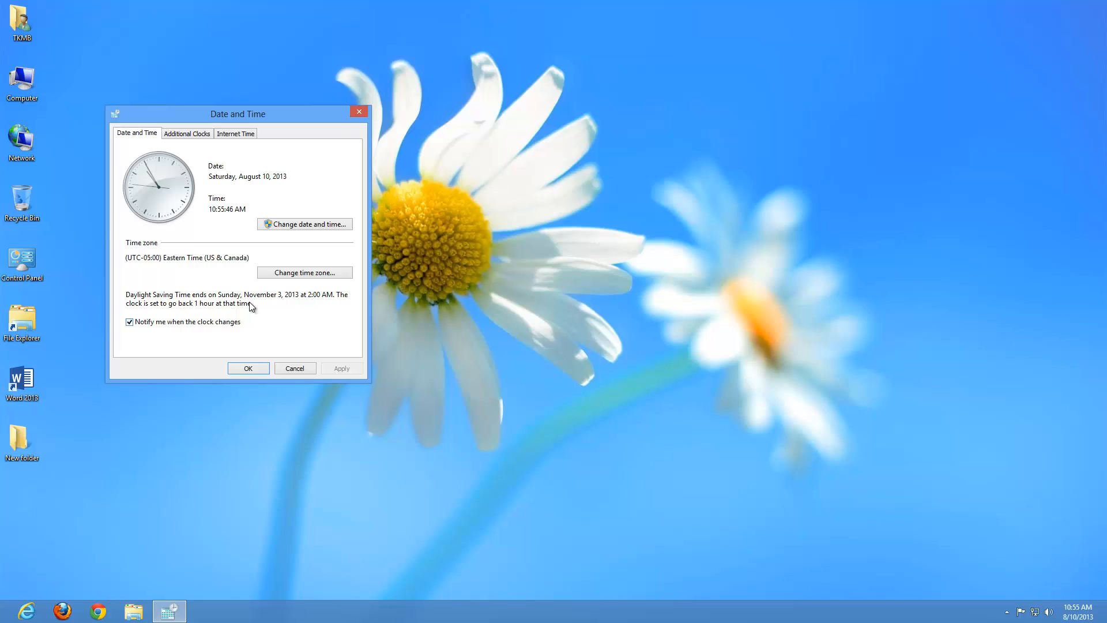
mouse_move(314, 287)
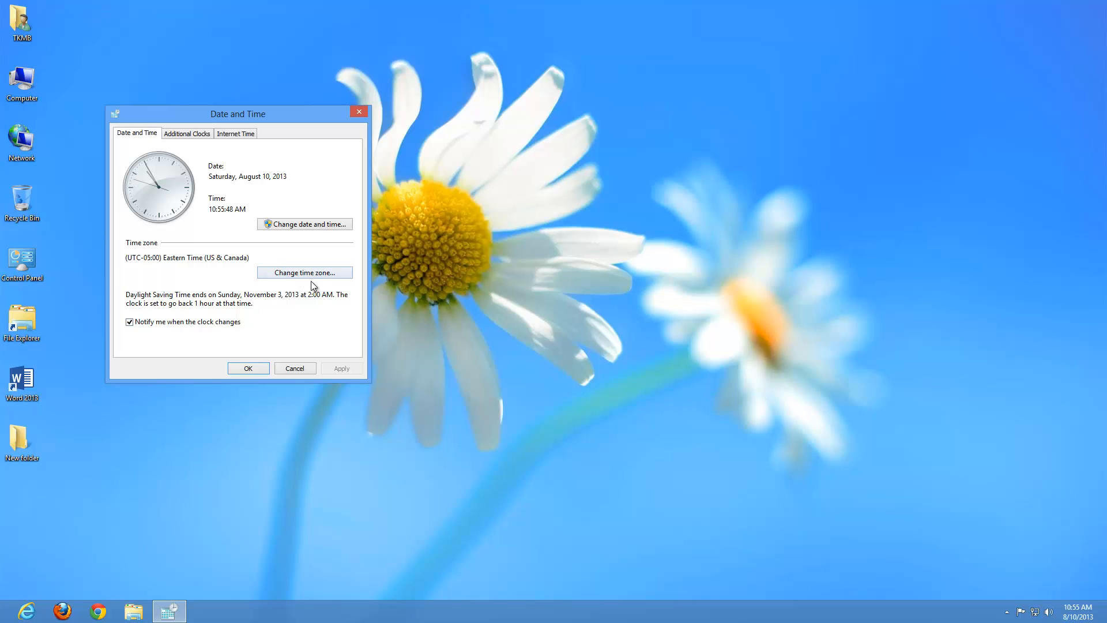
mouse_move(133, 253)
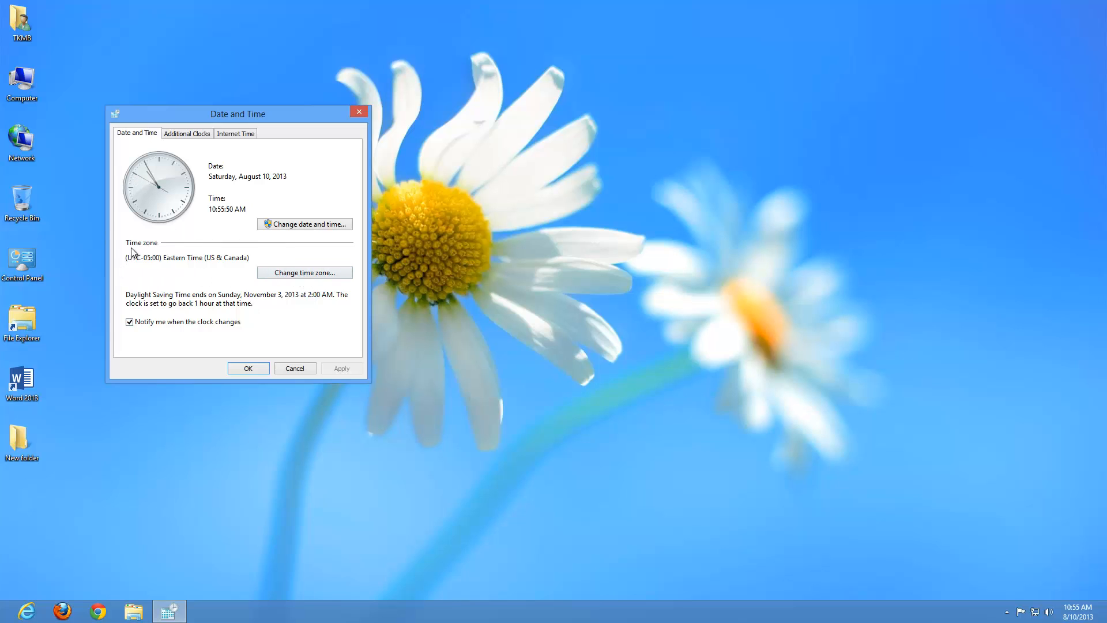
mouse_move(294, 284)
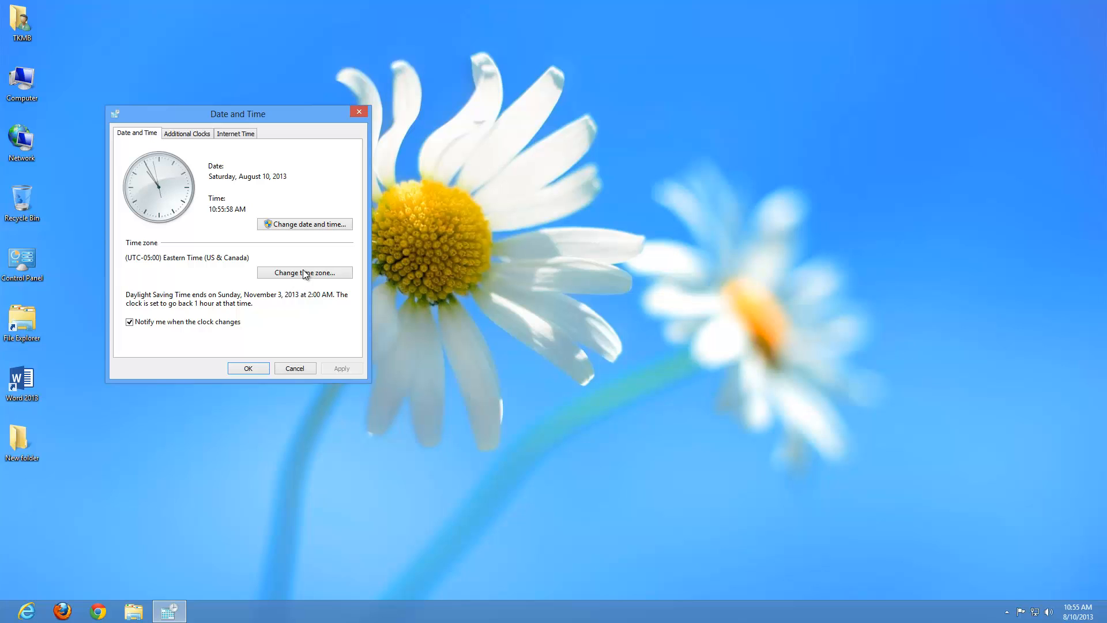
mouse_move(261, 285)
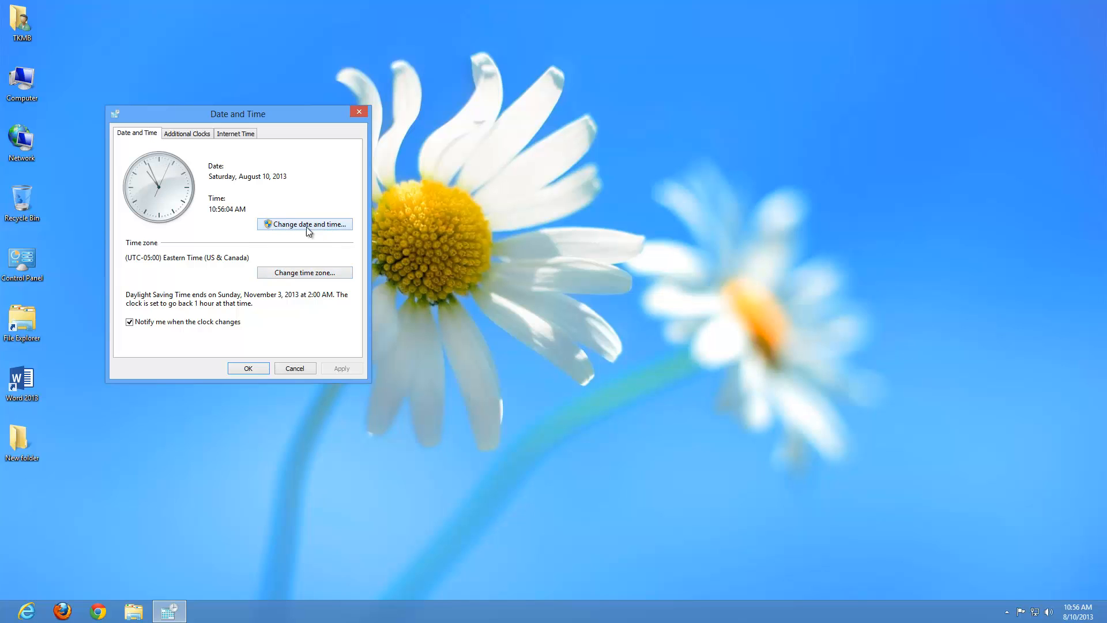
Step: Open 'Change date and time…', showing the August 2013 calendar at 10:56 AM
left_click(305, 224)
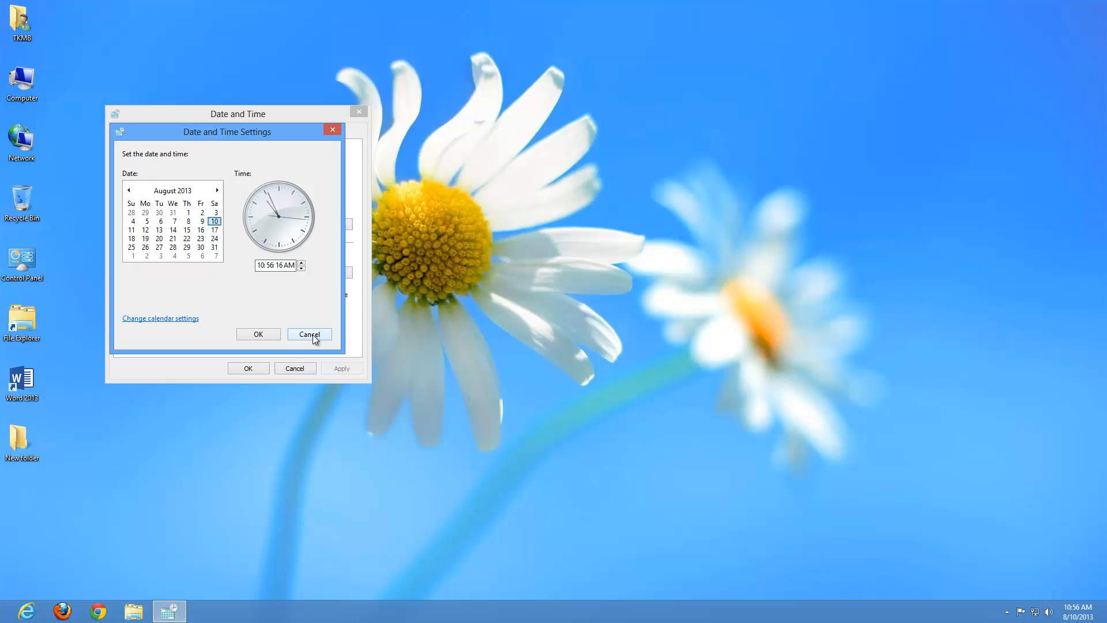
Step: Cancel the date setter and view Internet Time syncing with time.windows.com
left_click(309, 333)
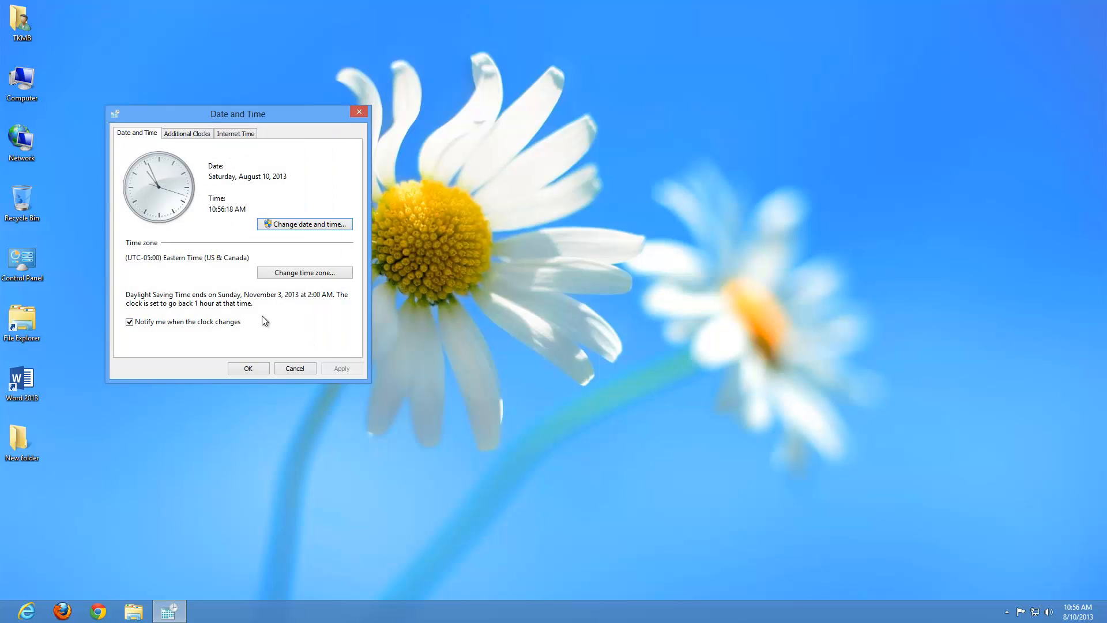
mouse_move(232, 140)
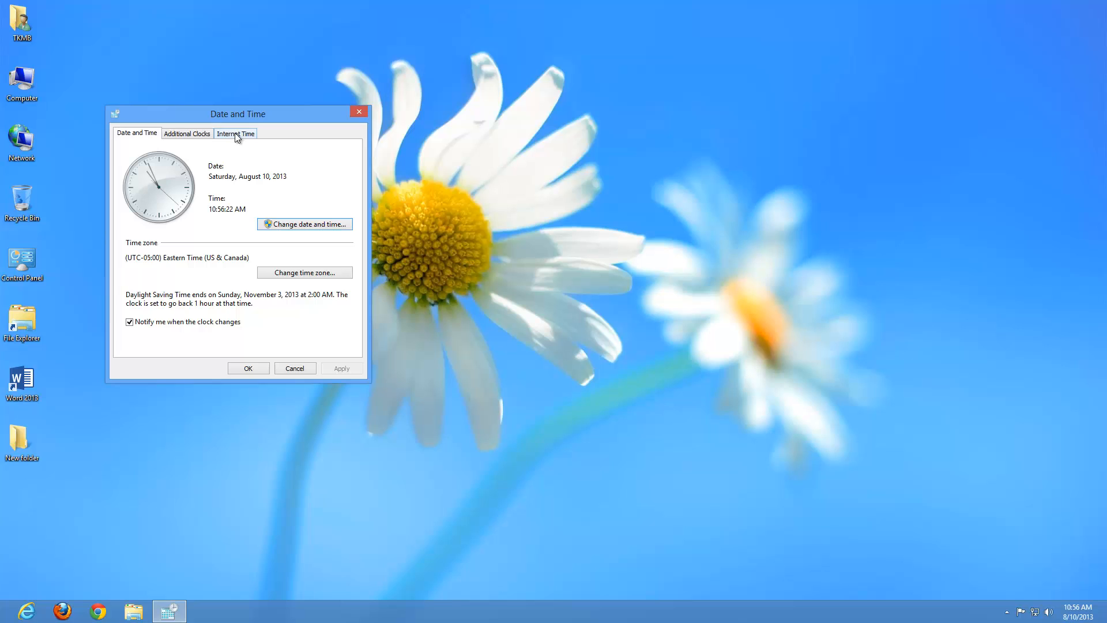
left_click(235, 133)
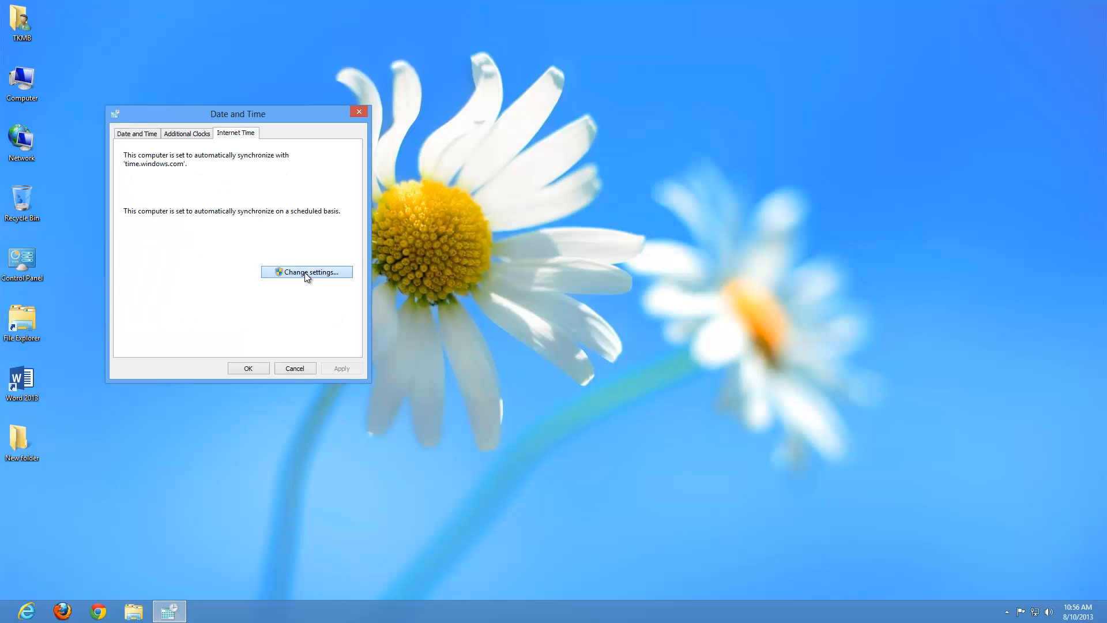
Step: Browse time server options, keep time.windows.com, cancel, and return to the Date and Time tab
left_click(306, 272)
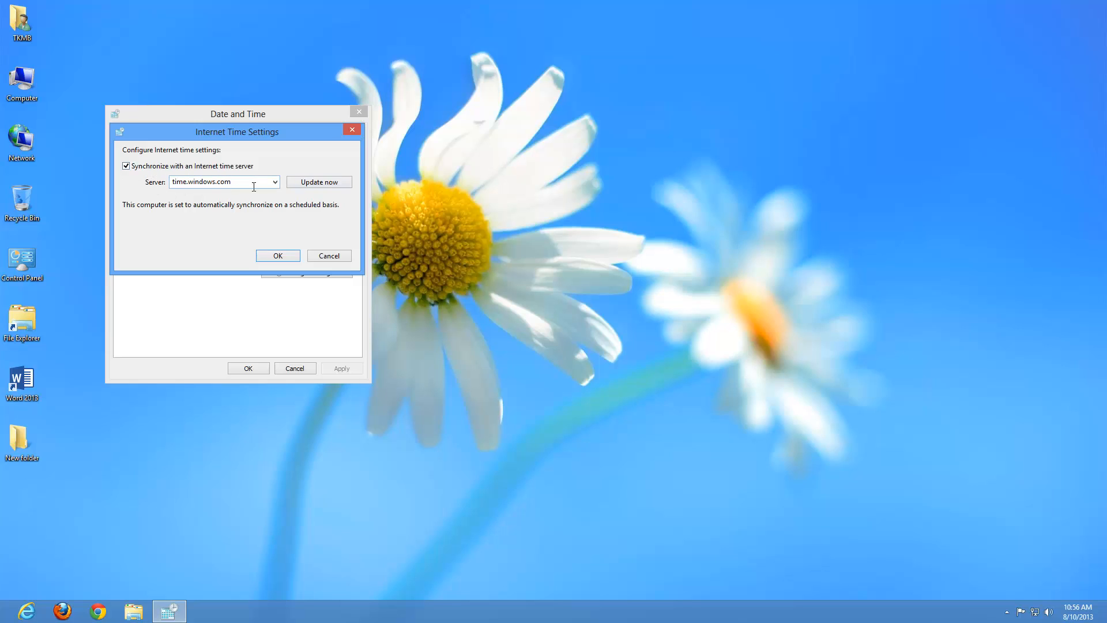
left_click(275, 181)
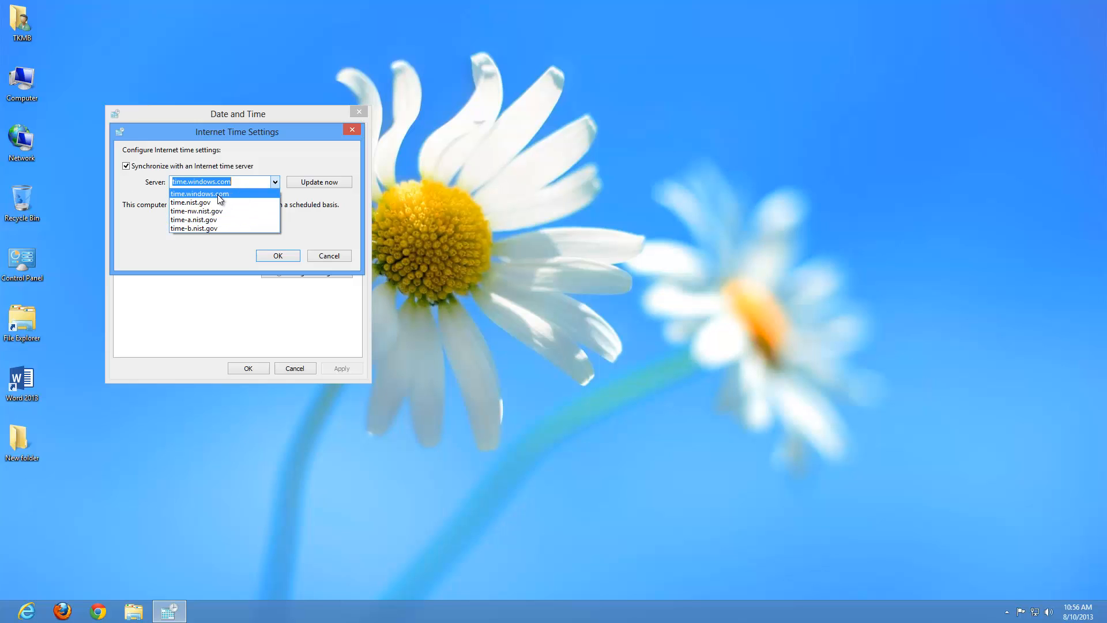
left_click(199, 193)
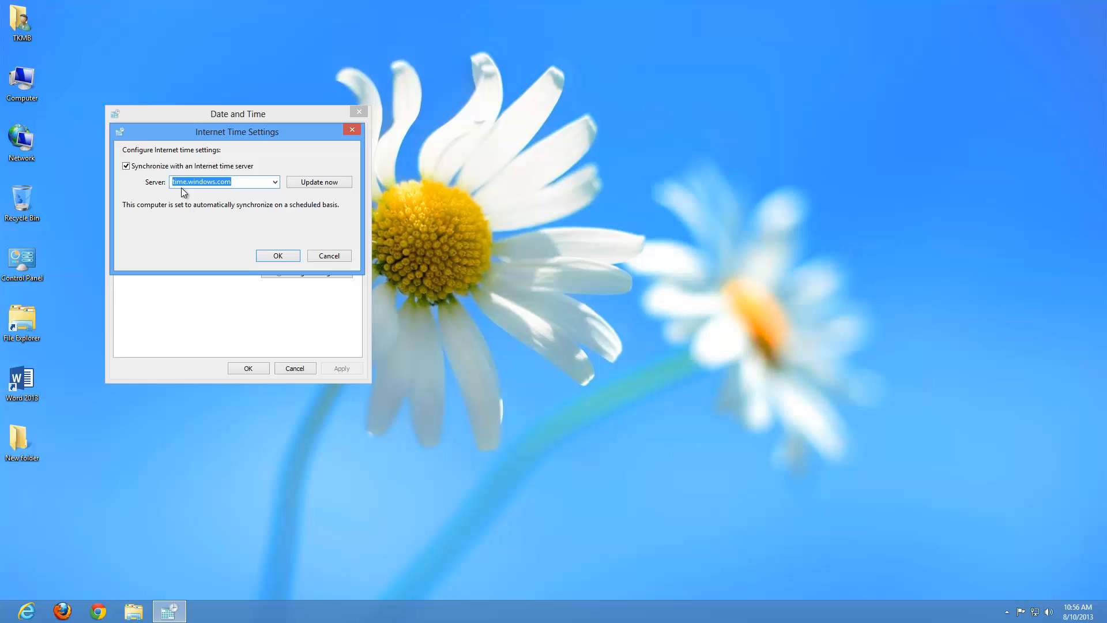
mouse_move(263, 182)
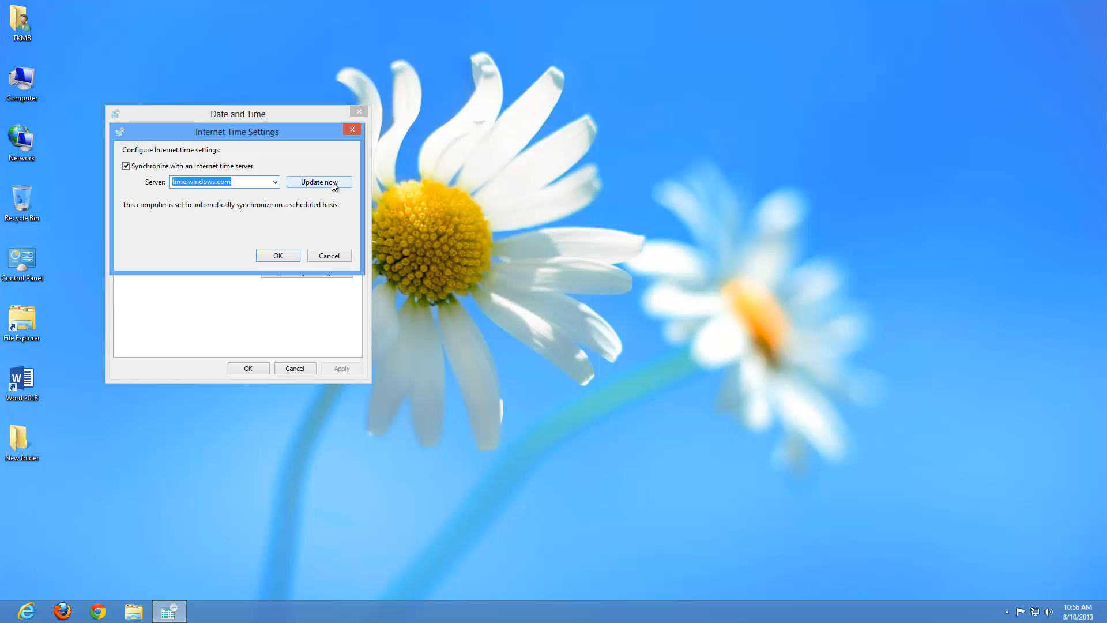
mouse_move(348, 249)
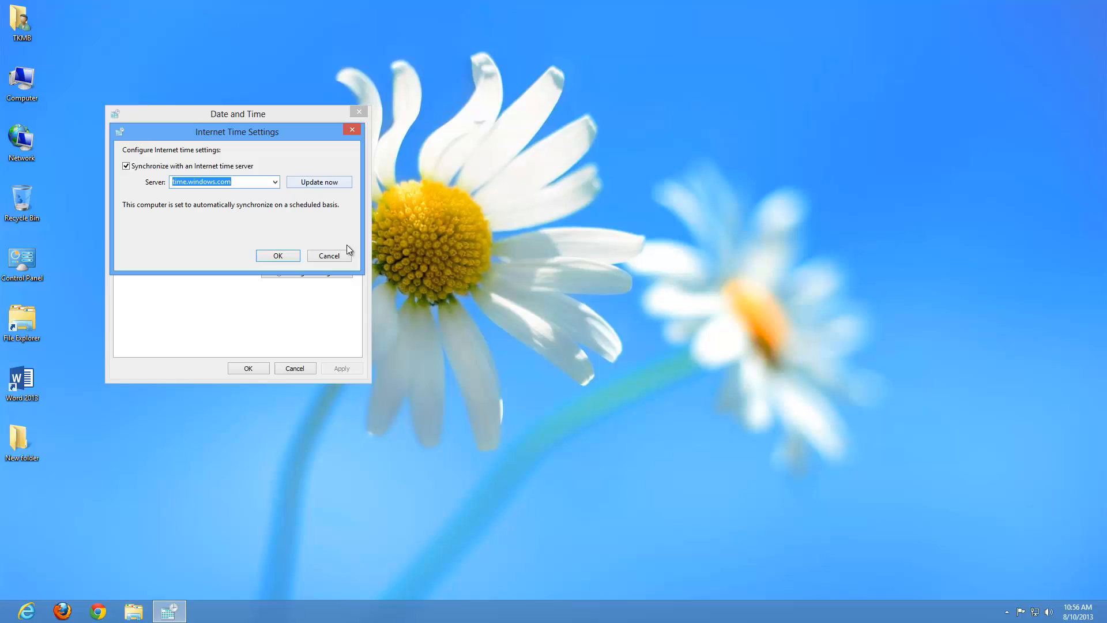
left_click(278, 256)
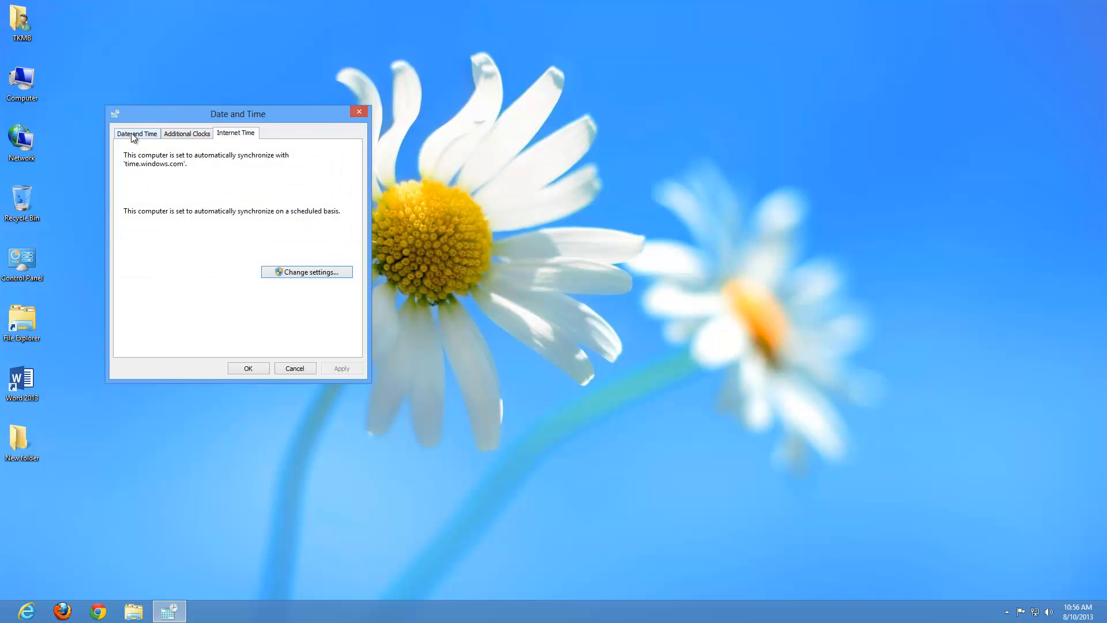
left_click(136, 133)
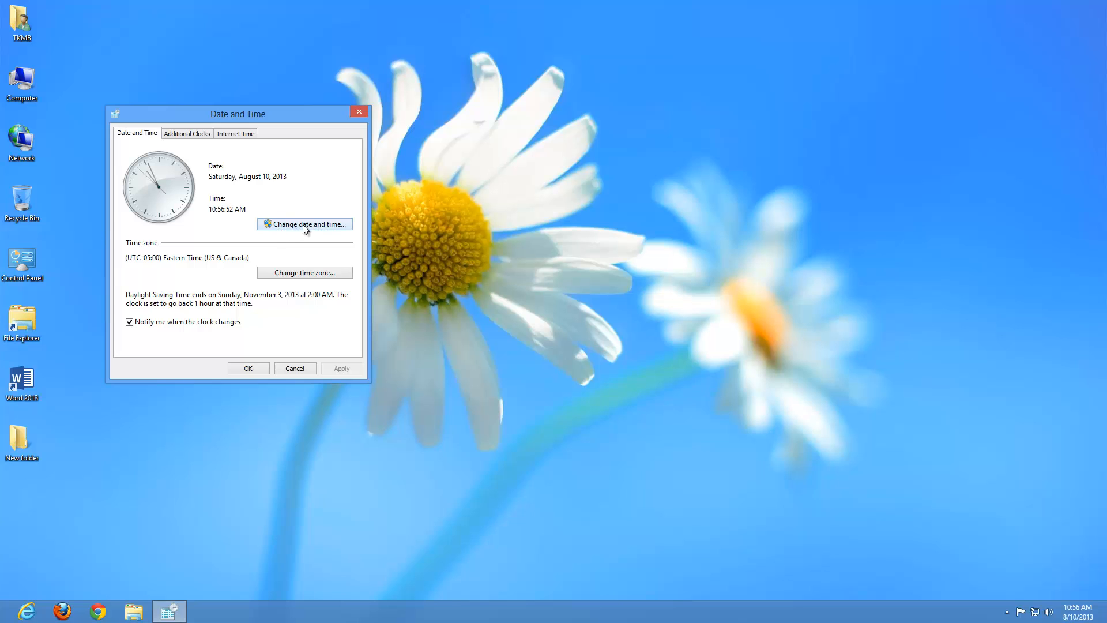
Step: Open the date setter and calendar format settings, then cancel both without changes
left_click(304, 223)
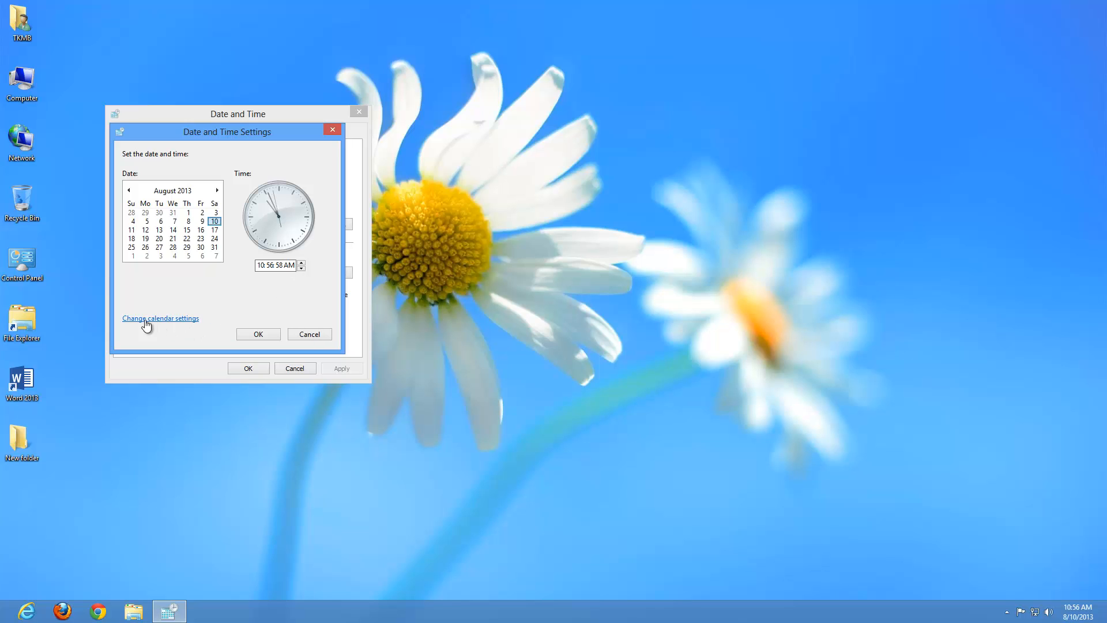
left_click(161, 318)
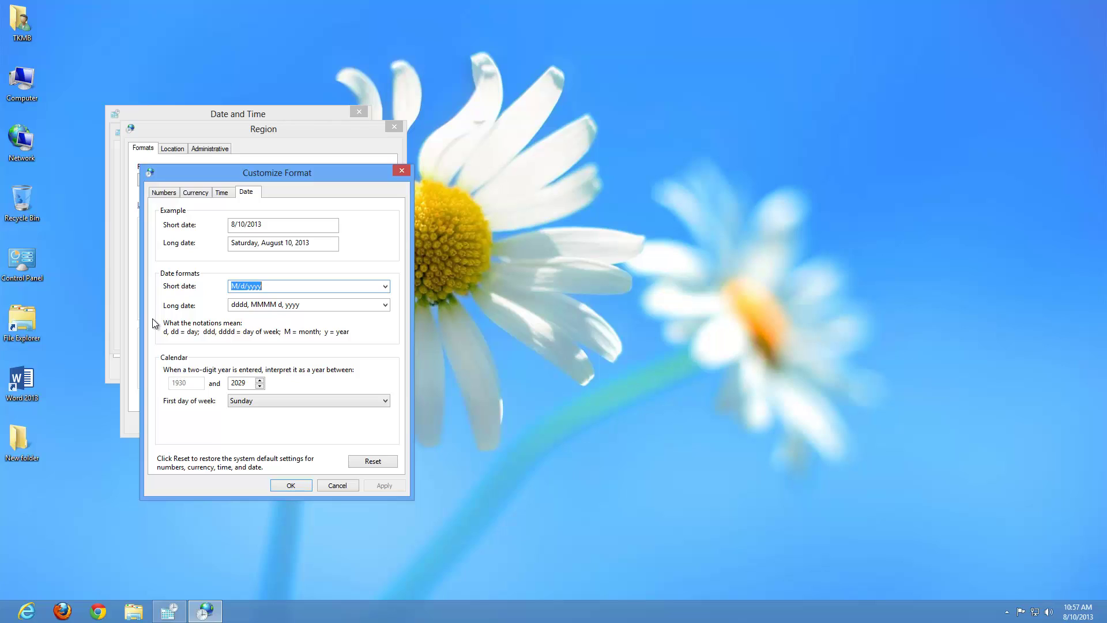
mouse_move(303, 356)
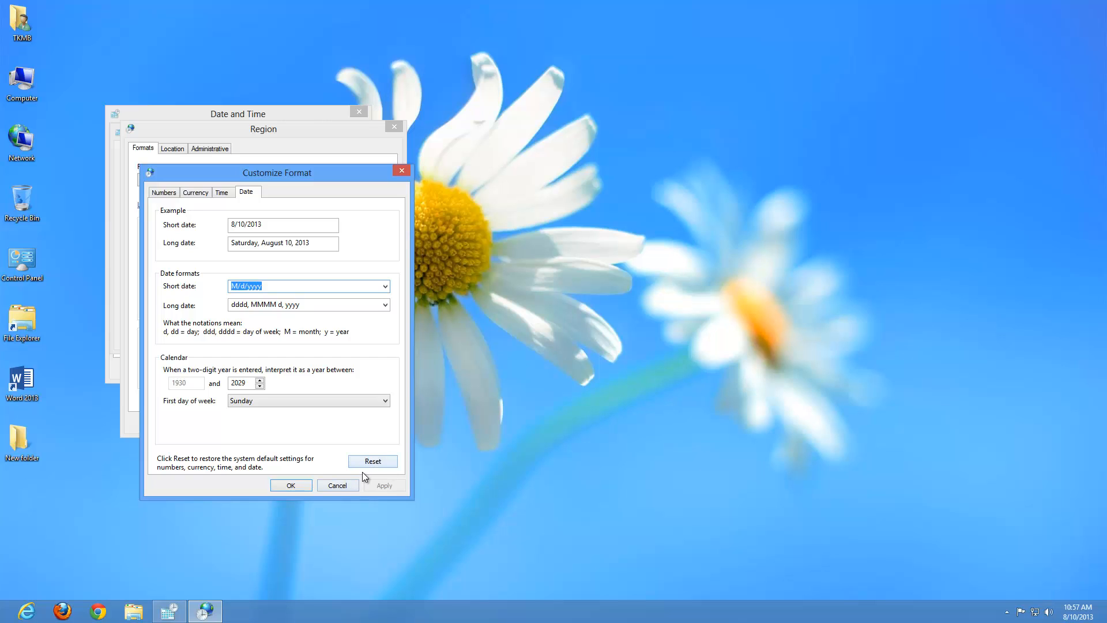
left_click(337, 485)
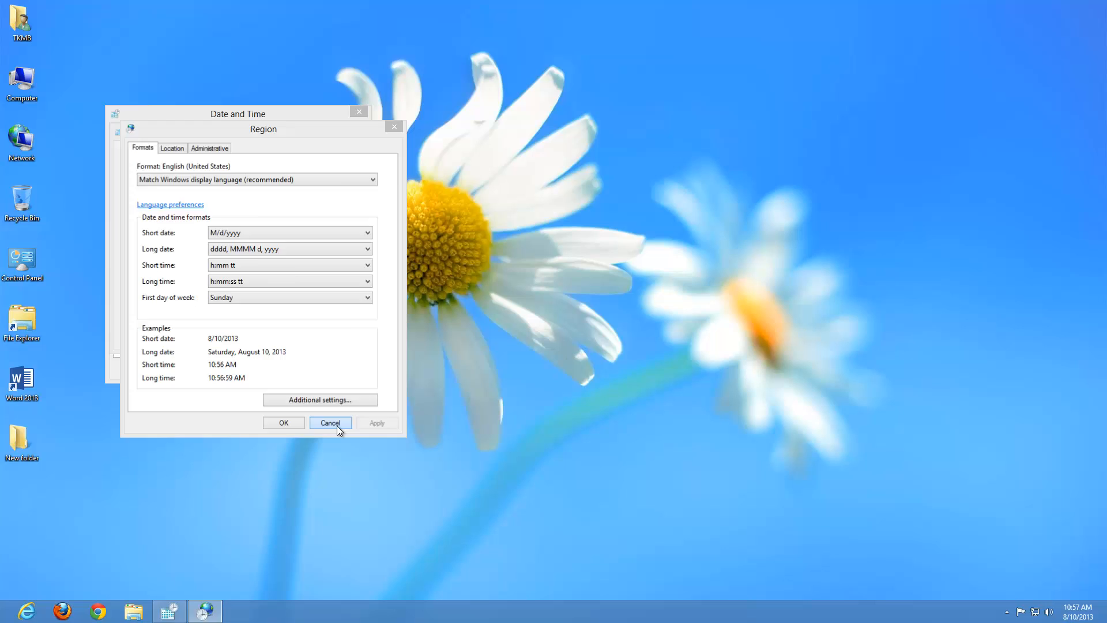
left_click(330, 423)
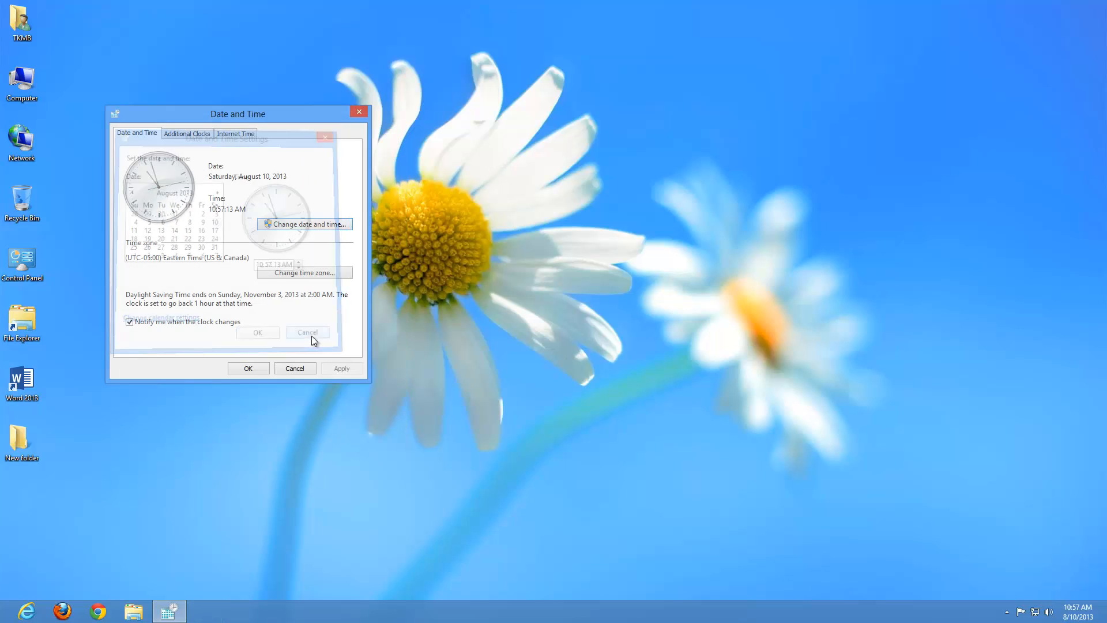
left_click(307, 332)
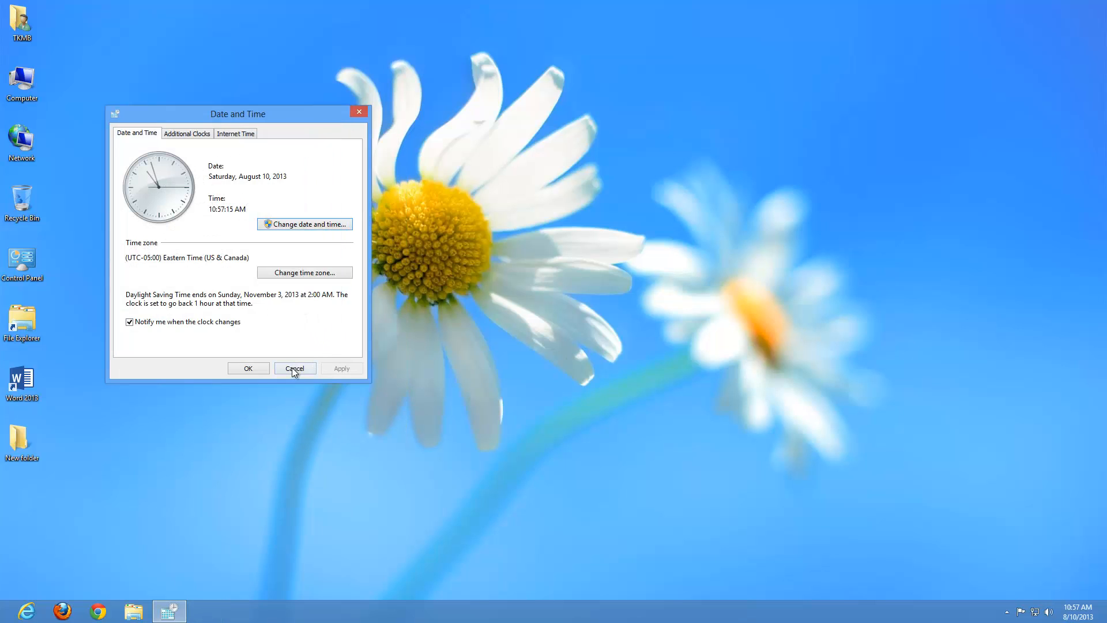
Step: Uncheck 'Show this clock' for SAM, confirm with OK, and click the taskbar clock
left_click(187, 134)
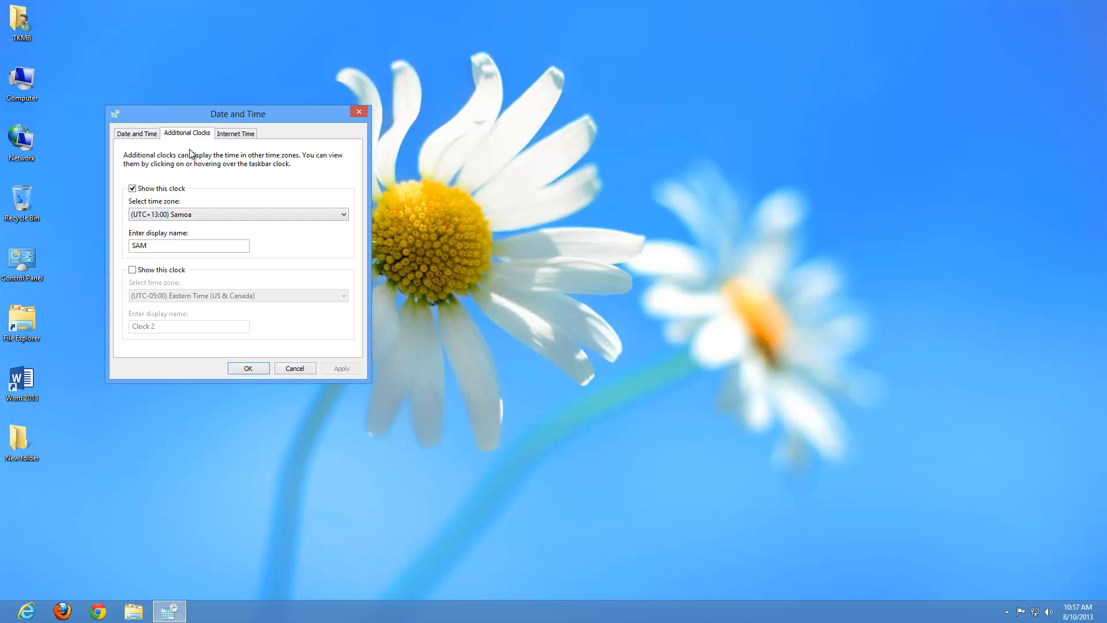
left_click(132, 188)
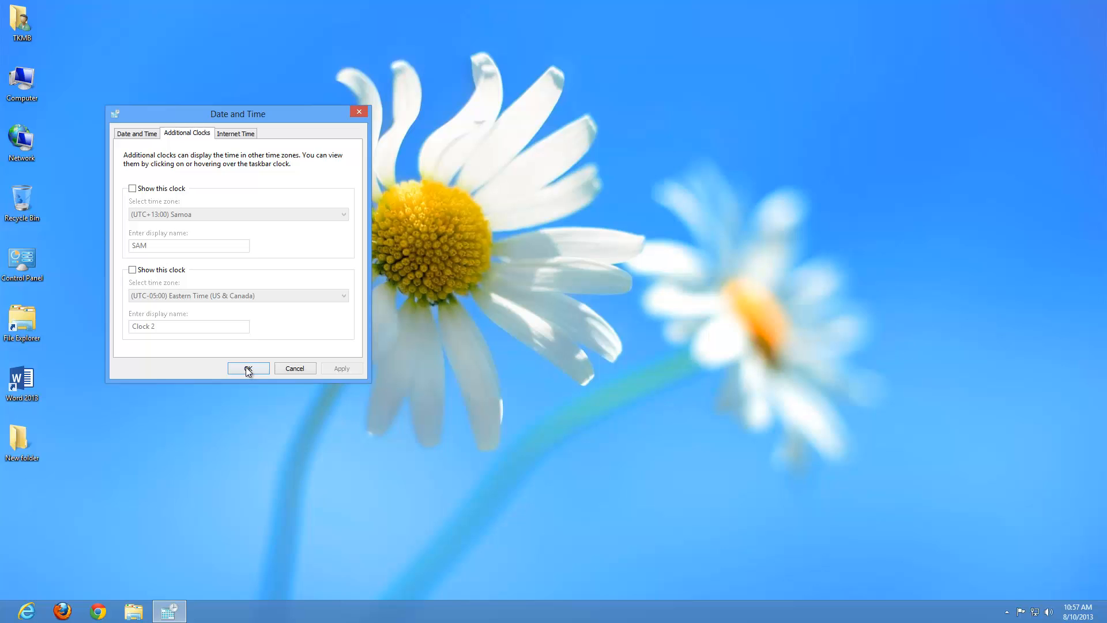
left_click(248, 368)
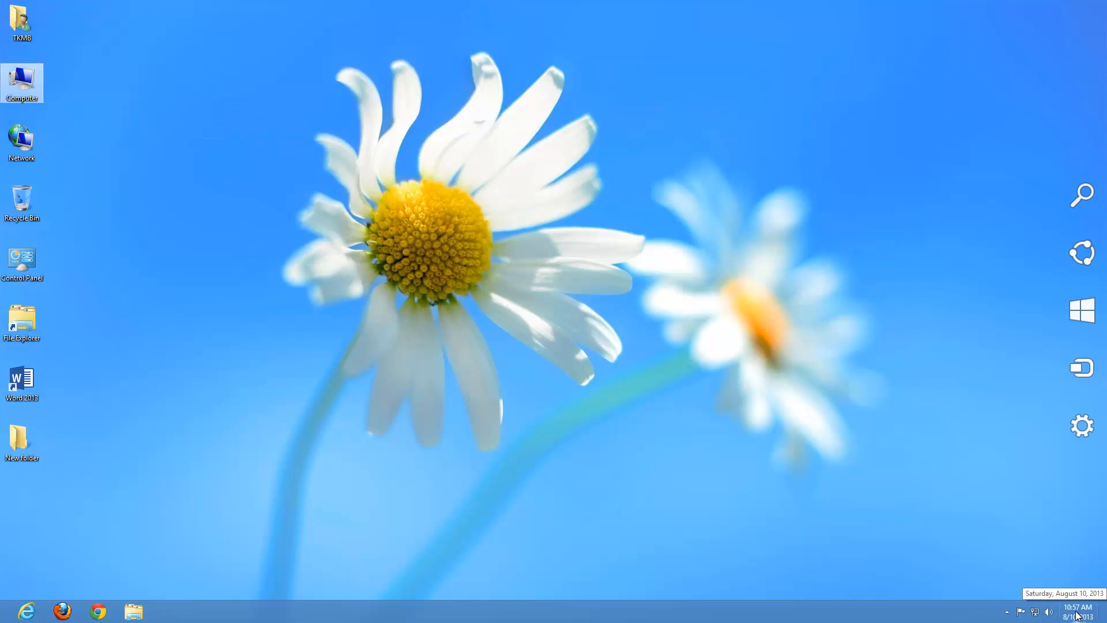
left_click(1082, 615)
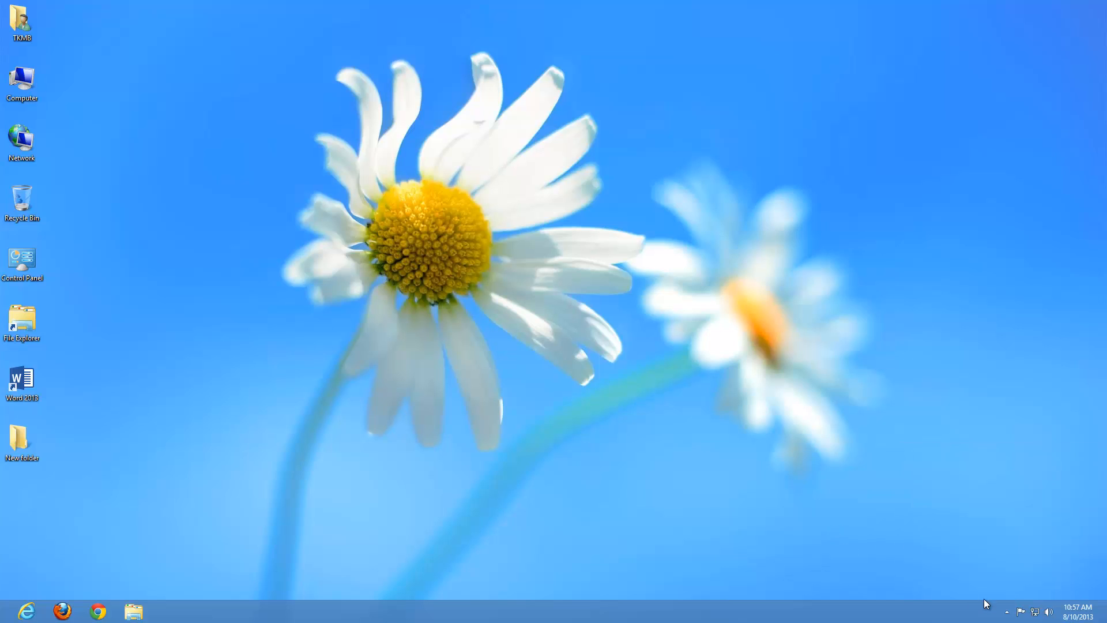
mouse_move(1025, 619)
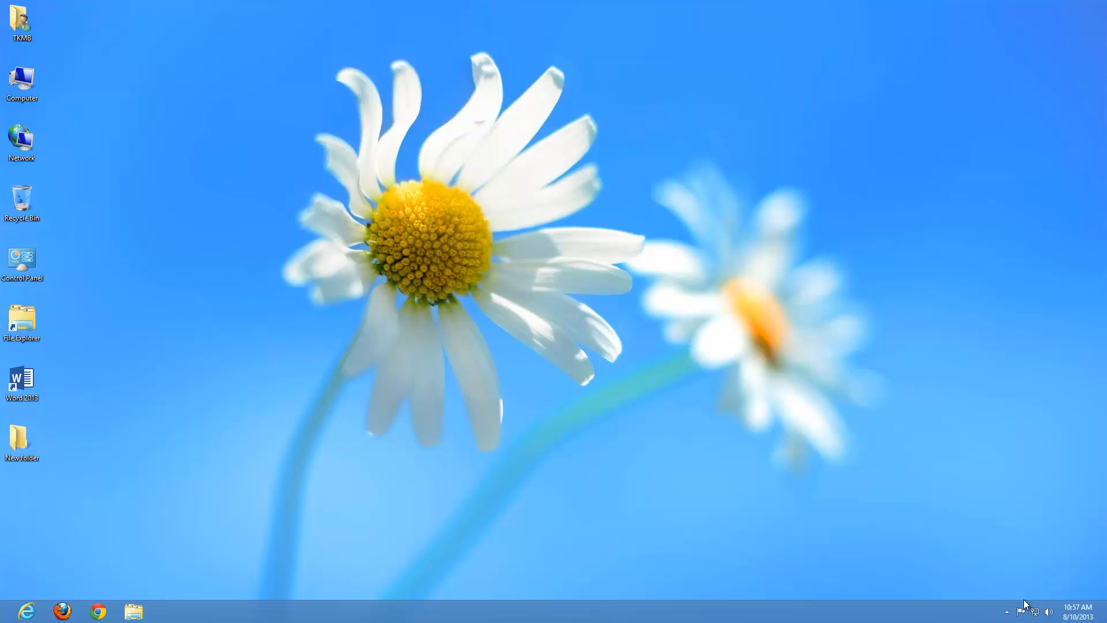
left_click(1046, 612)
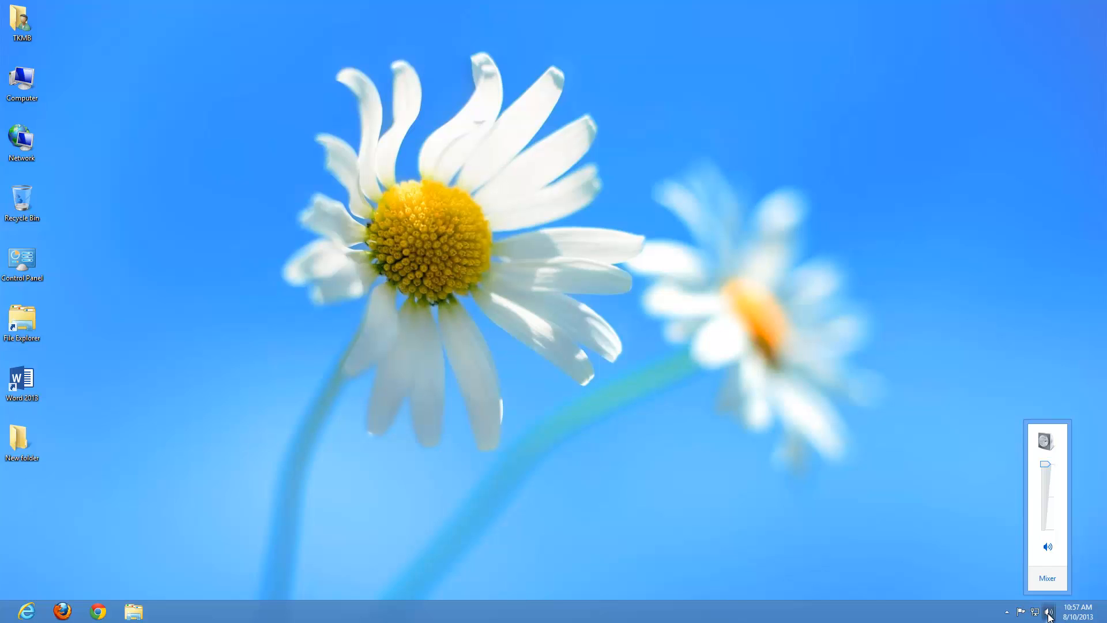
mouse_move(1046, 550)
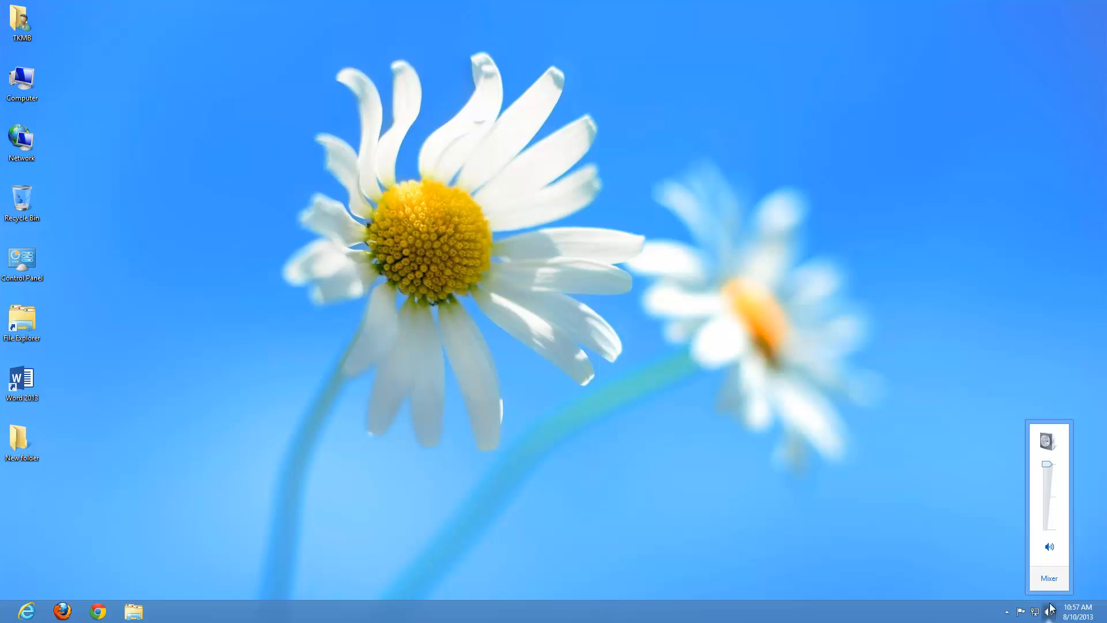
left_click(1049, 577)
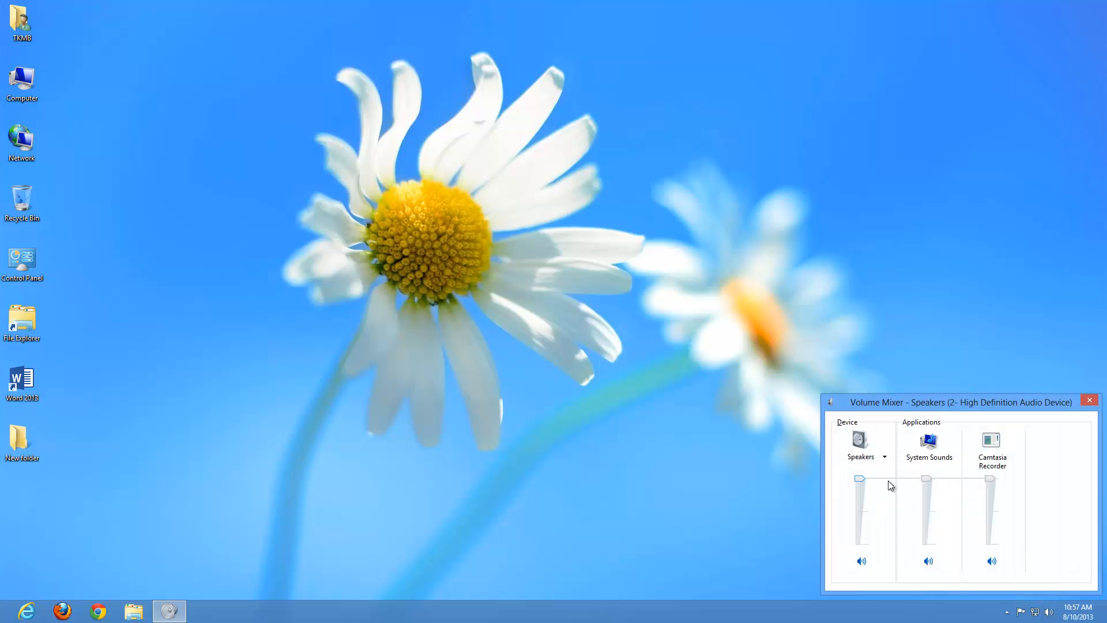
left_click(1089, 399)
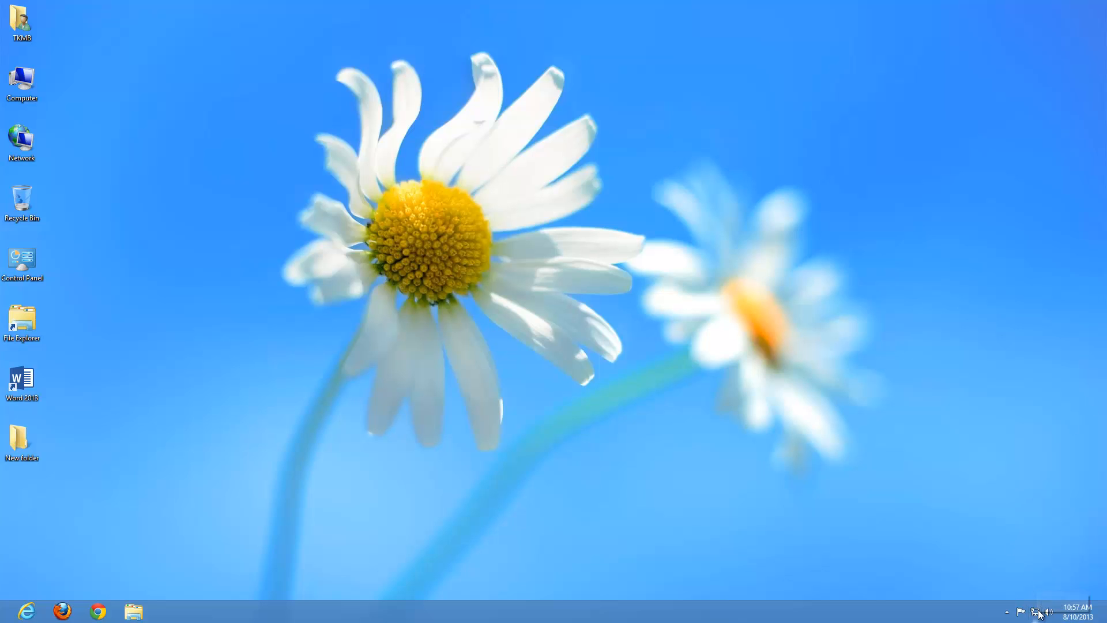
left_click(1035, 610)
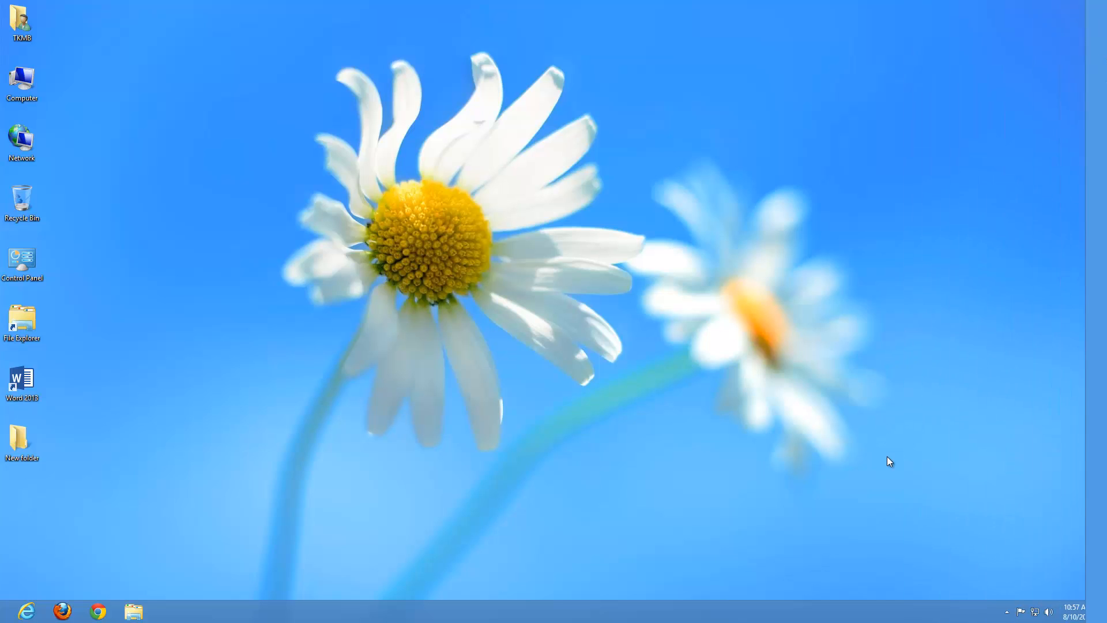
mouse_move(1035, 609)
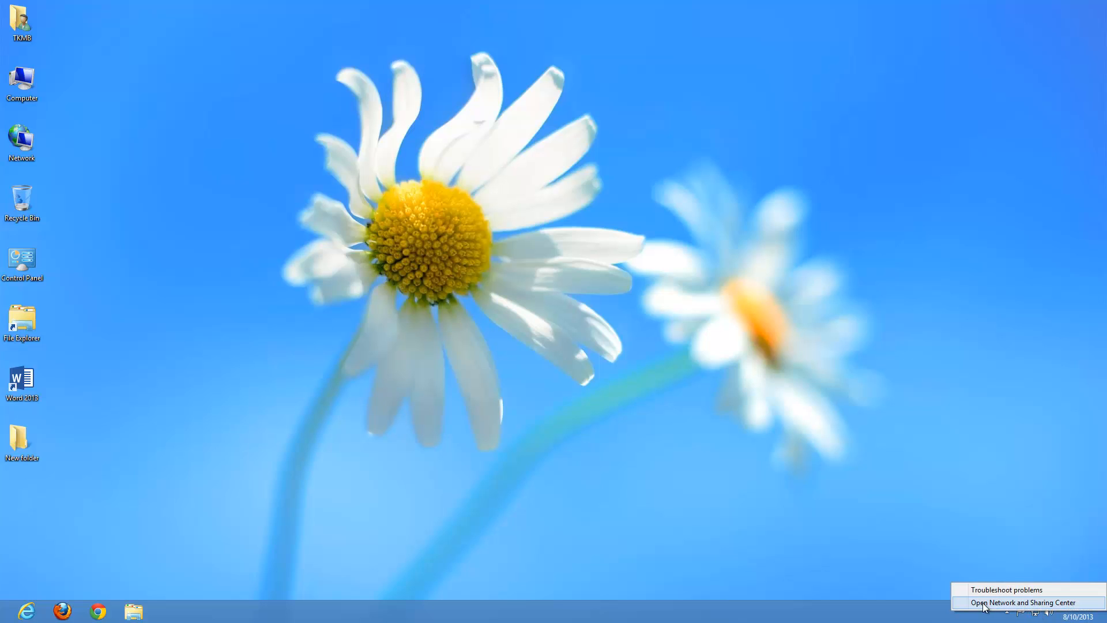
mouse_move(1020, 594)
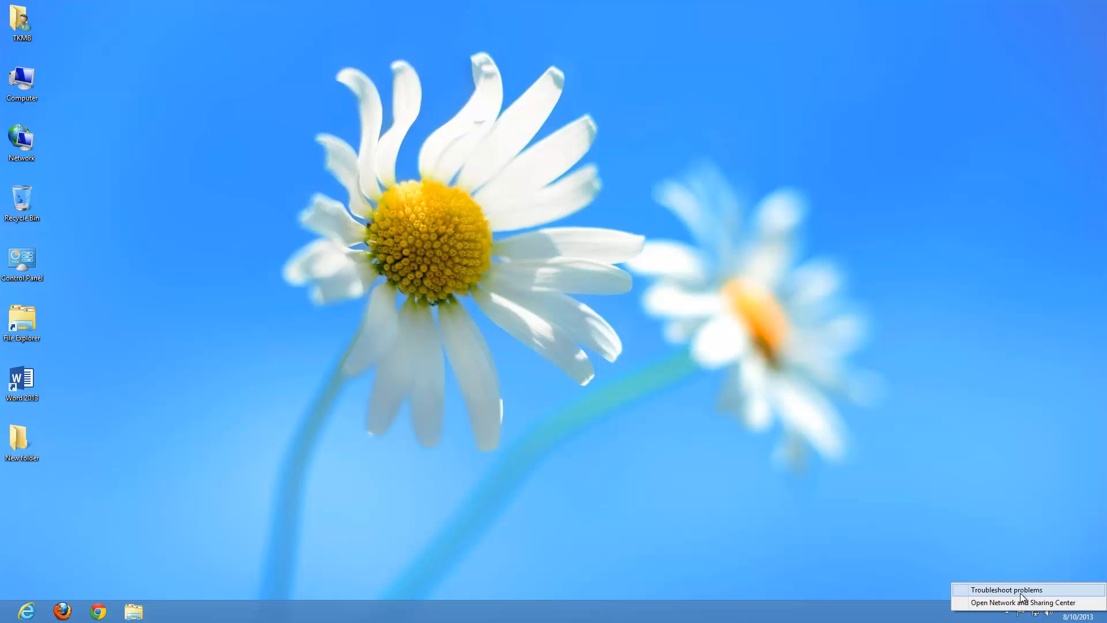
mouse_move(1008, 604)
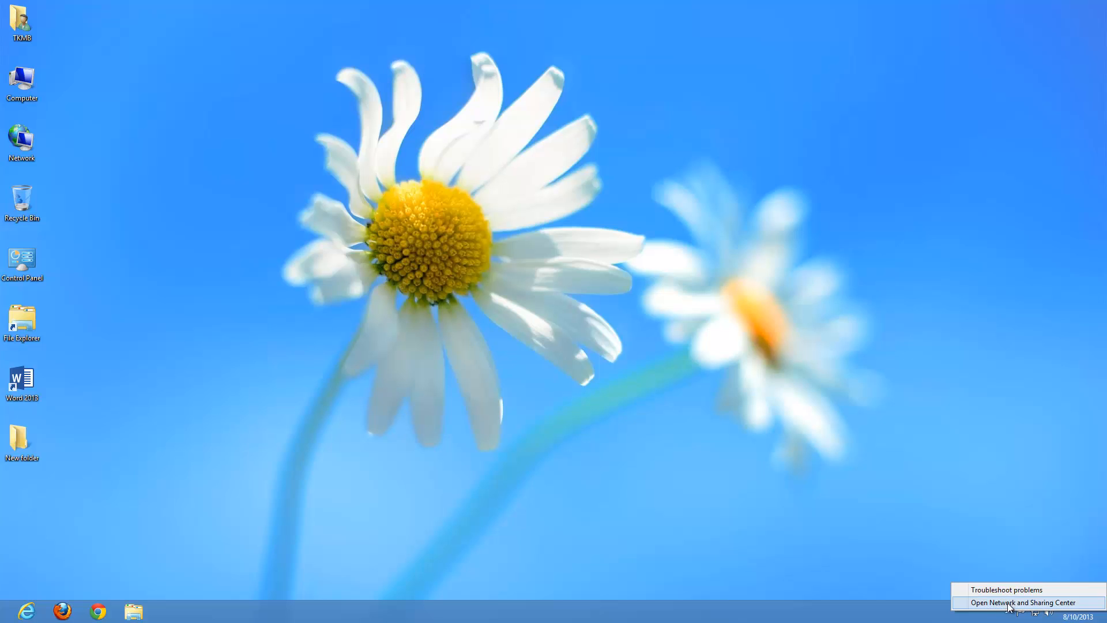
left_click(1019, 602)
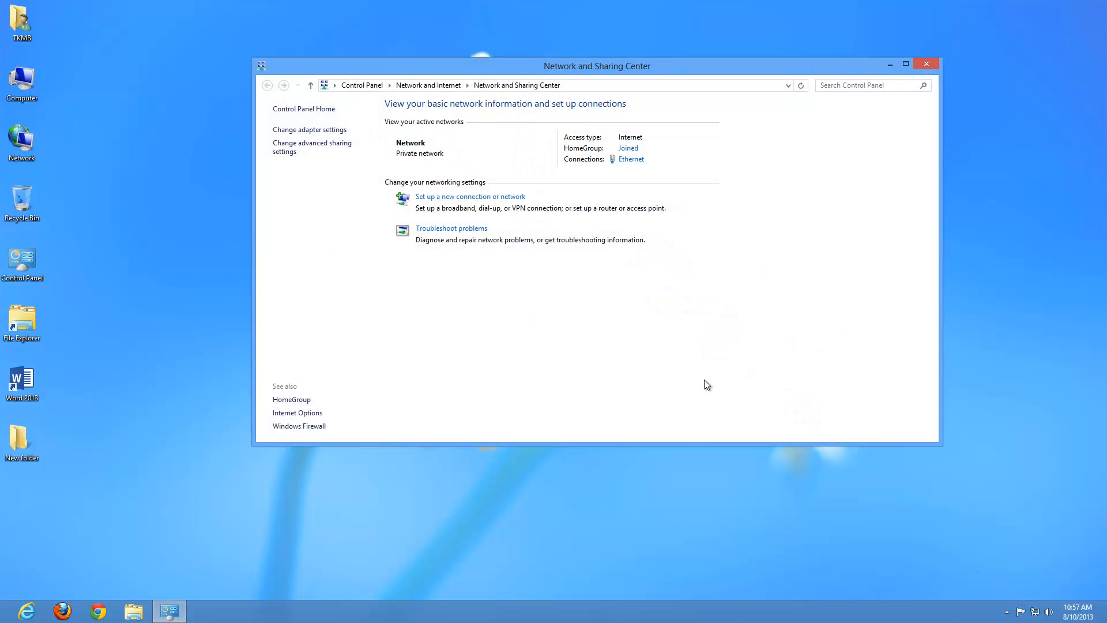
mouse_move(684, 369)
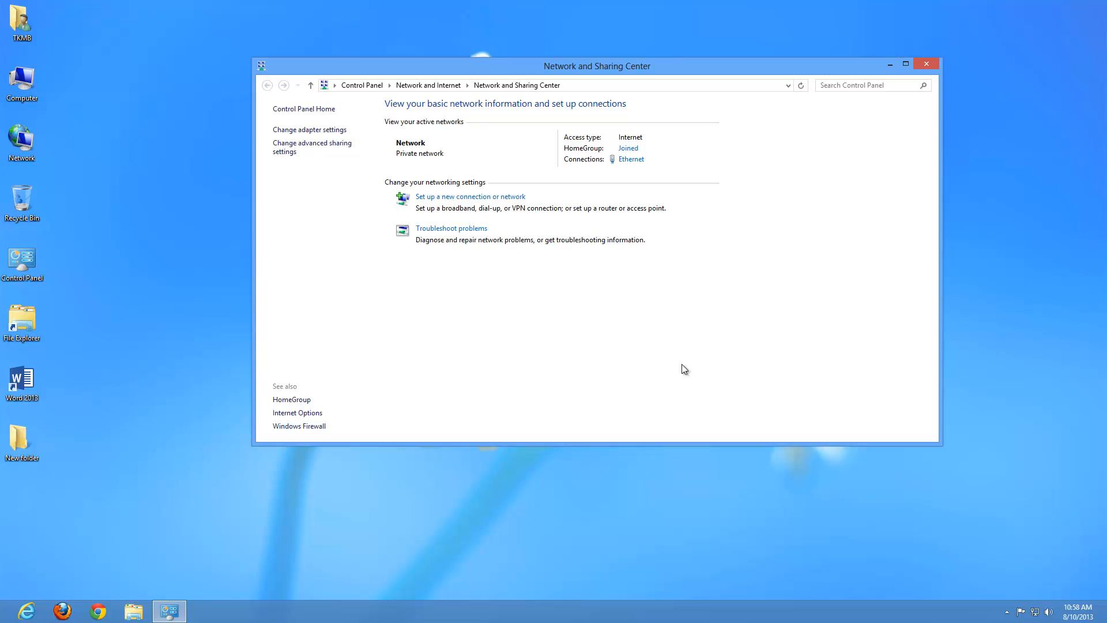
mouse_move(926, 63)
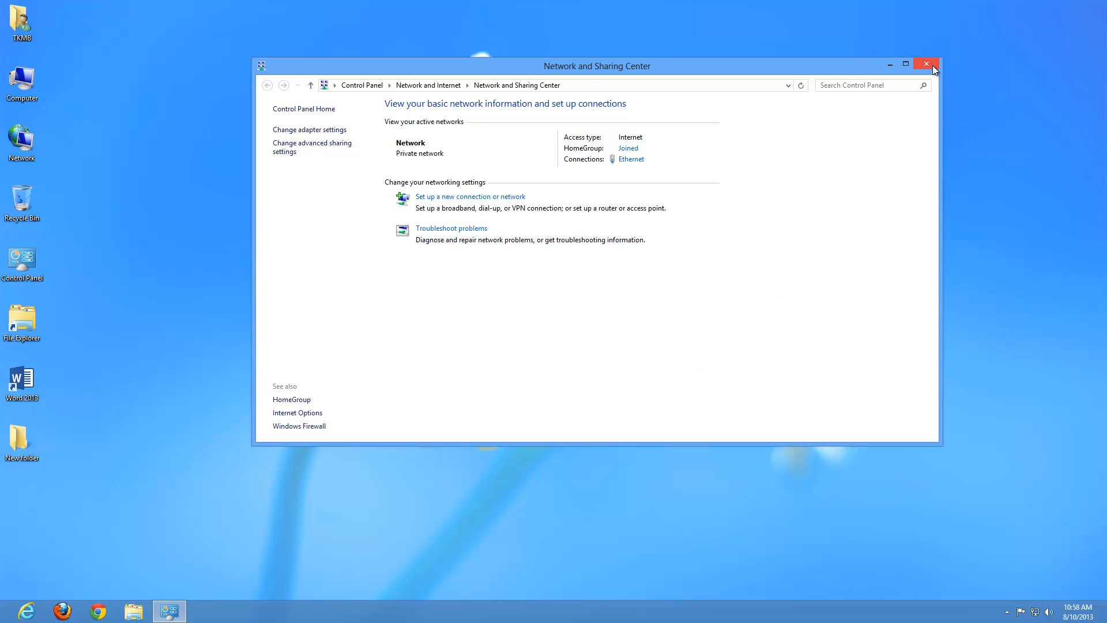
left_click(926, 63)
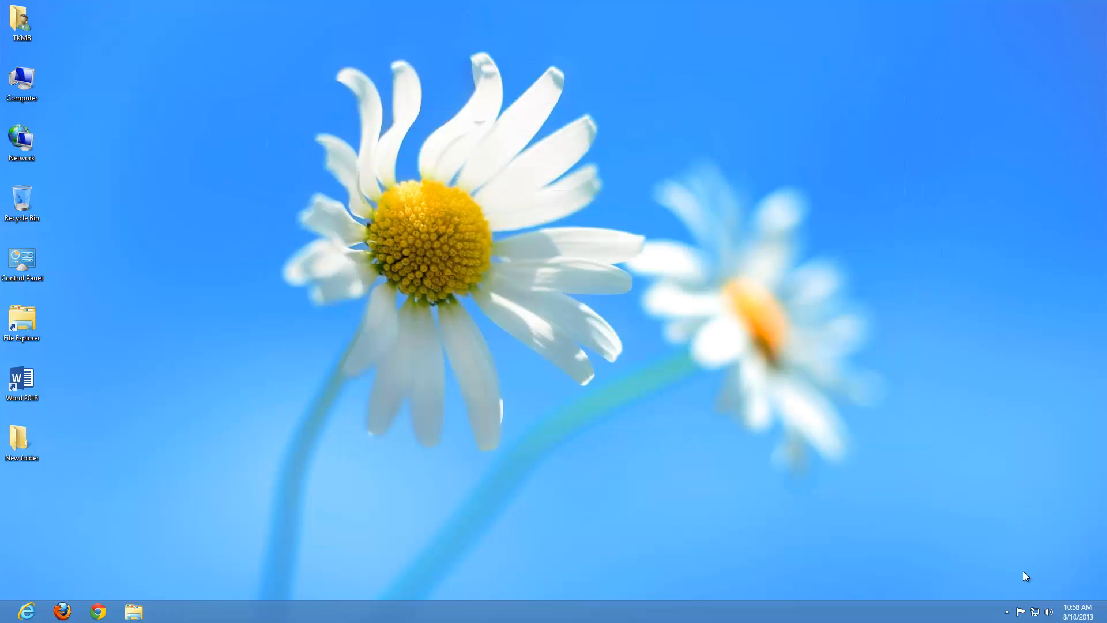
mouse_move(1019, 611)
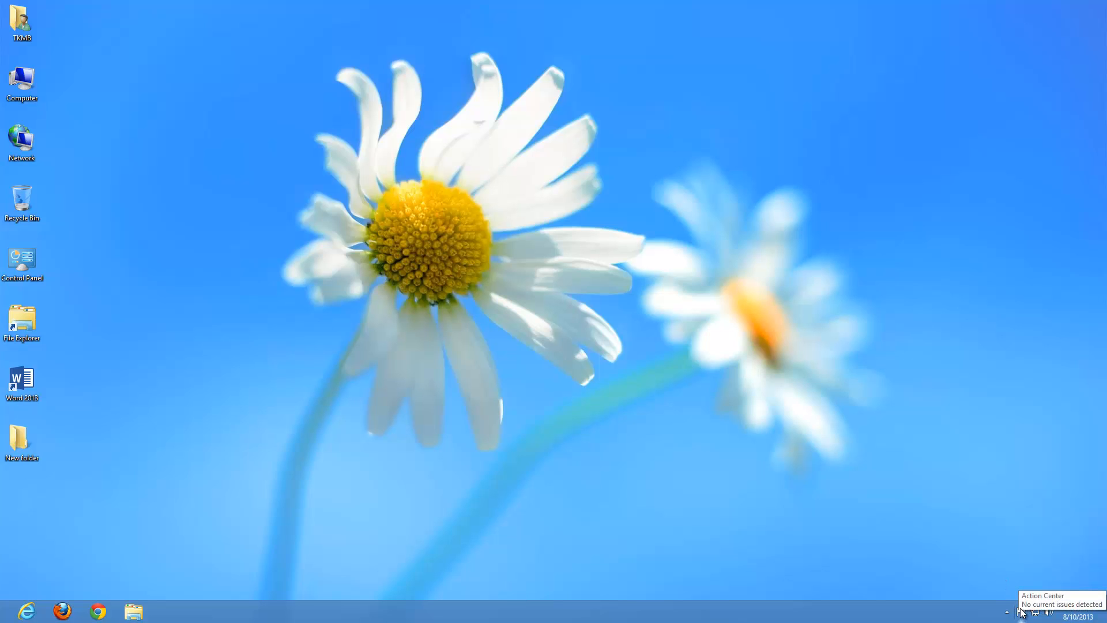
Step: Open the full Action Center from the notification-area flag, showing no issues detected
left_click(1023, 613)
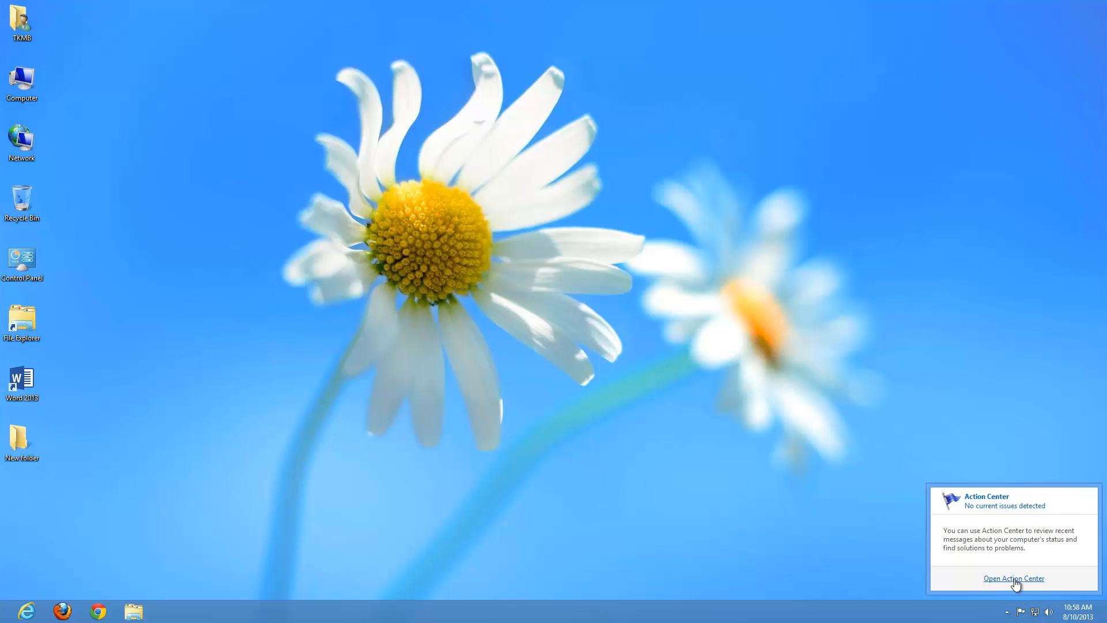
left_click(1014, 578)
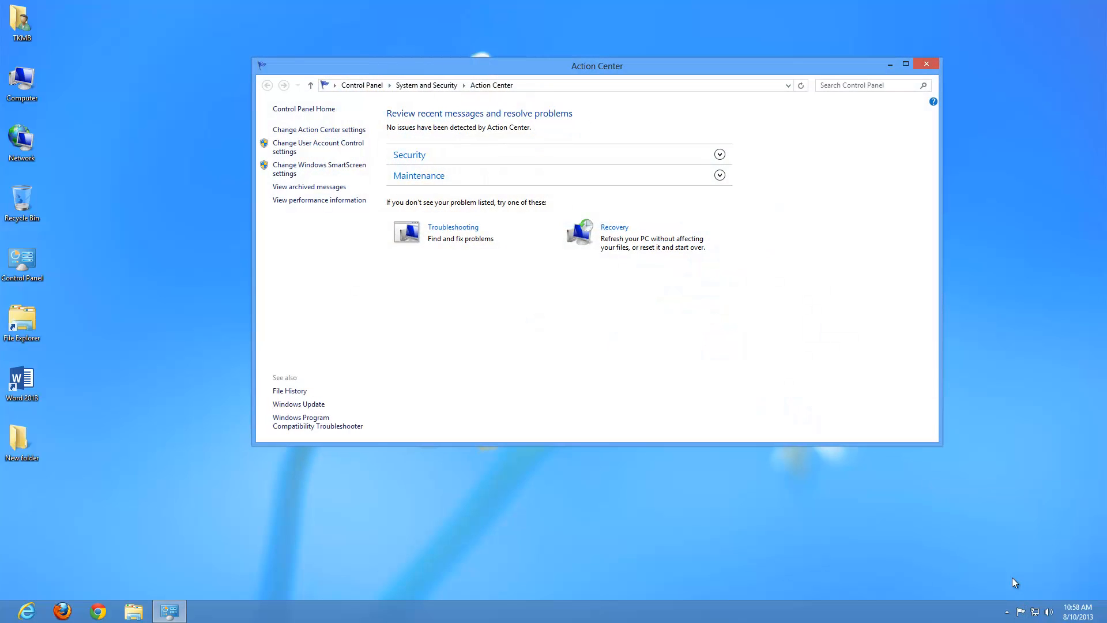
mouse_move(990, 502)
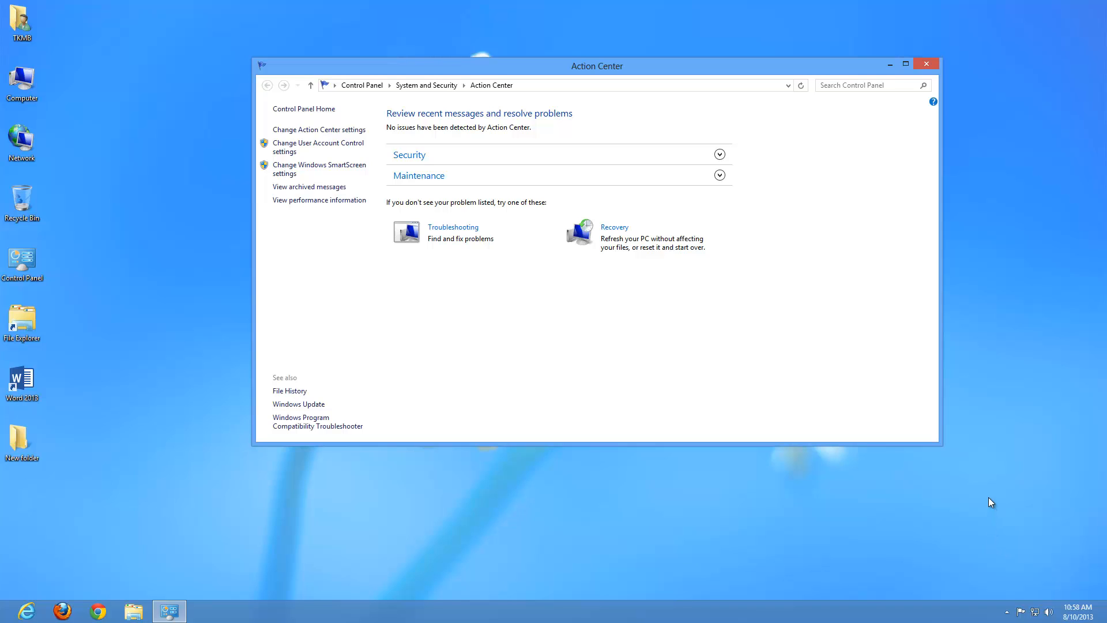
mouse_move(455, 145)
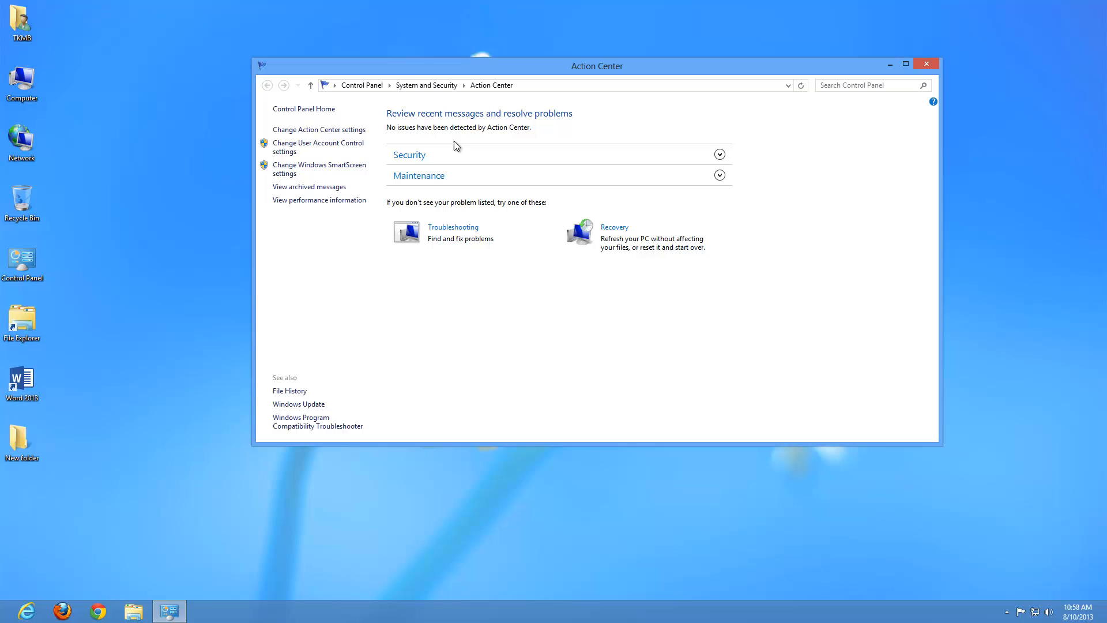
Step: Expand Security in Action Center and scroll through firewall, updates and virus protection statuses
left_click(720, 154)
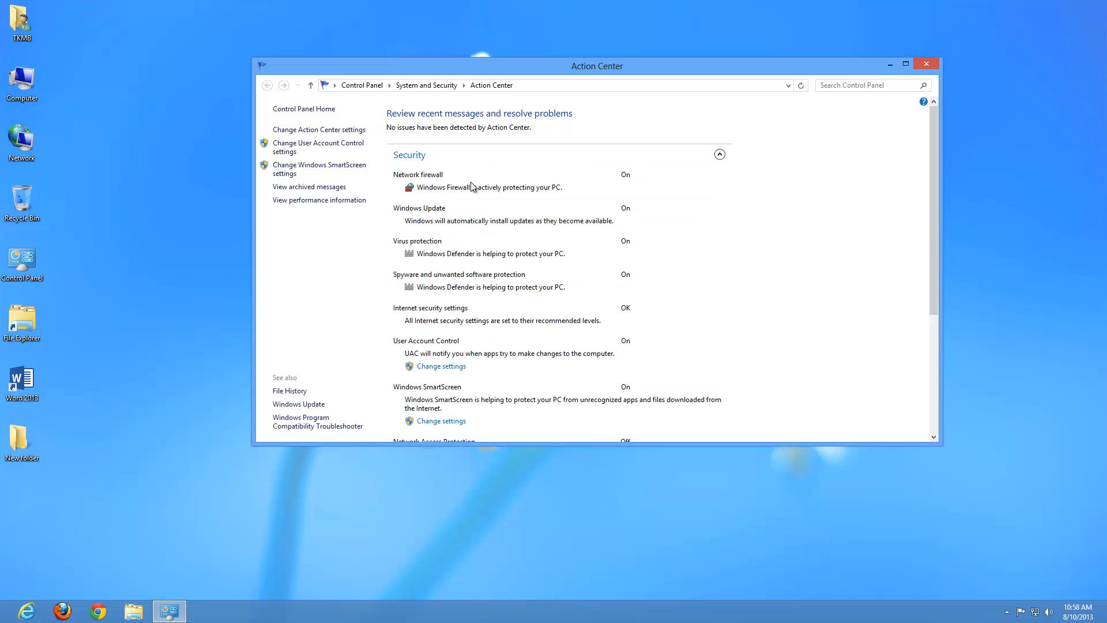
mouse_move(497, 211)
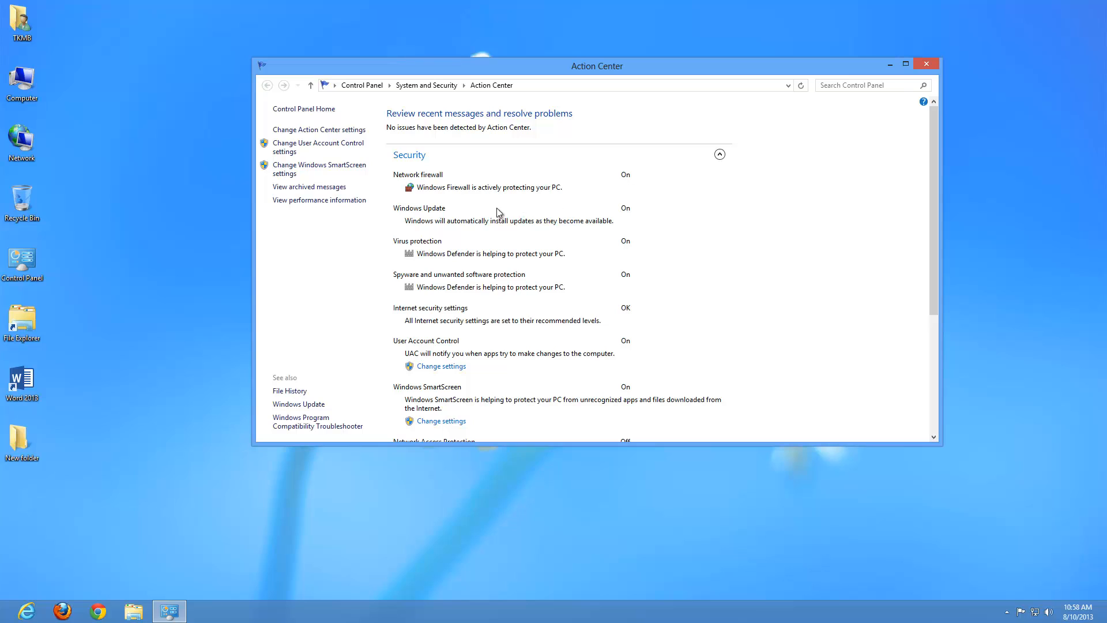
mouse_move(525, 278)
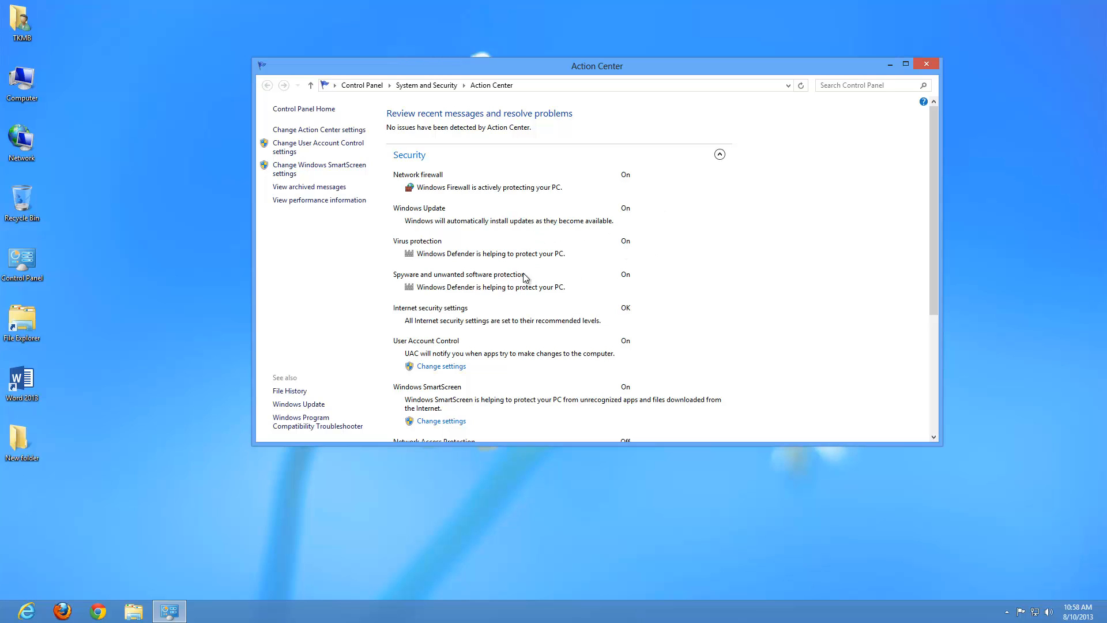
mouse_move(728, 283)
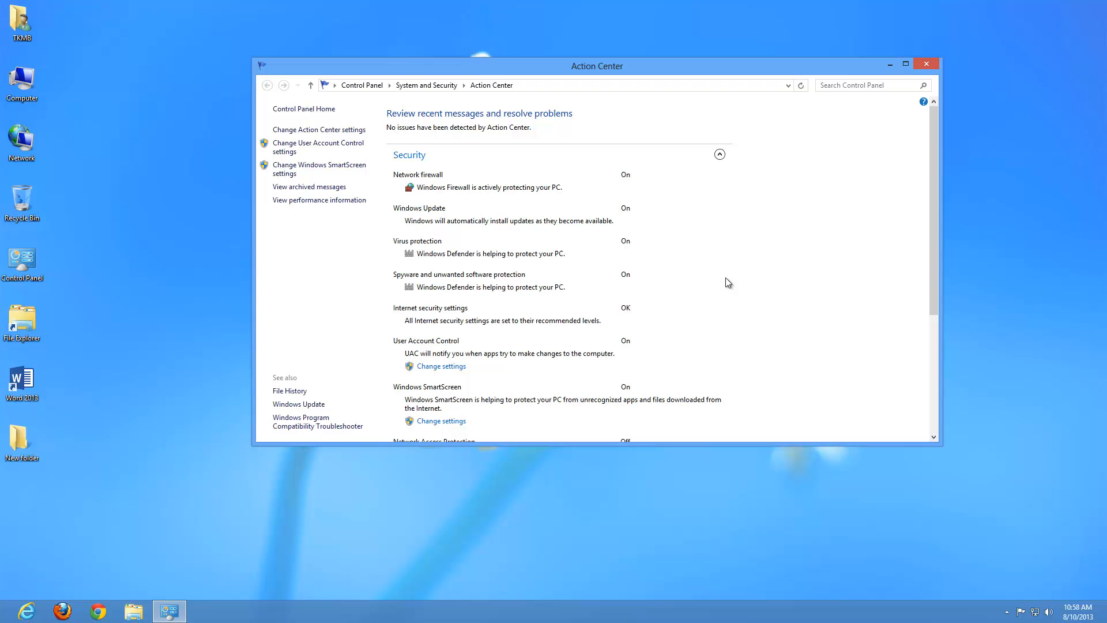
scroll("down", 3)
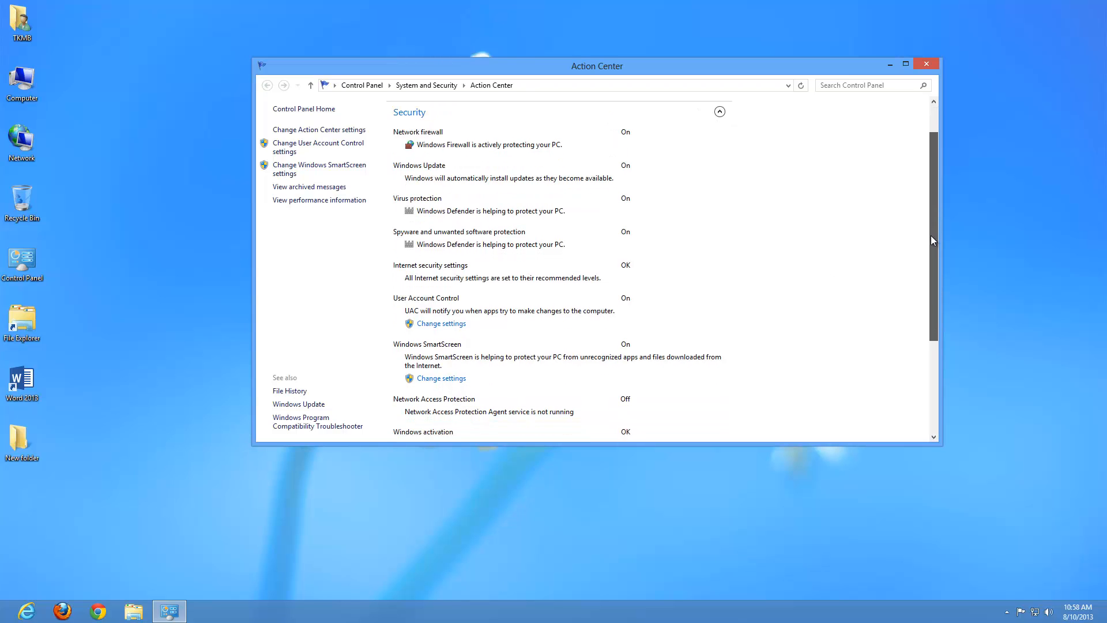
scroll("down", 3)
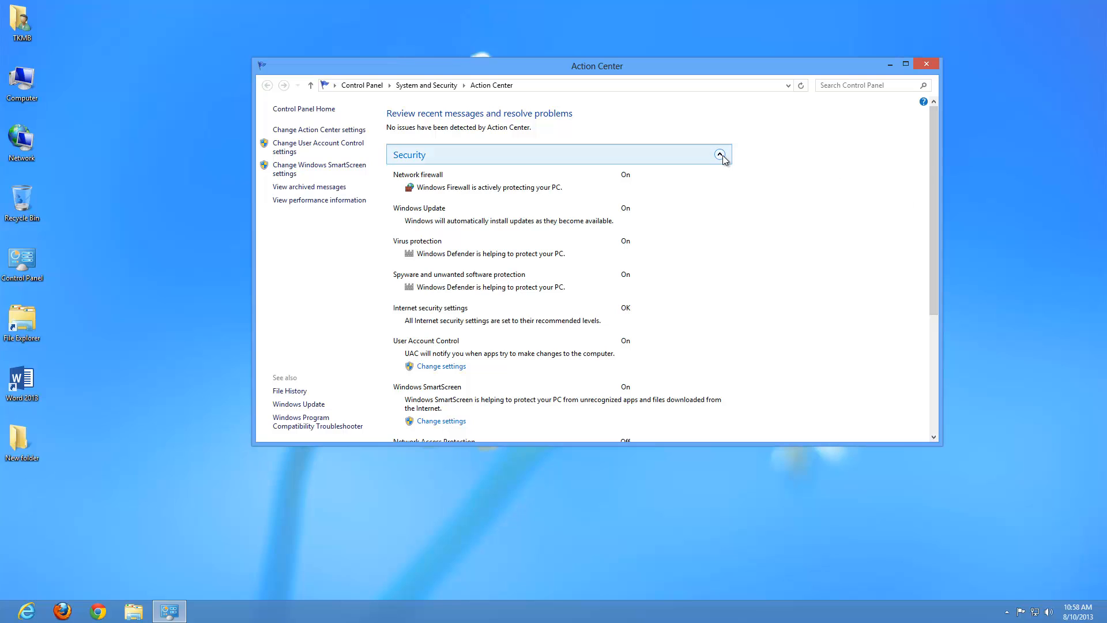
Step: Collapse Security, expand and review Maintenance, collapse it, then close Action Center
left_click(720, 155)
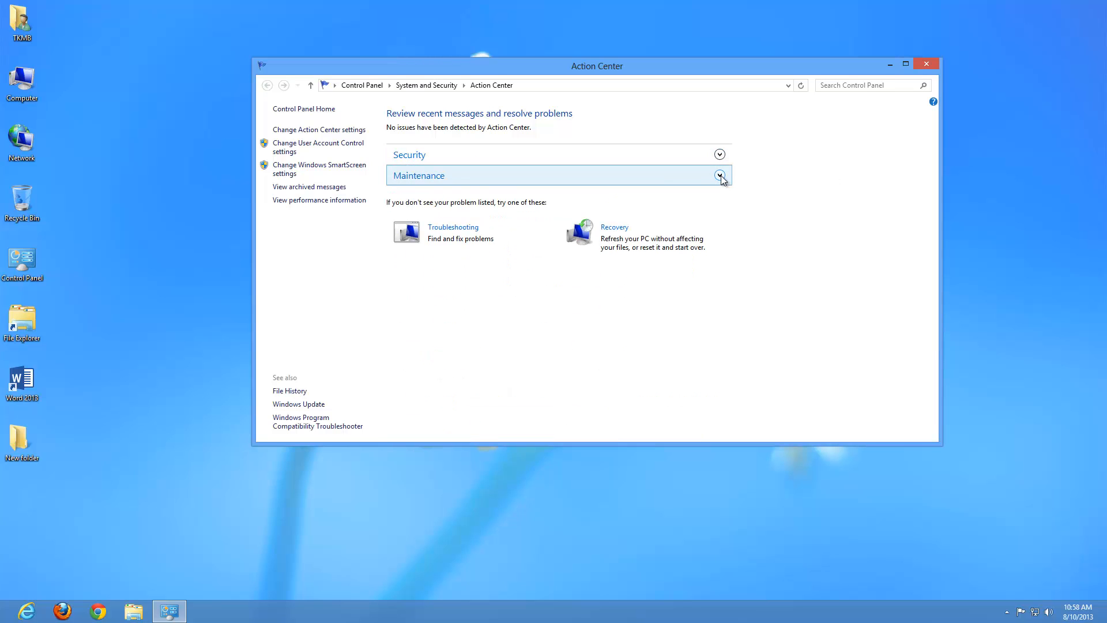
left_click(720, 175)
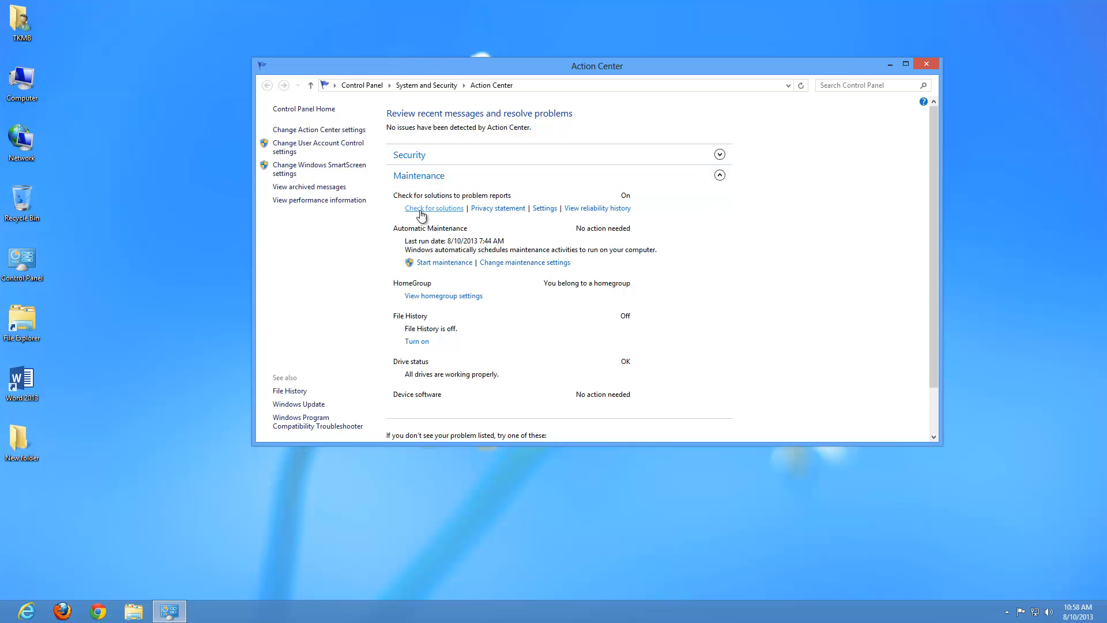
mouse_move(659, 217)
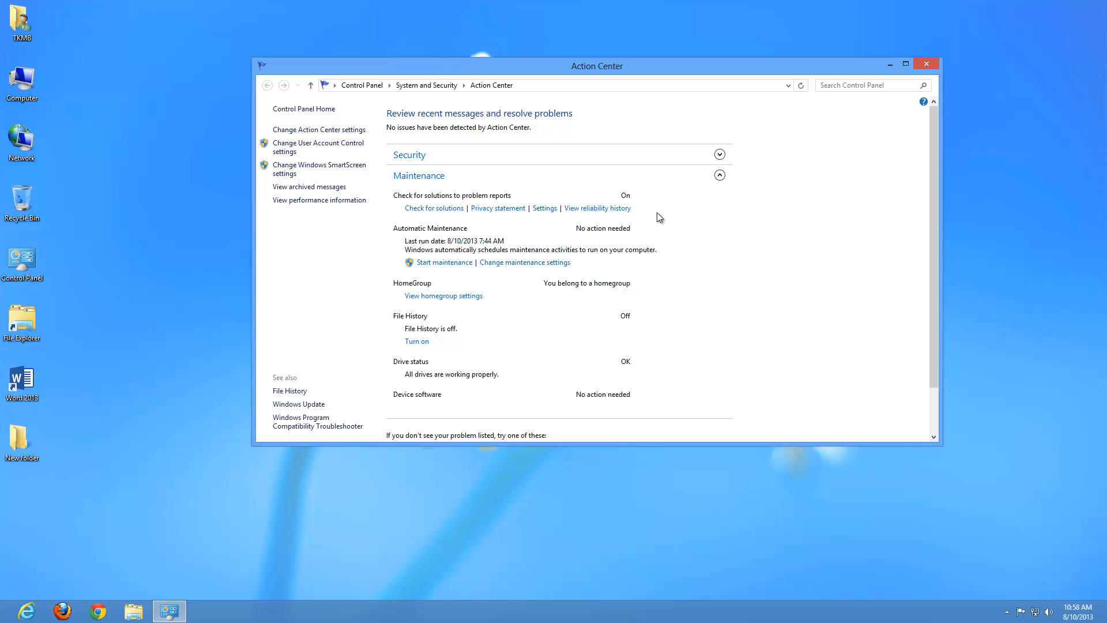
mouse_move(579, 274)
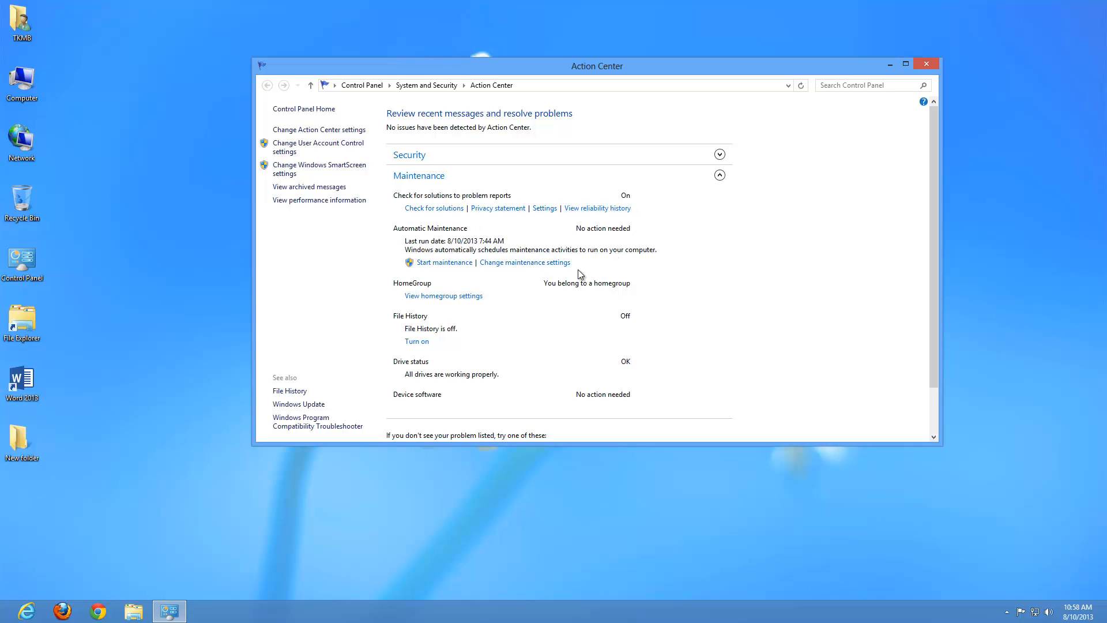
mouse_move(448, 255)
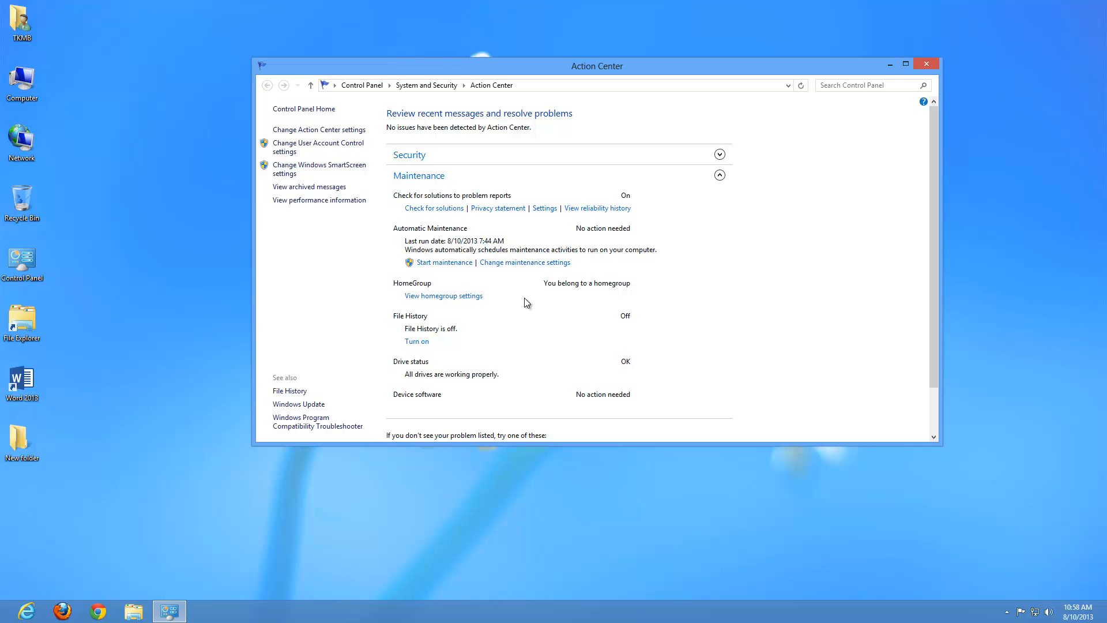
mouse_move(728, 306)
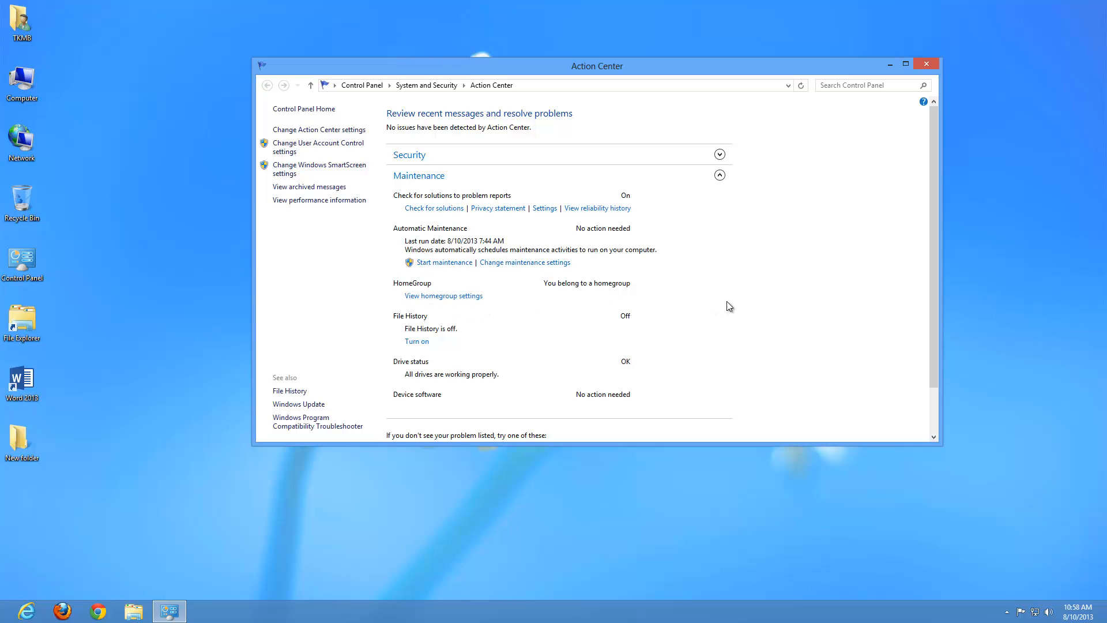
mouse_move(631, 311)
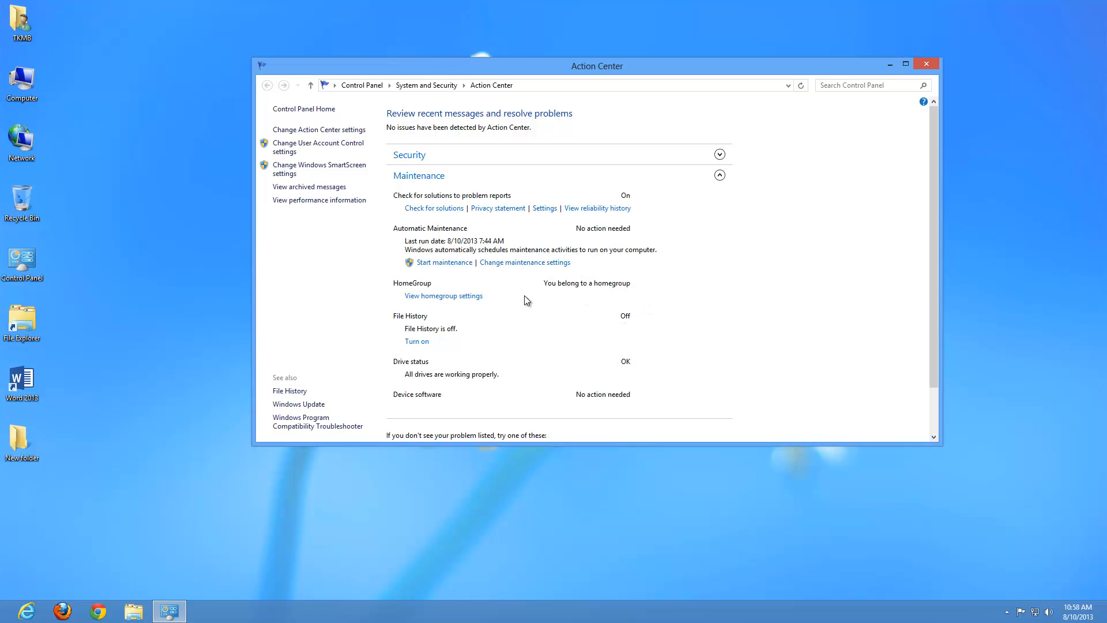
mouse_move(429, 331)
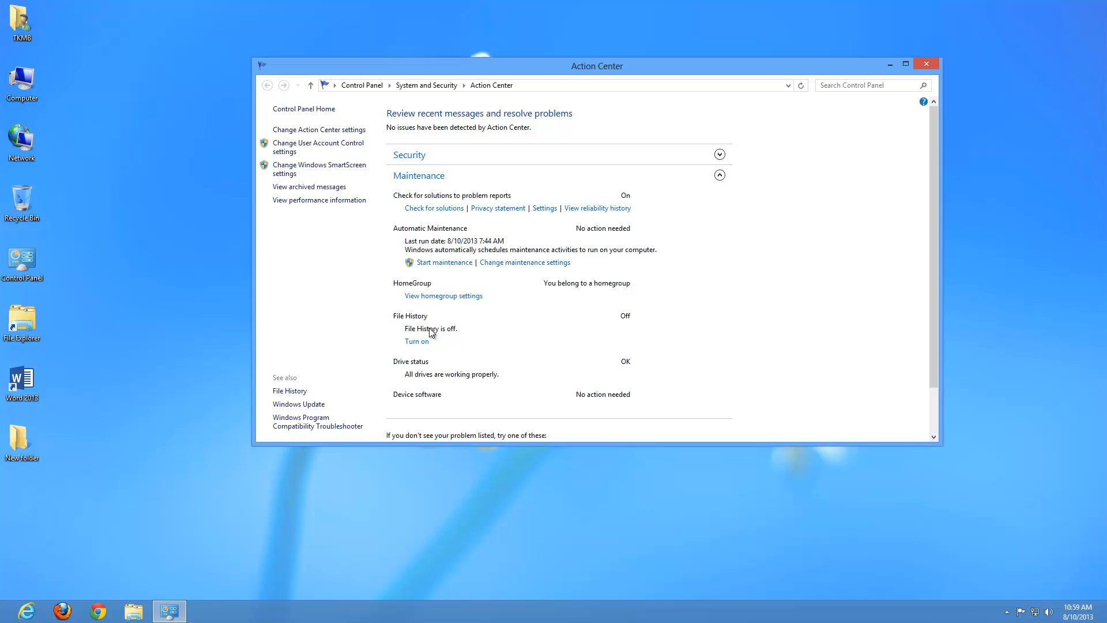
mouse_move(441, 356)
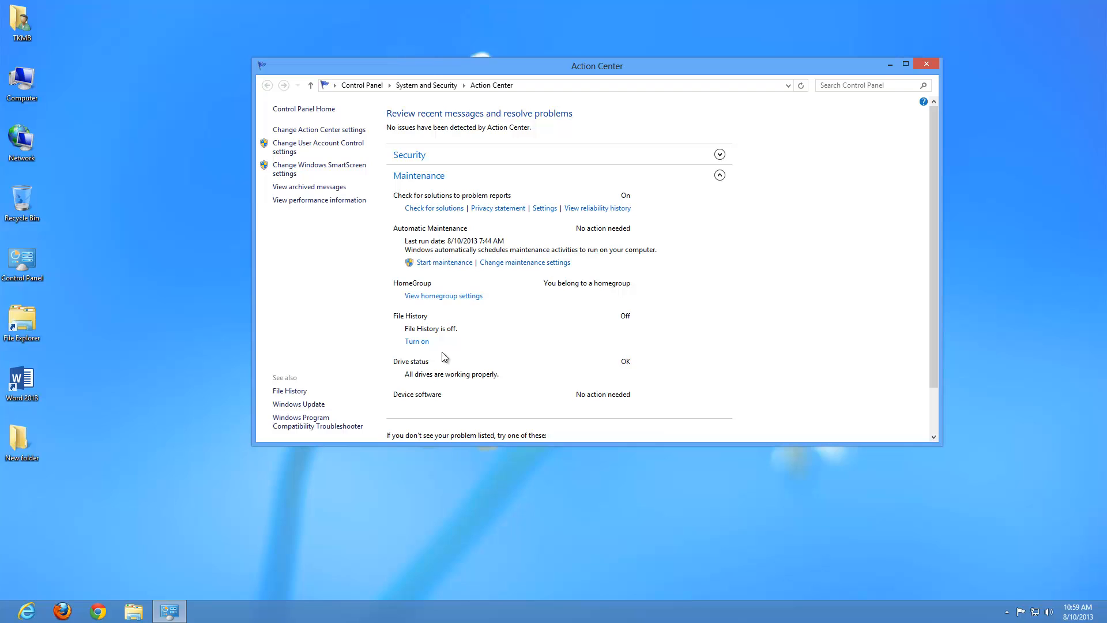
mouse_move(659, 312)
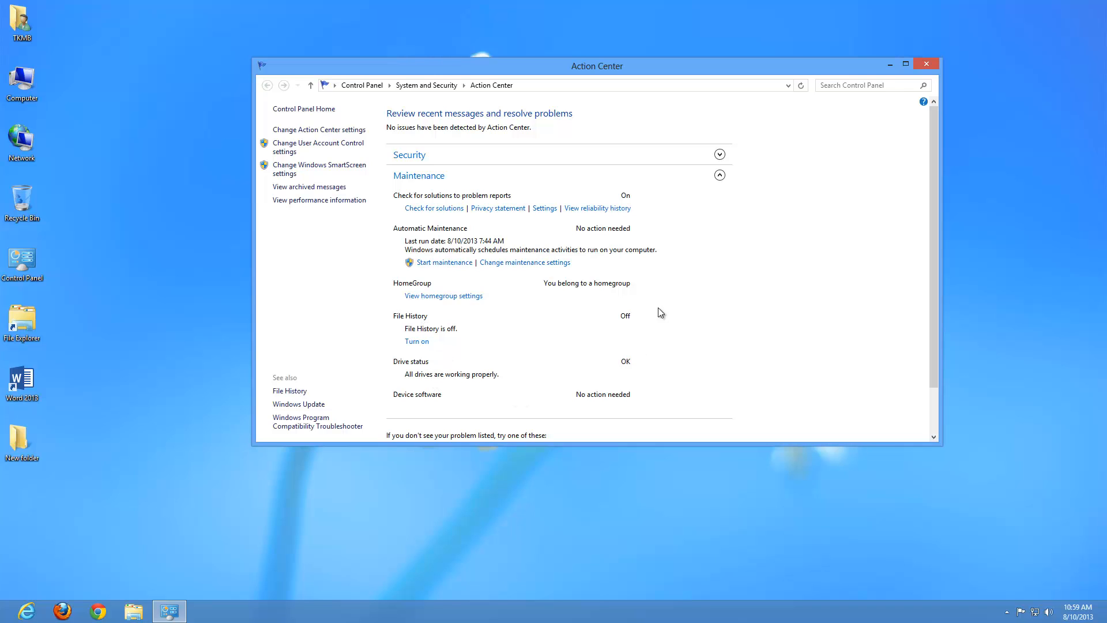
left_click(720, 175)
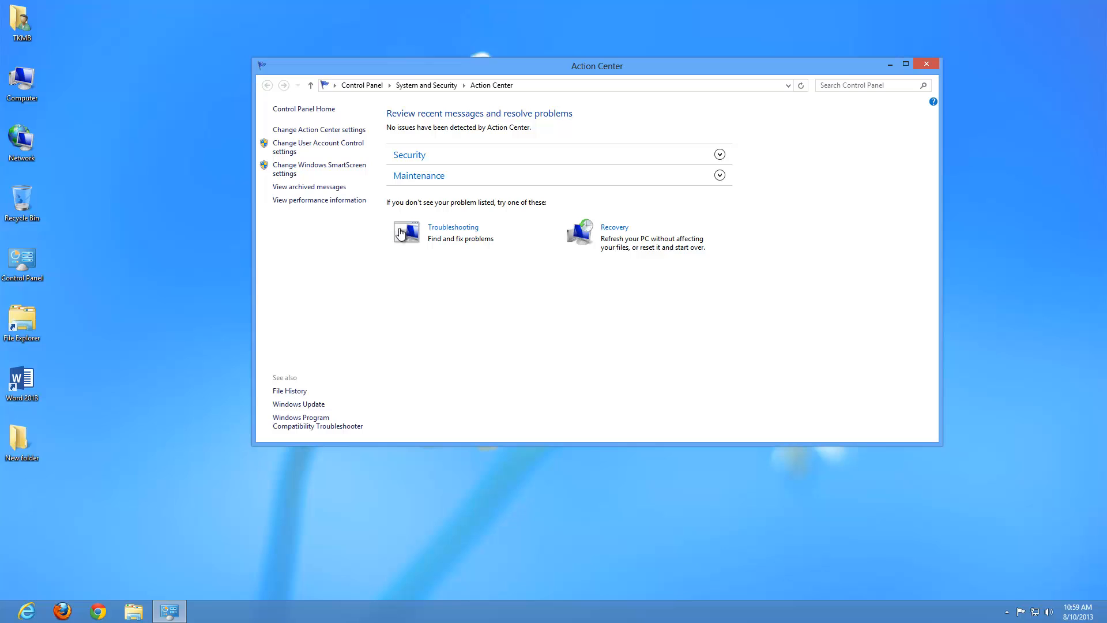
mouse_move(306, 219)
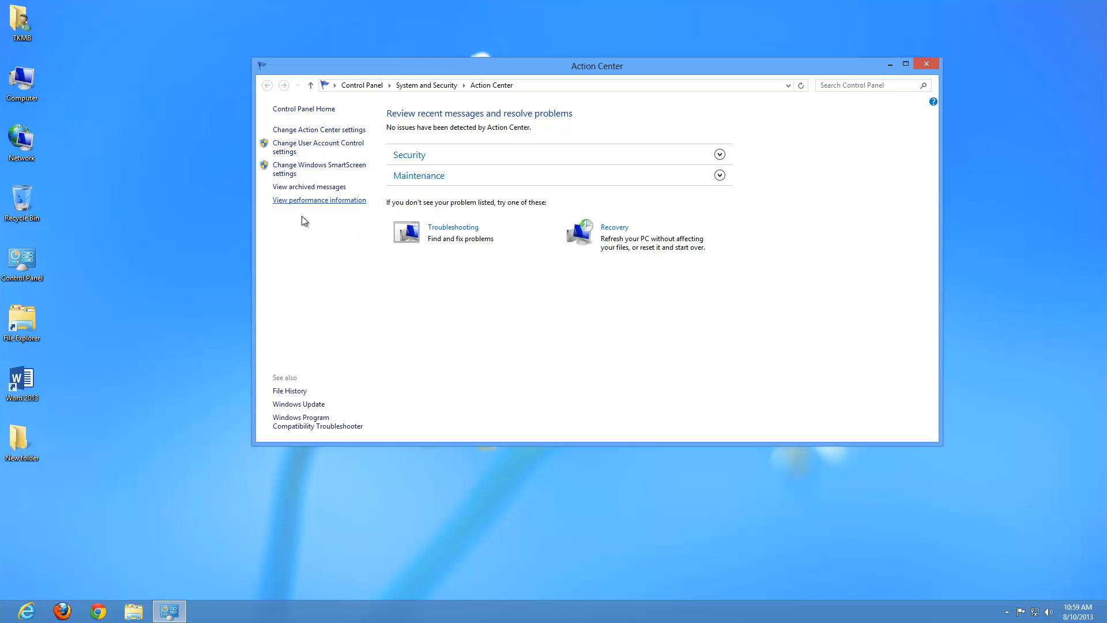
mouse_move(462, 109)
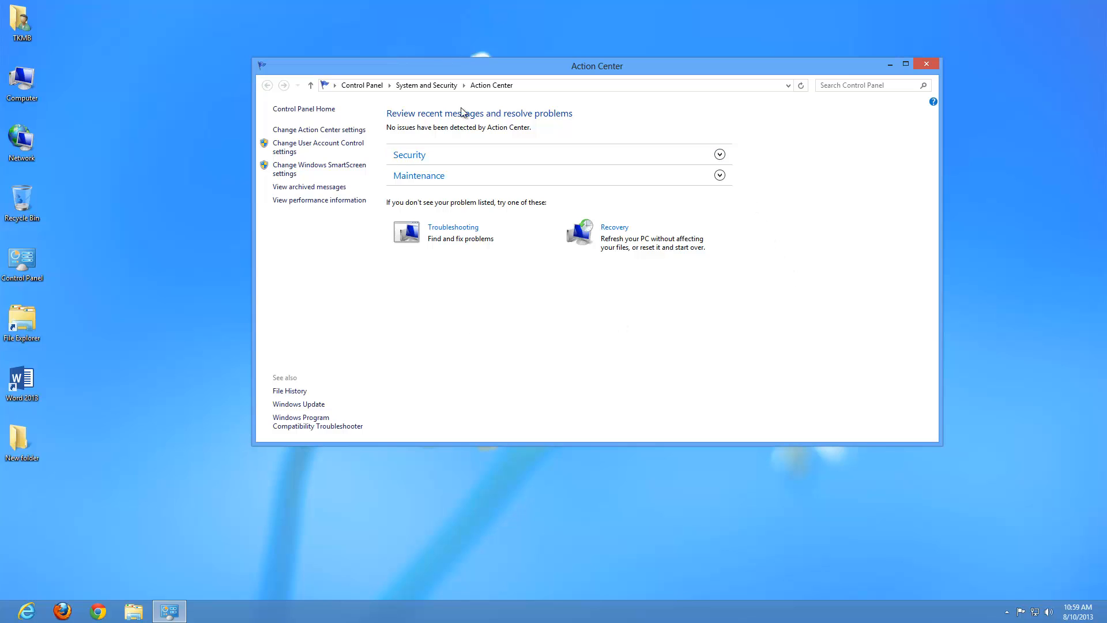
mouse_move(926, 64)
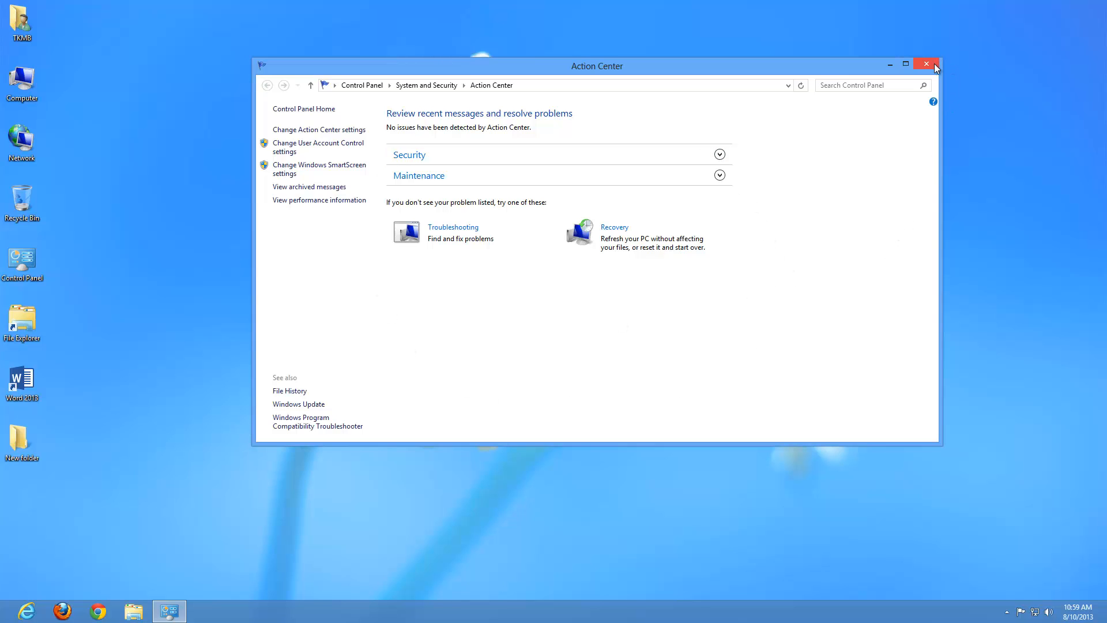
left_click(926, 63)
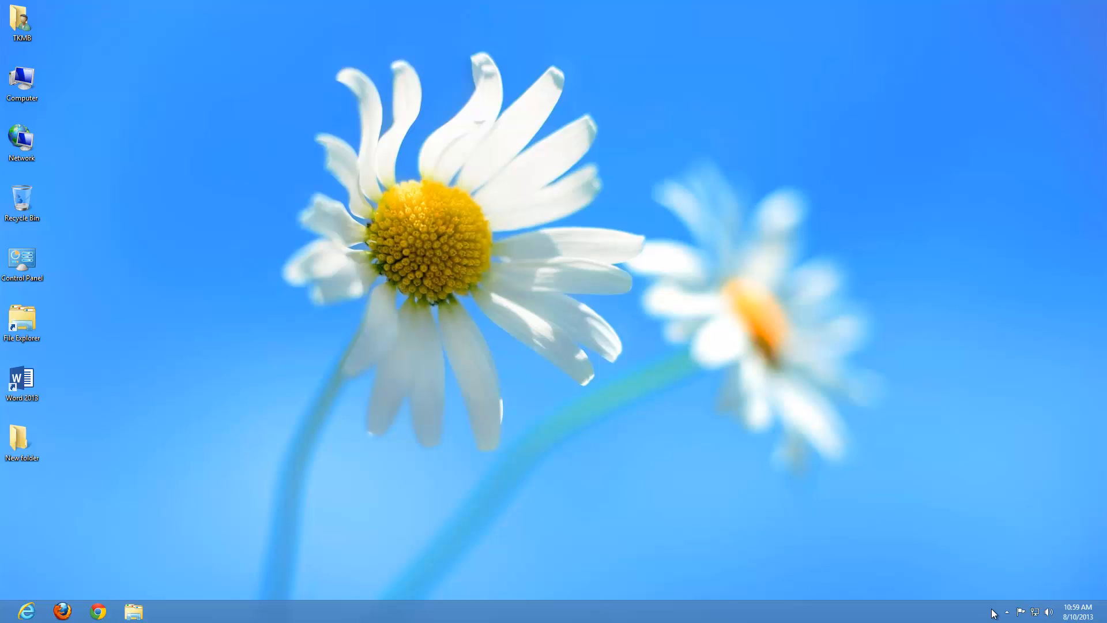
mouse_move(1013, 615)
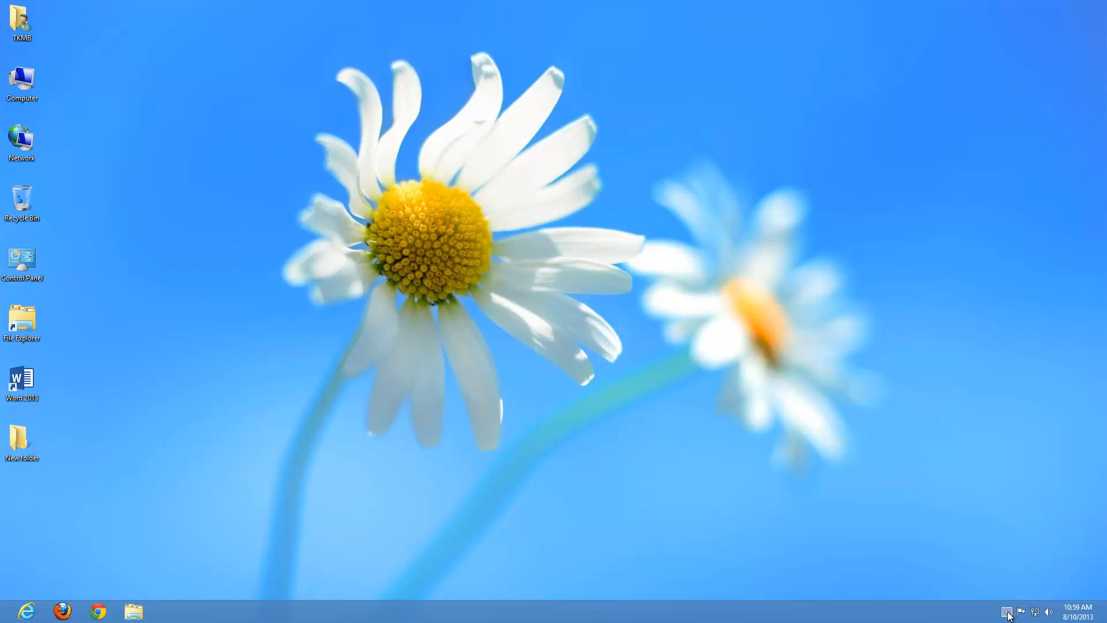
Step: Bring up Safely Remove Hardware options for the USB 2.0 FD drive, then dismiss the hidden-icons panel
left_click(1008, 612)
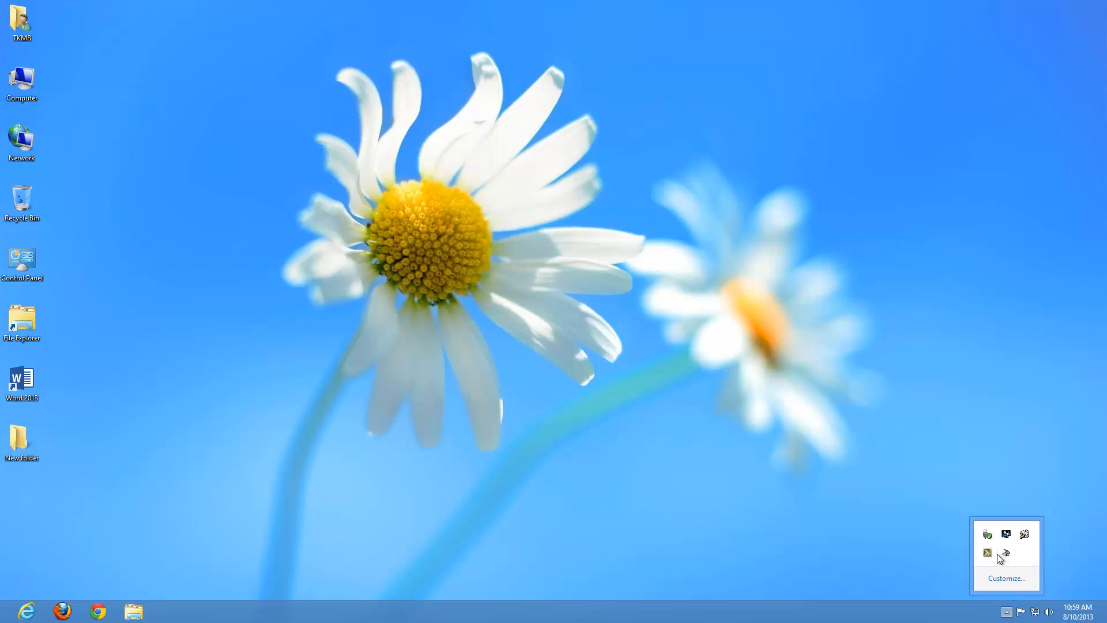
mouse_move(989, 552)
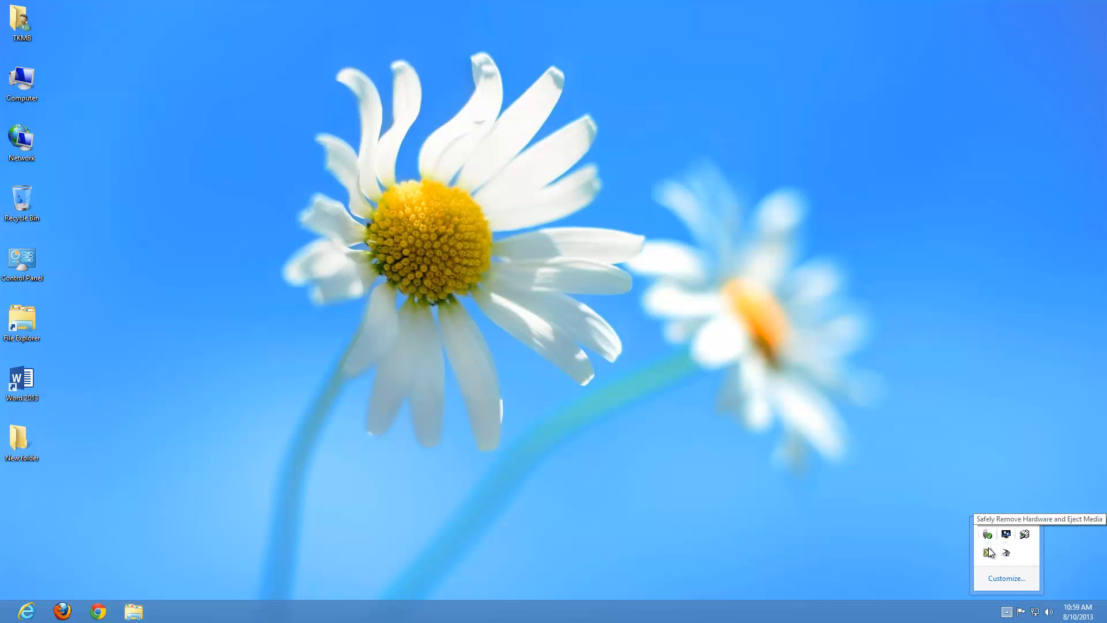
mouse_move(989, 535)
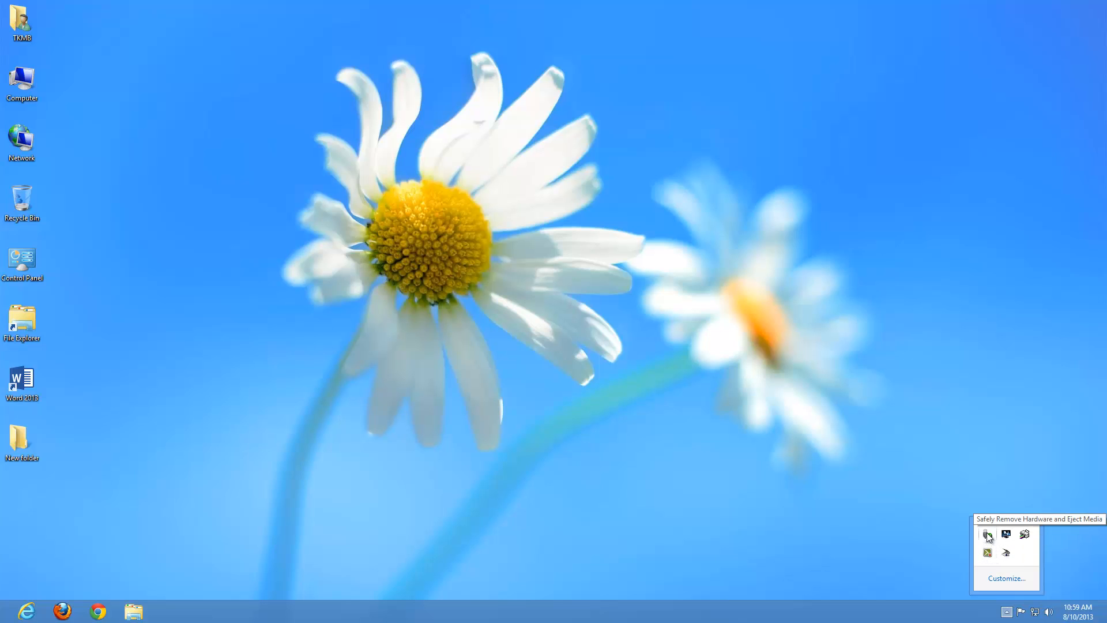
left_click(988, 537)
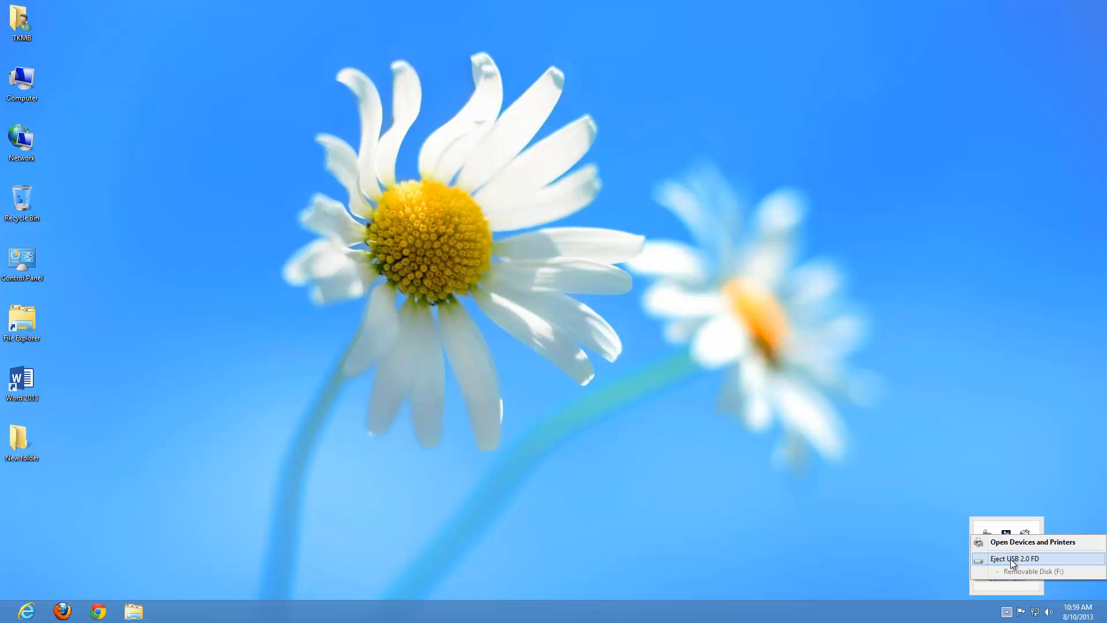
mouse_move(994, 508)
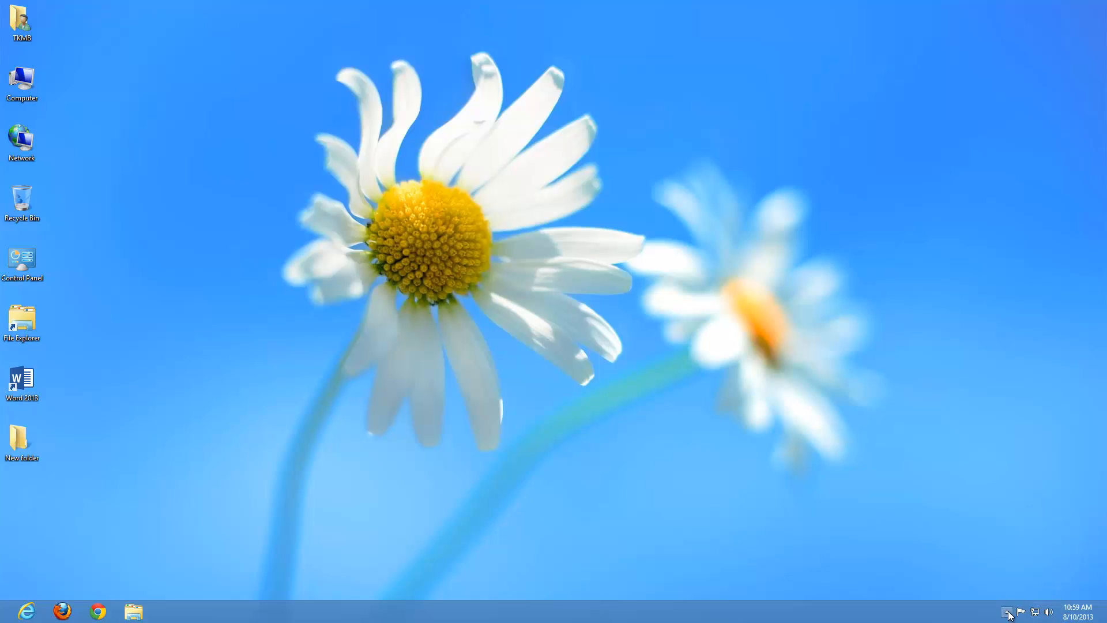
left_click(1005, 610)
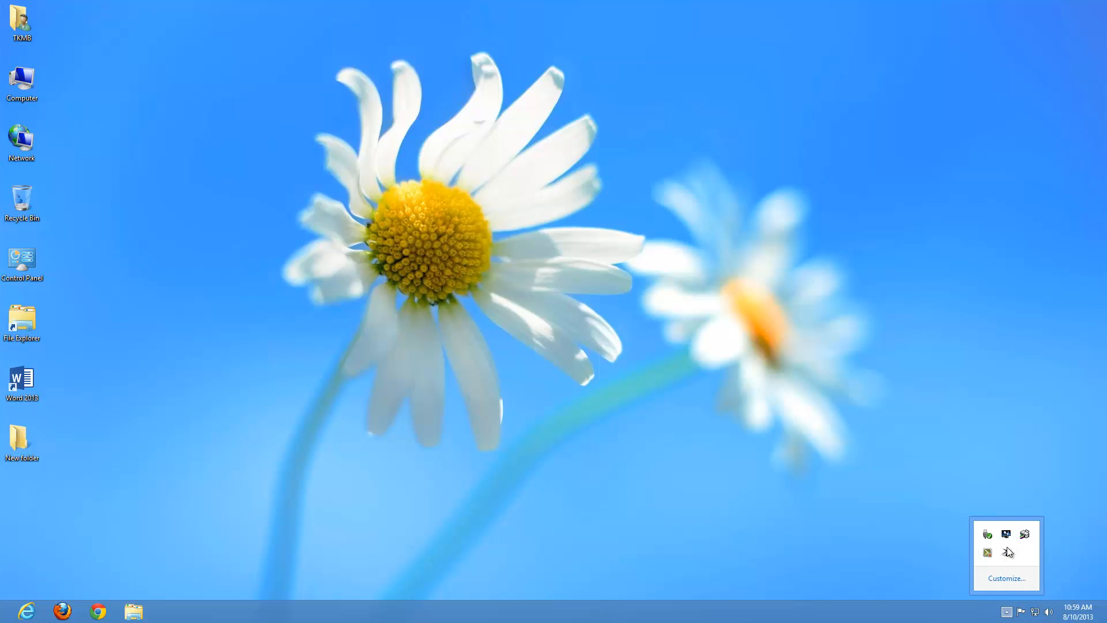
left_click(1005, 609)
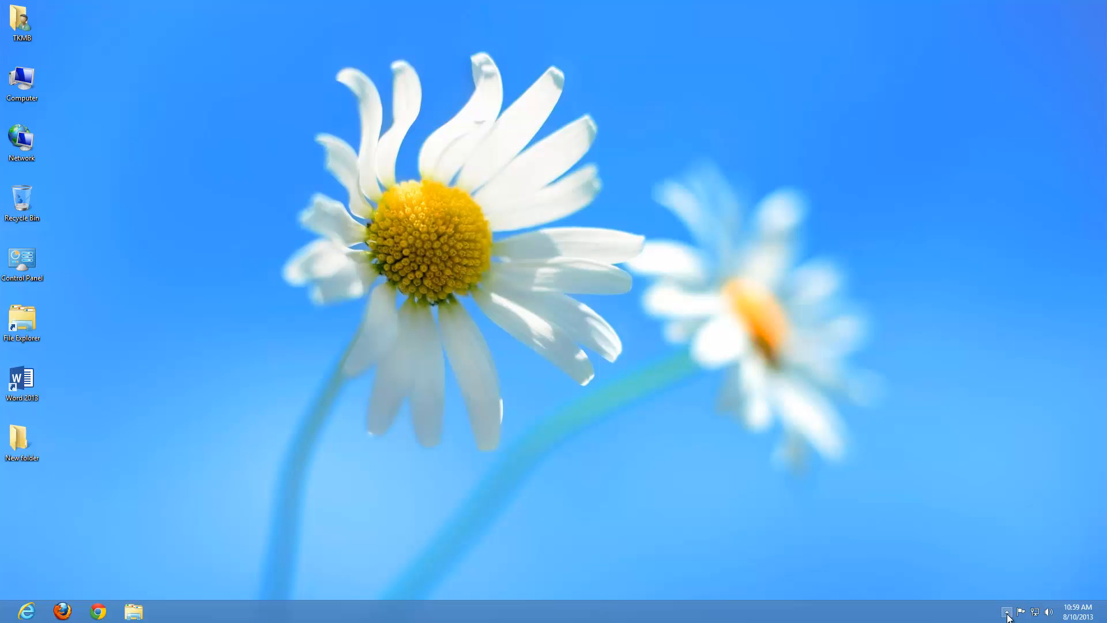
mouse_move(929, 615)
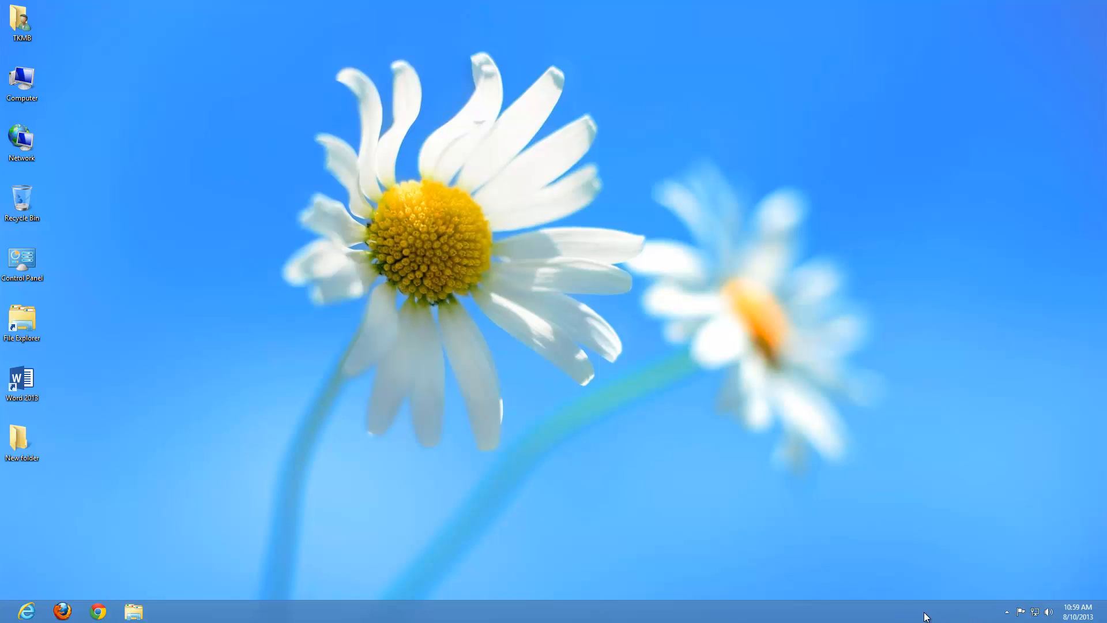
mouse_move(961, 608)
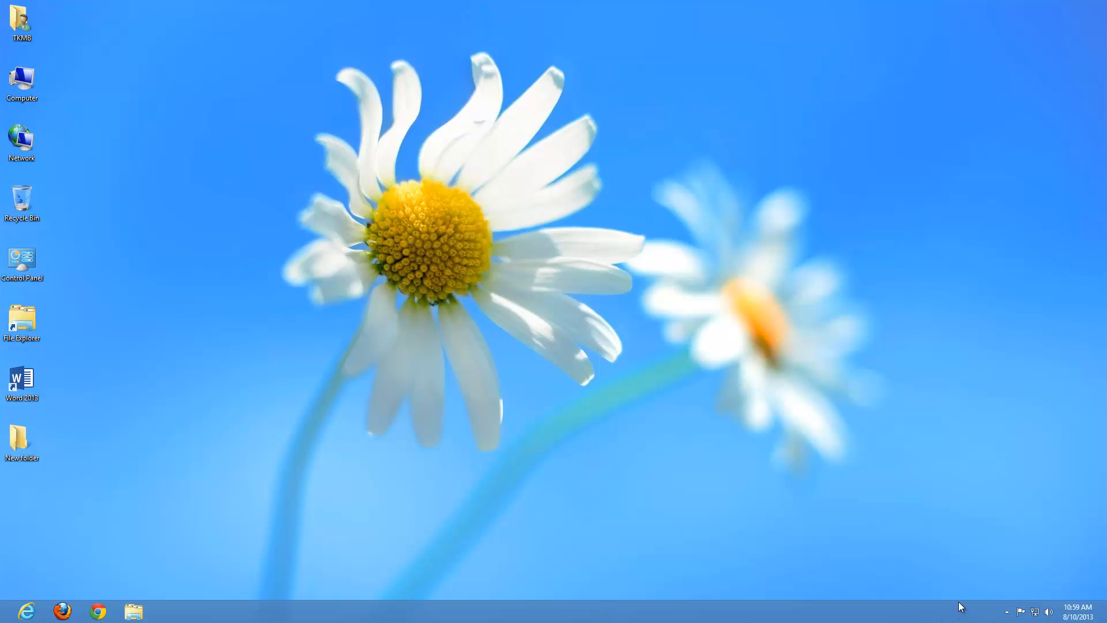
mouse_move(1023, 575)
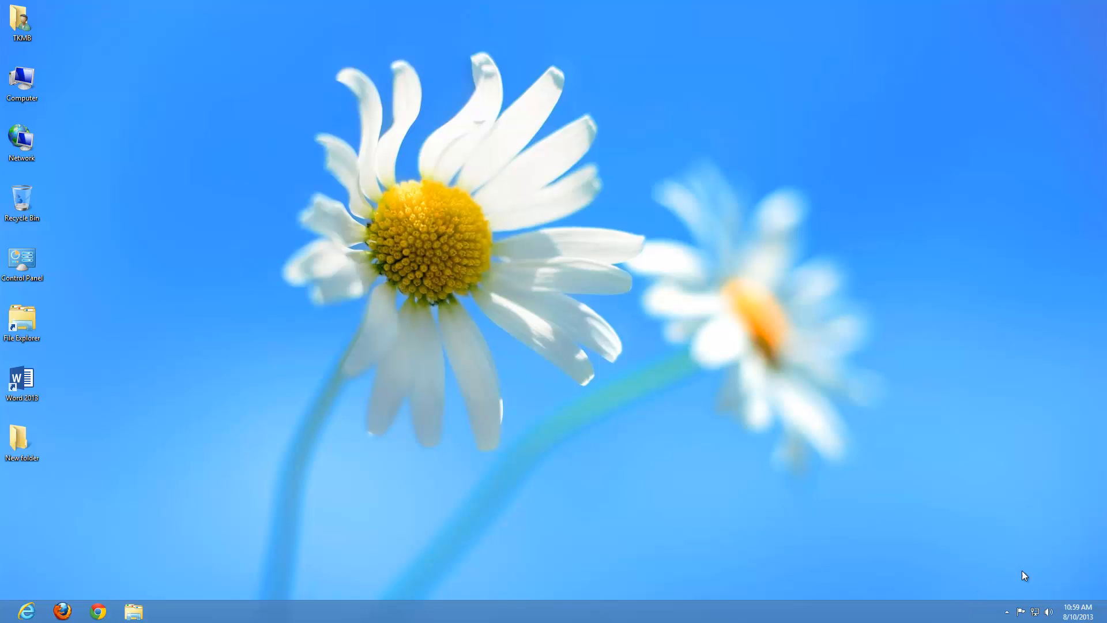
mouse_move(974, 606)
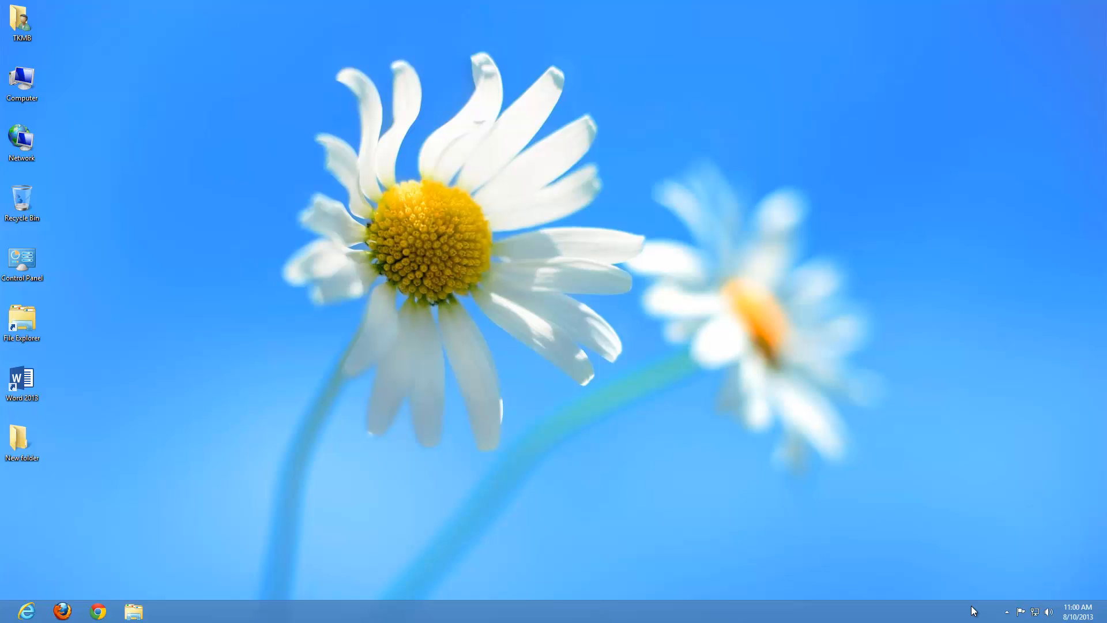
mouse_move(1038, 616)
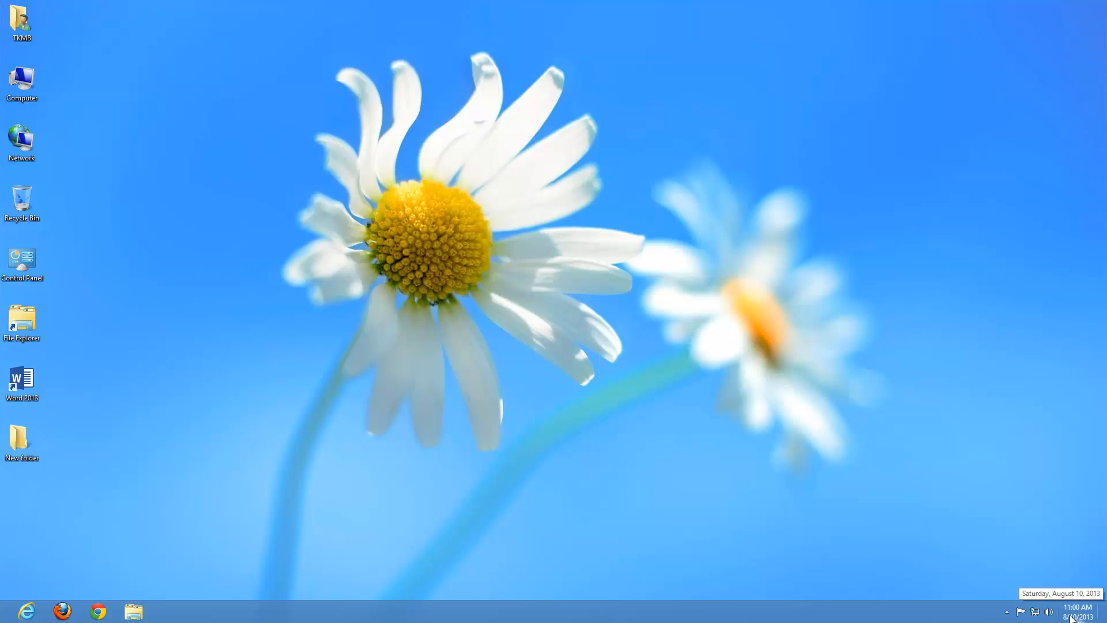
mouse_move(966, 489)
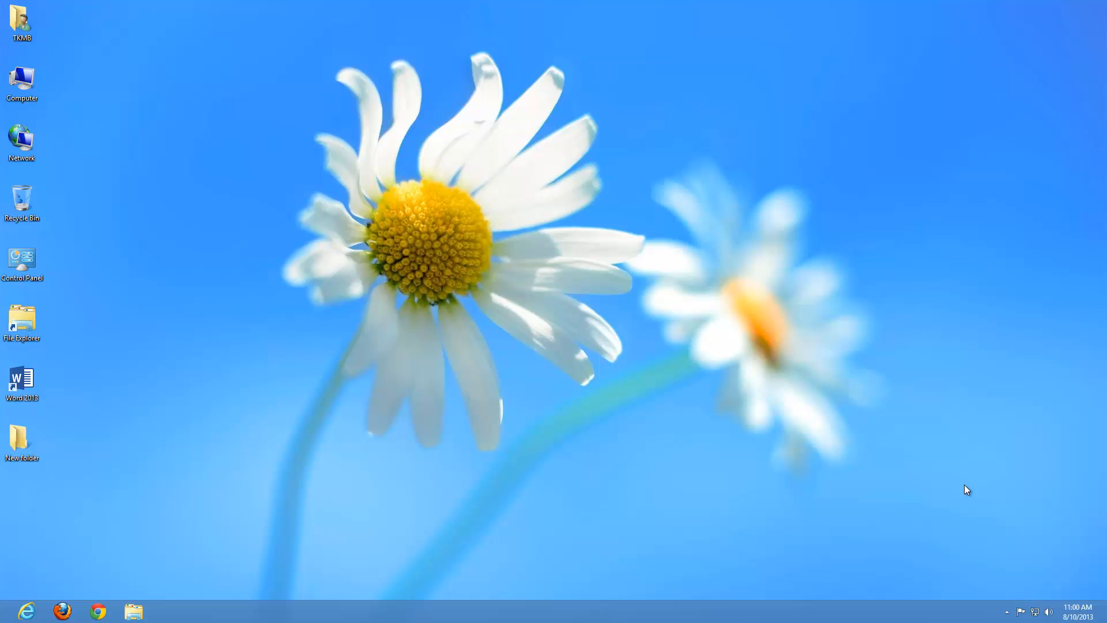